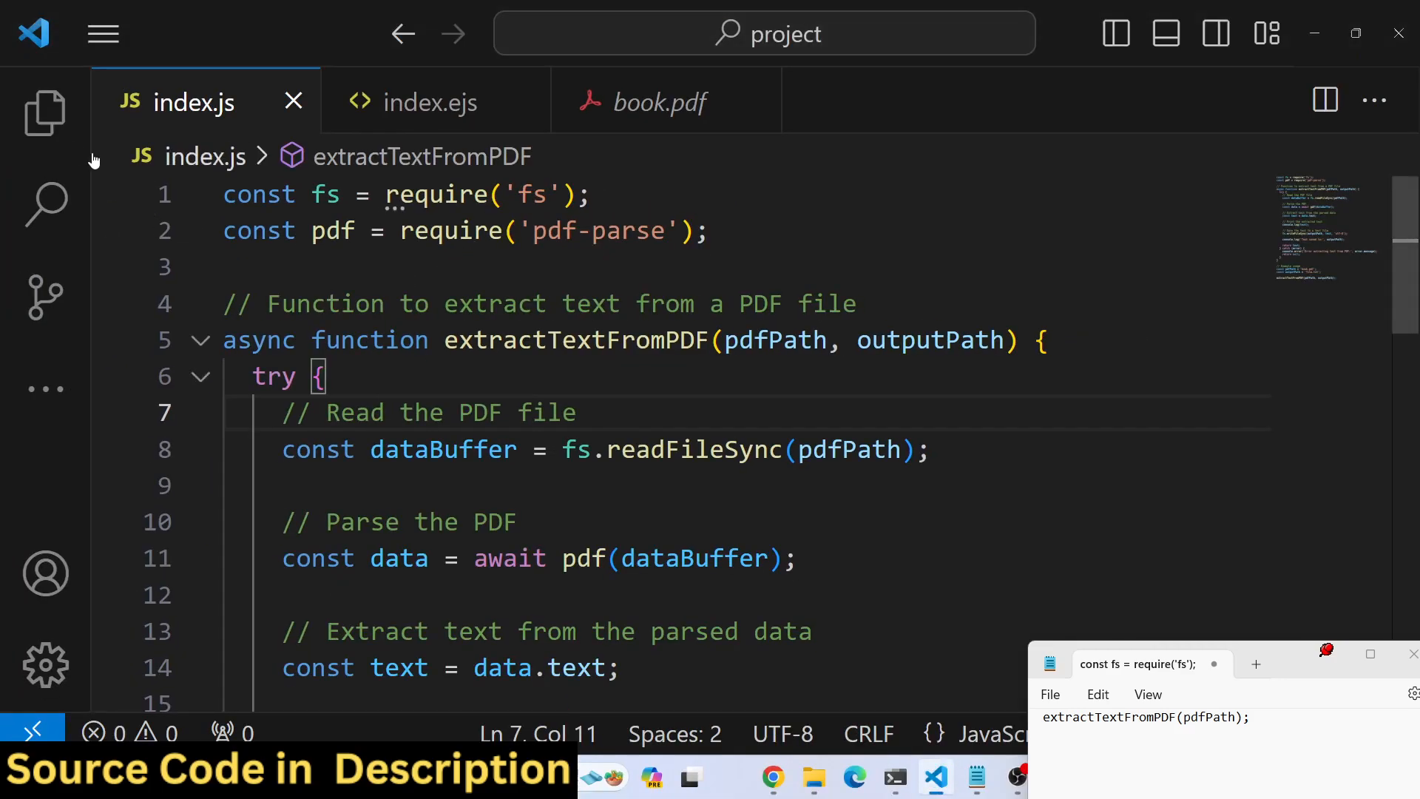
# Reveal the project folder in File Explorer and open book.pdf in Chrome
pyautogui.click(43, 114)
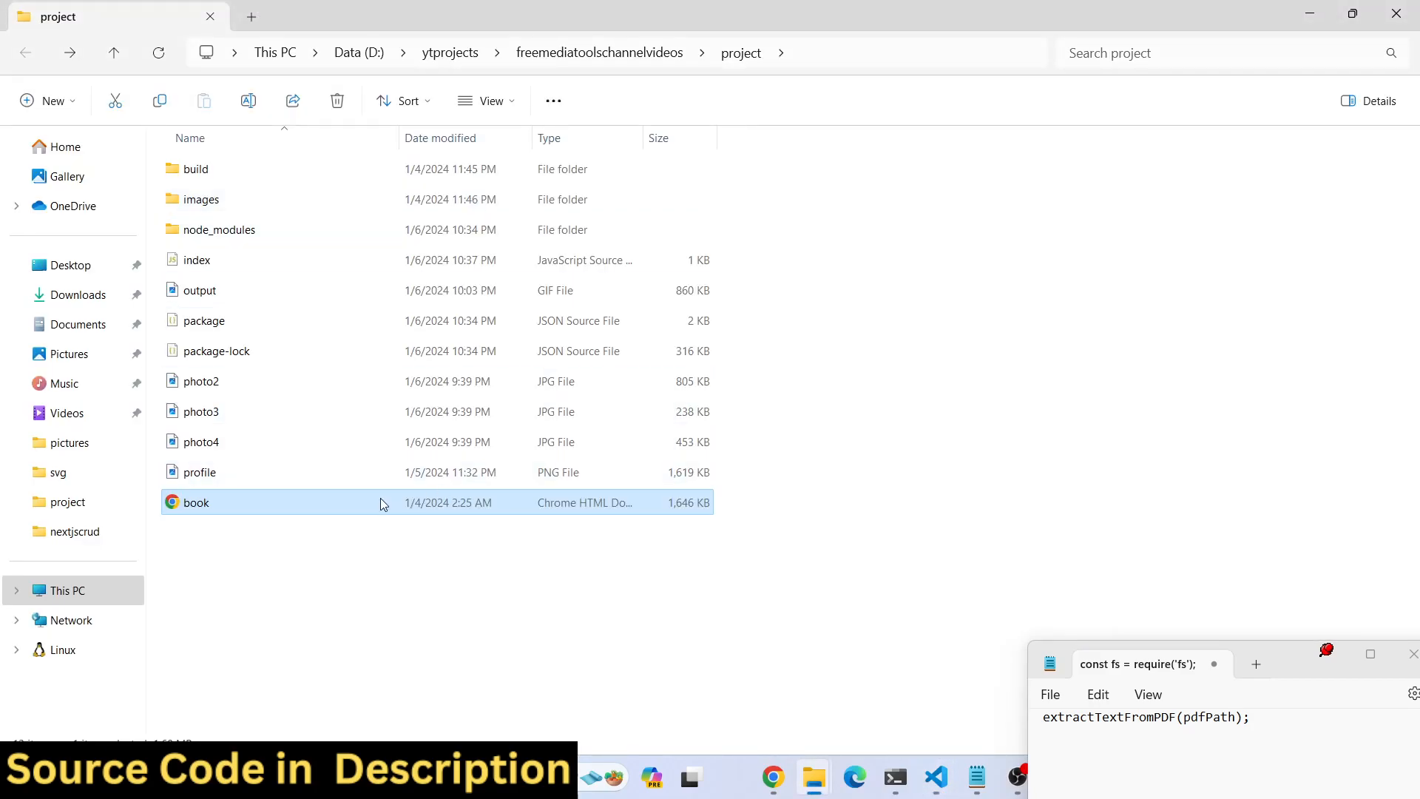
pyautogui.doubleClick(196, 503)
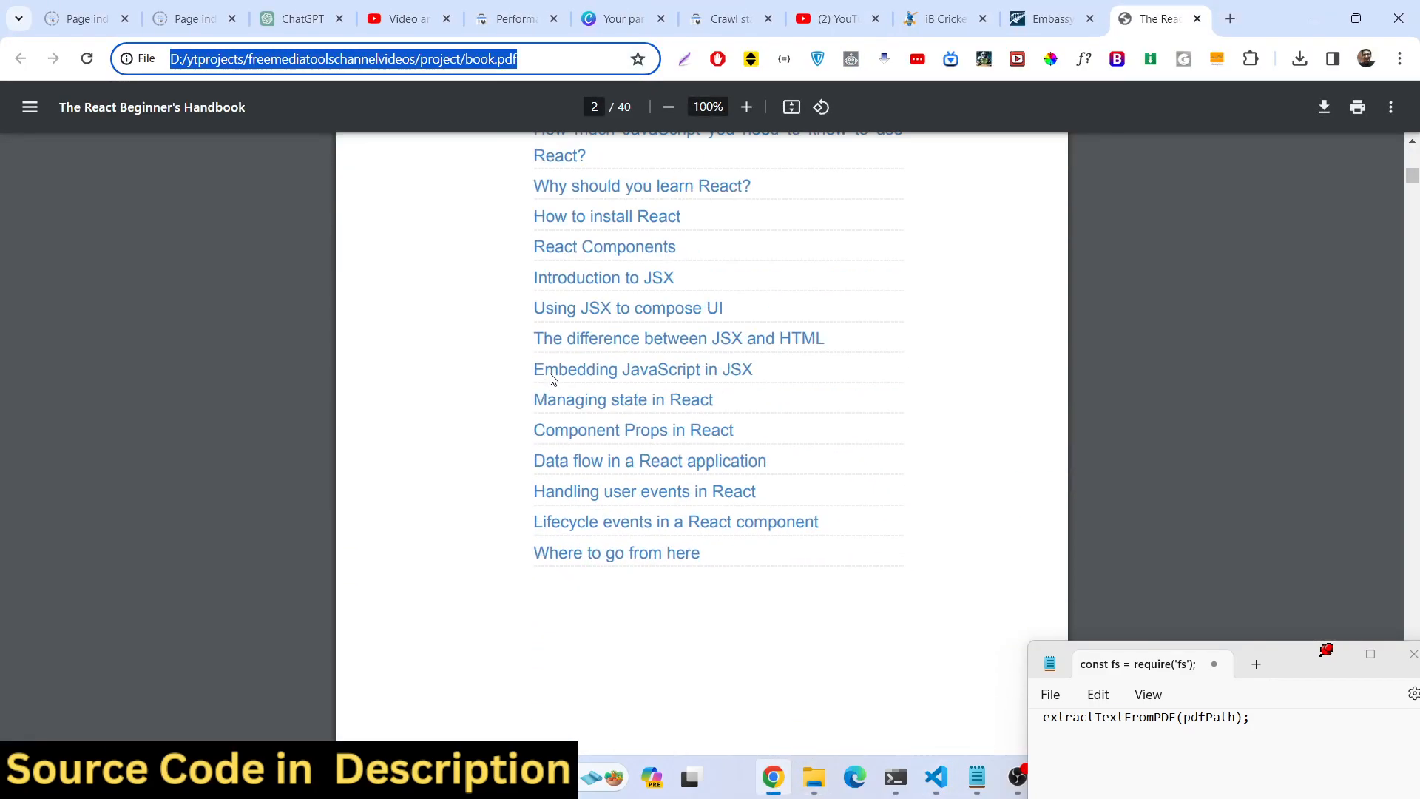
# Scroll the handbook PDF down to around page 36, then bring up the project's Command Prompt
pyautogui.scroll(-3)
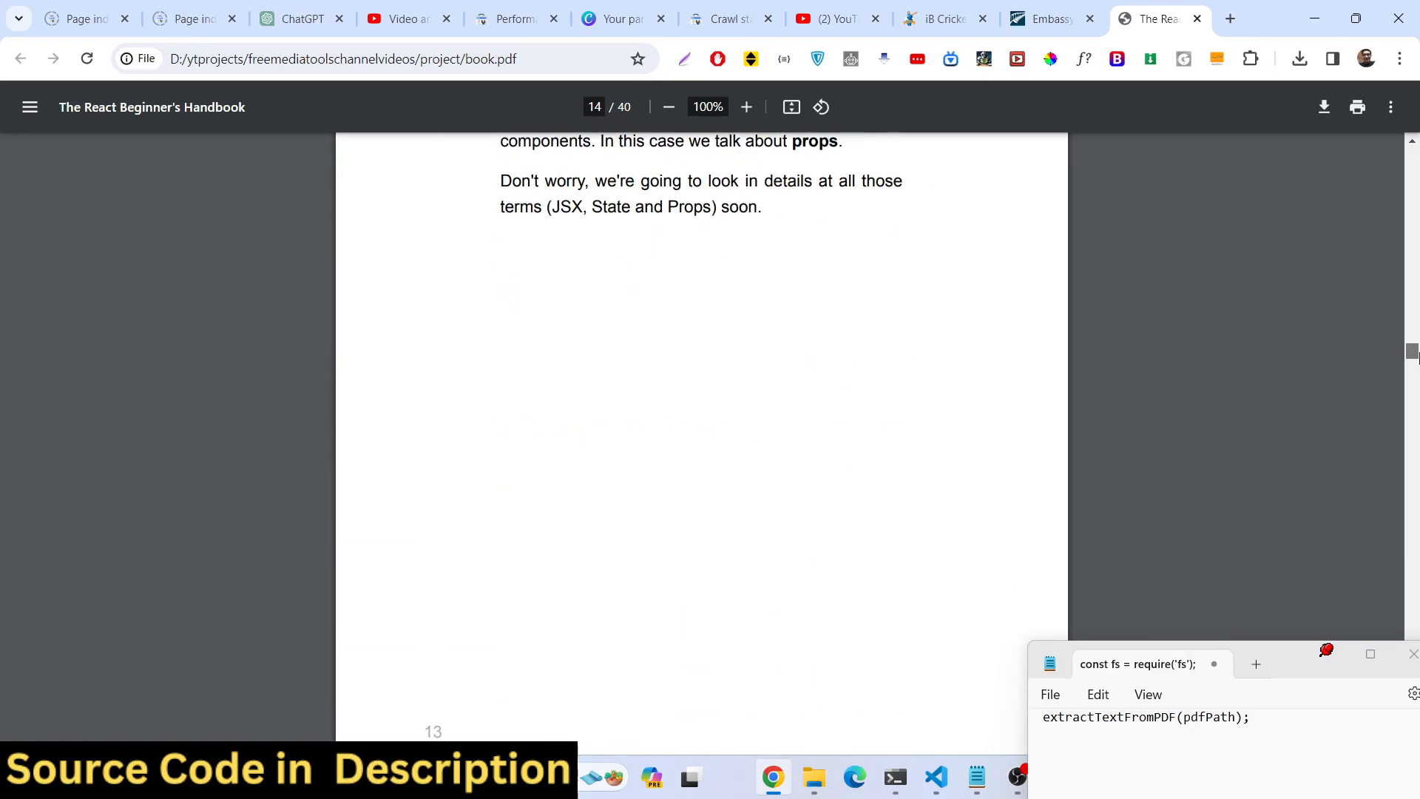
pyautogui.scroll(-3)
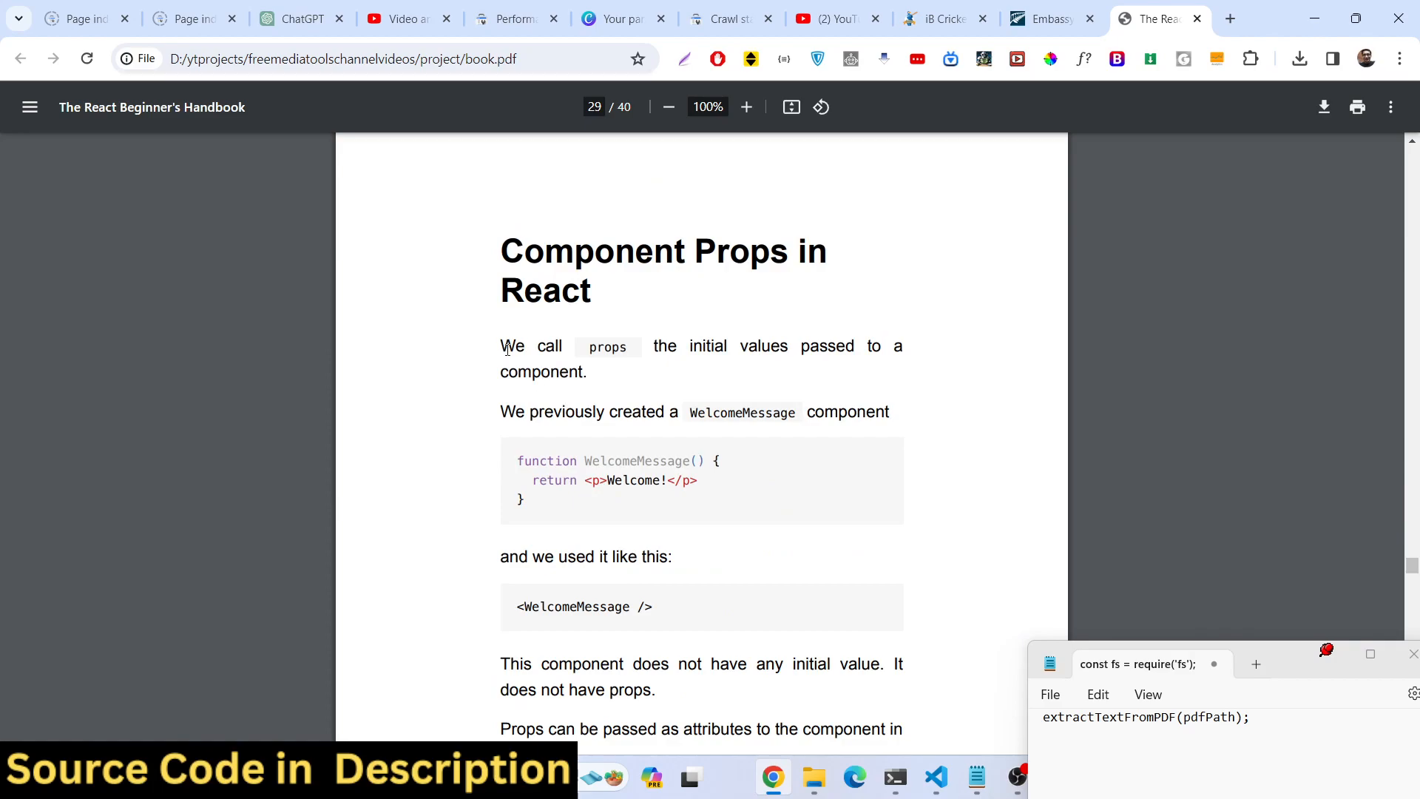
pyautogui.scroll(-3)
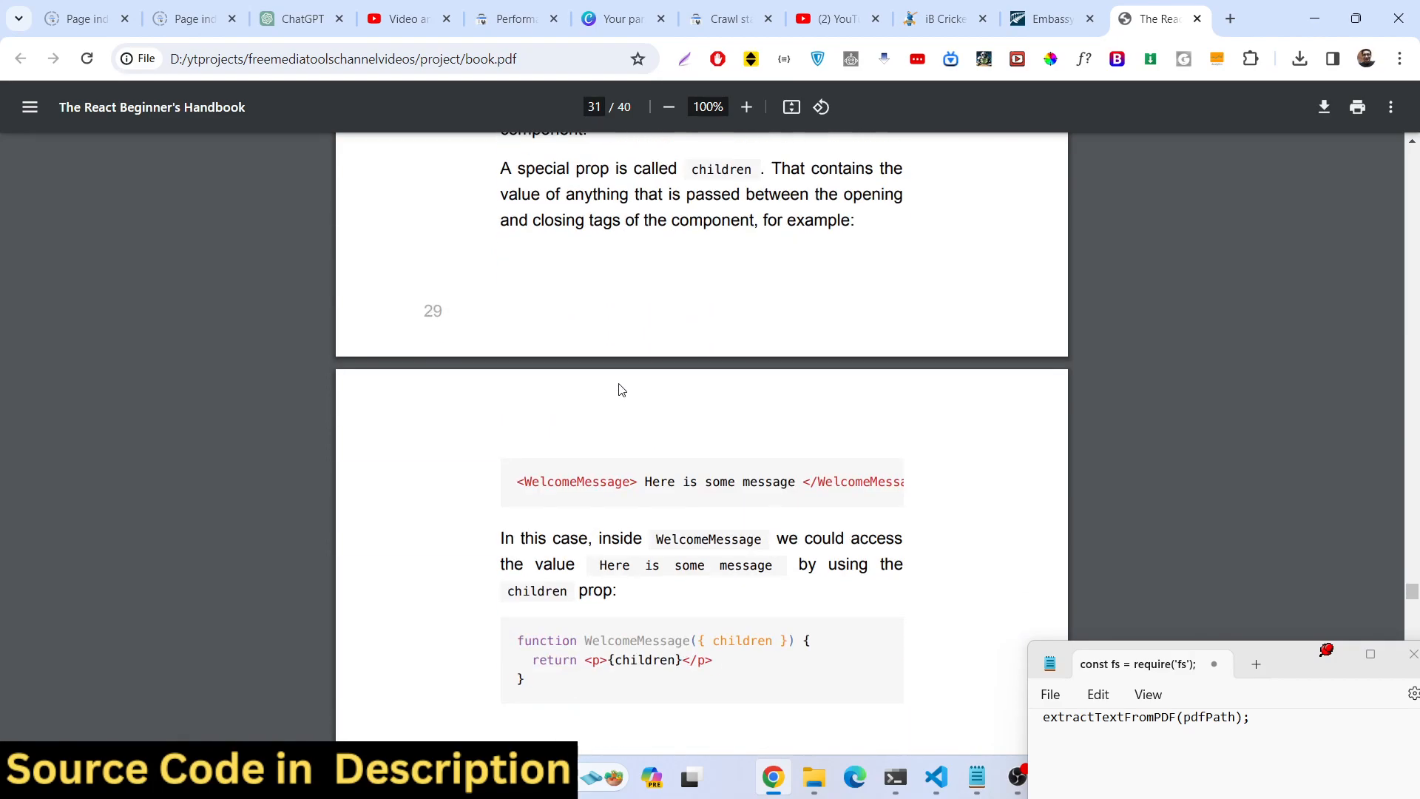
pyautogui.scroll(-3)
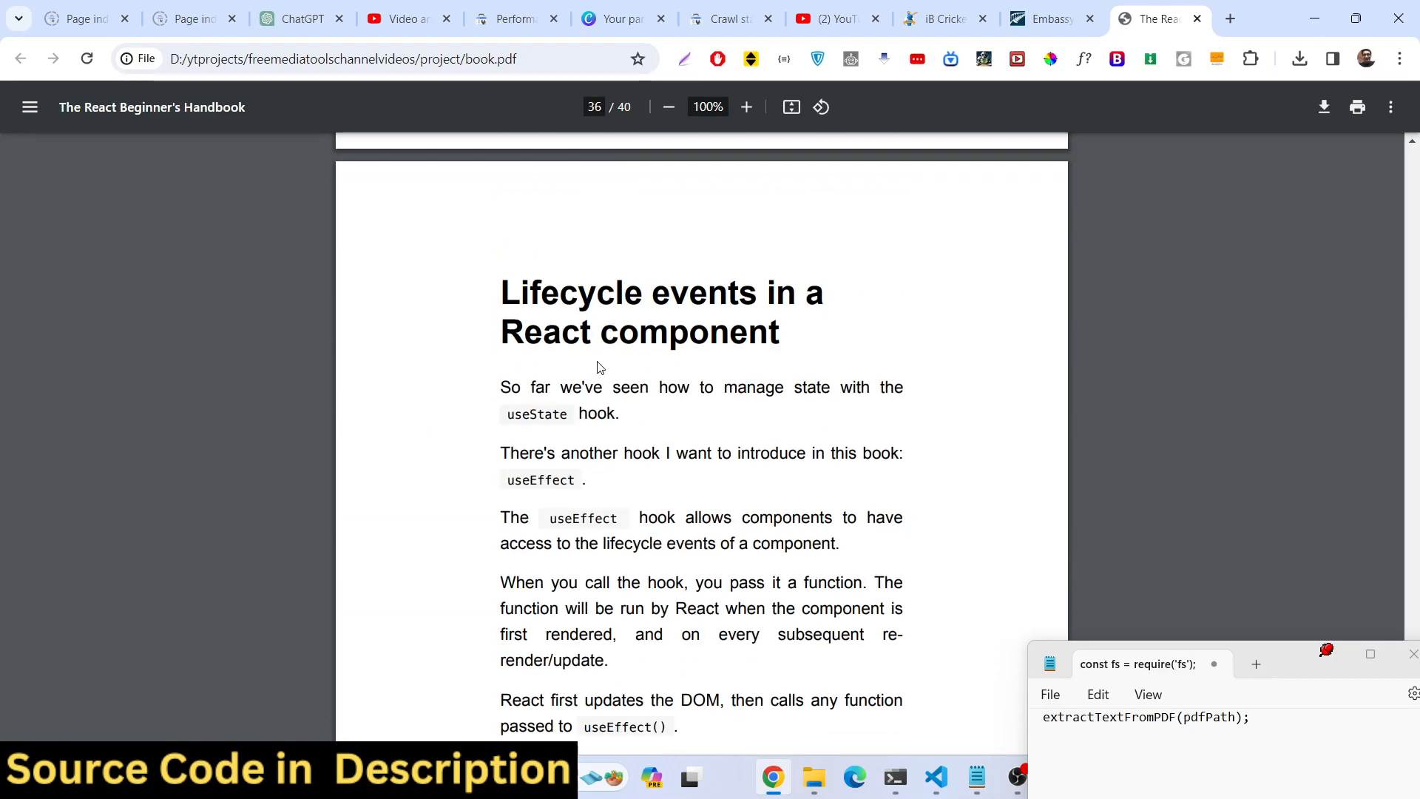
pyautogui.click(894, 777)
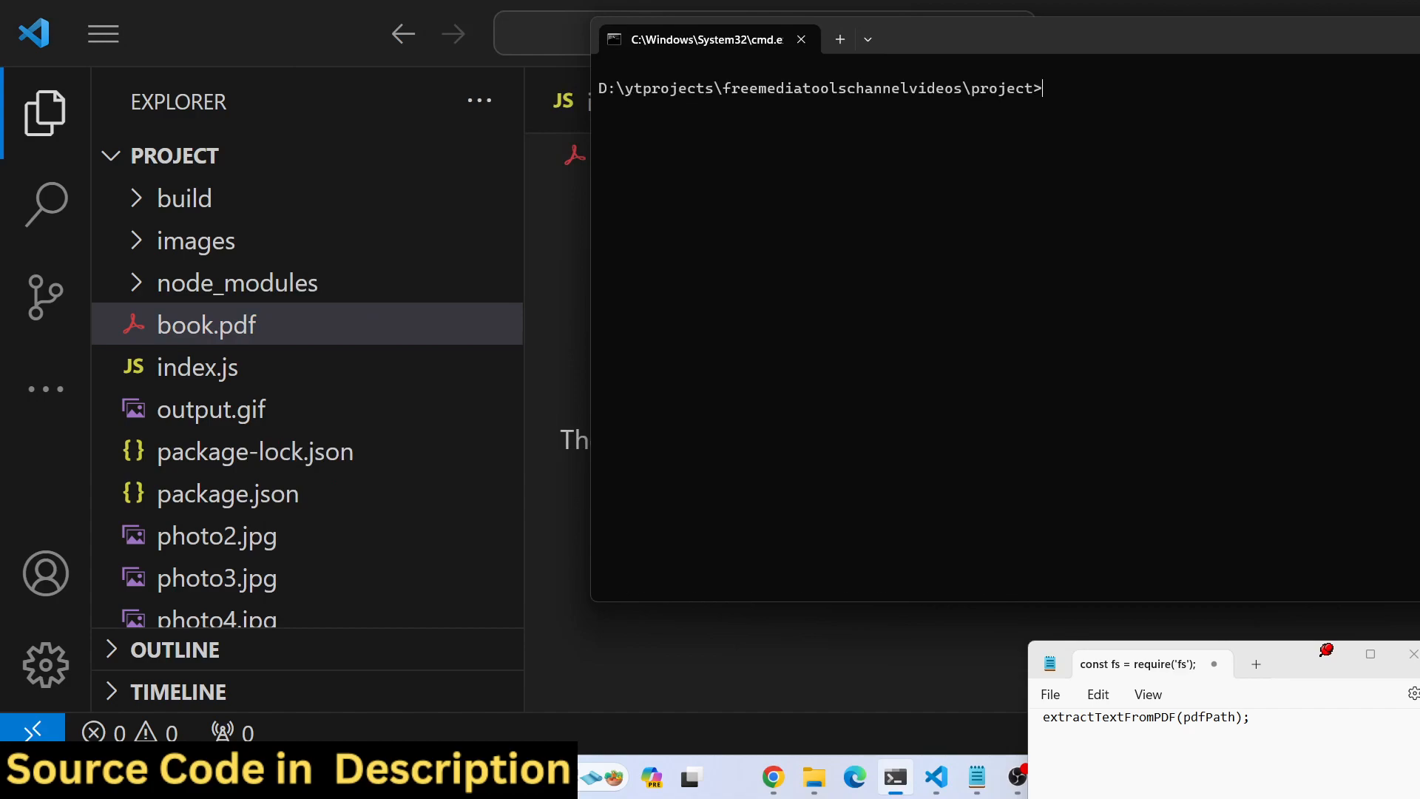
# Run node index.js so the book text prints and file.txt is created
pyautogui.write('node index.js')
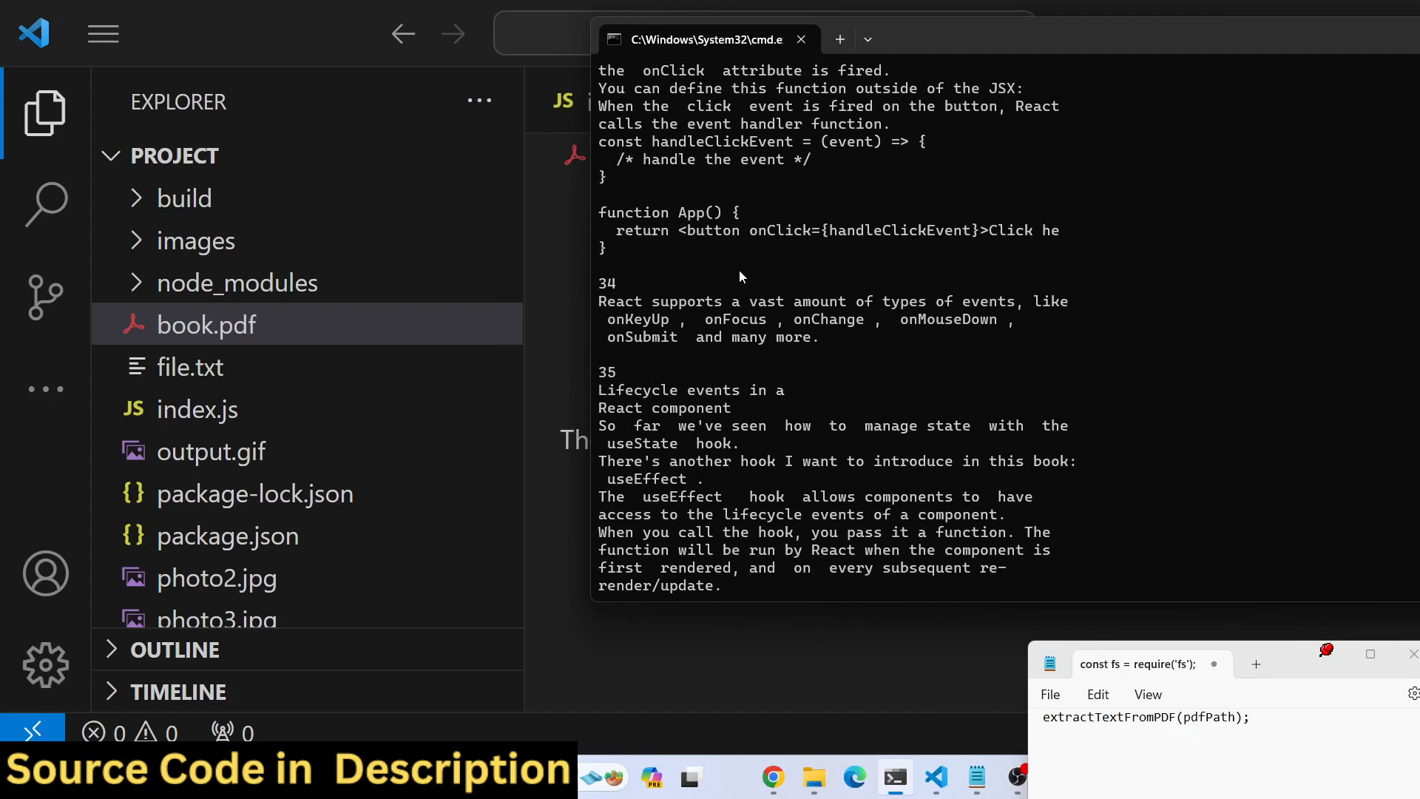
pyautogui.scroll(-3)
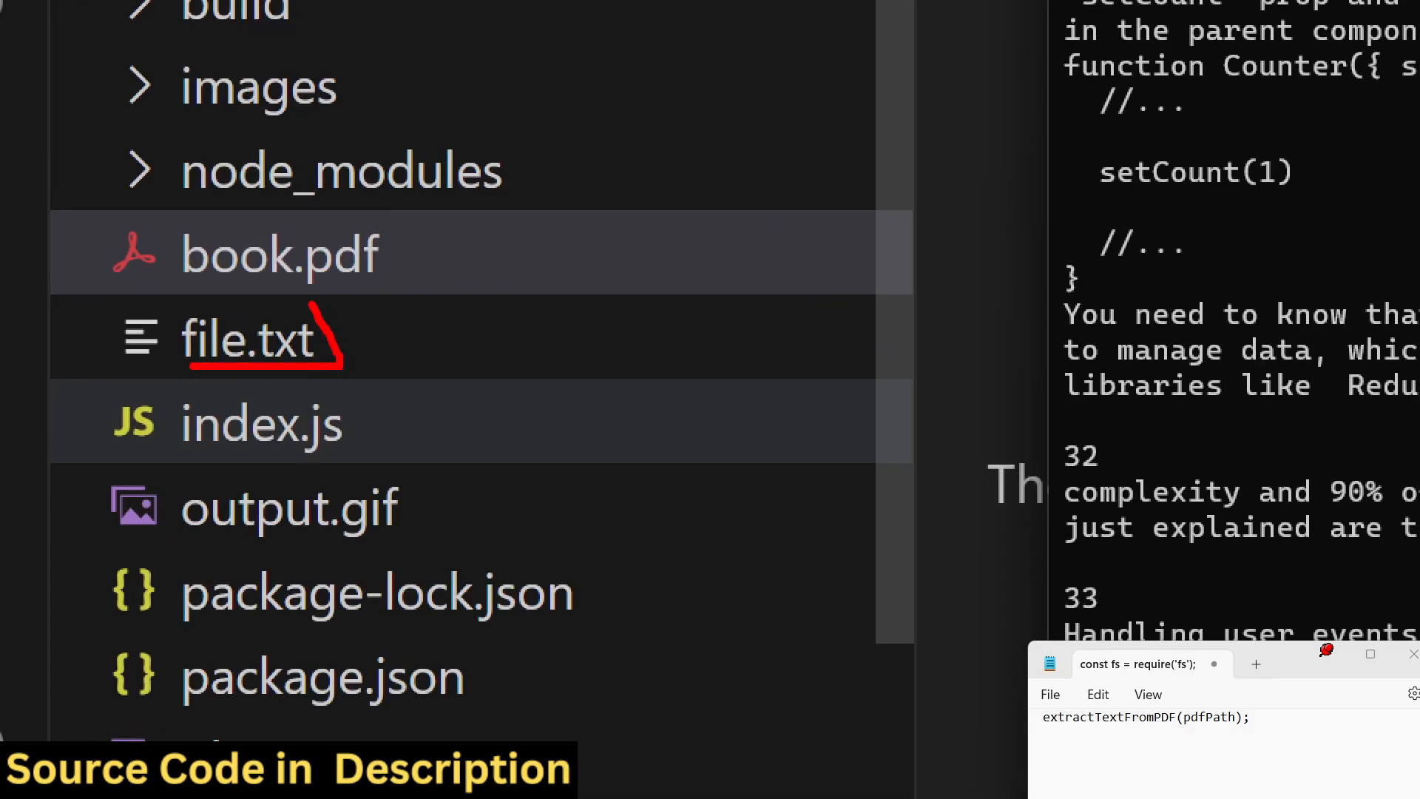
# Review the extracted handbook text in file.txt, then move the file to the Recycle Bin
pyautogui.click(253, 337)
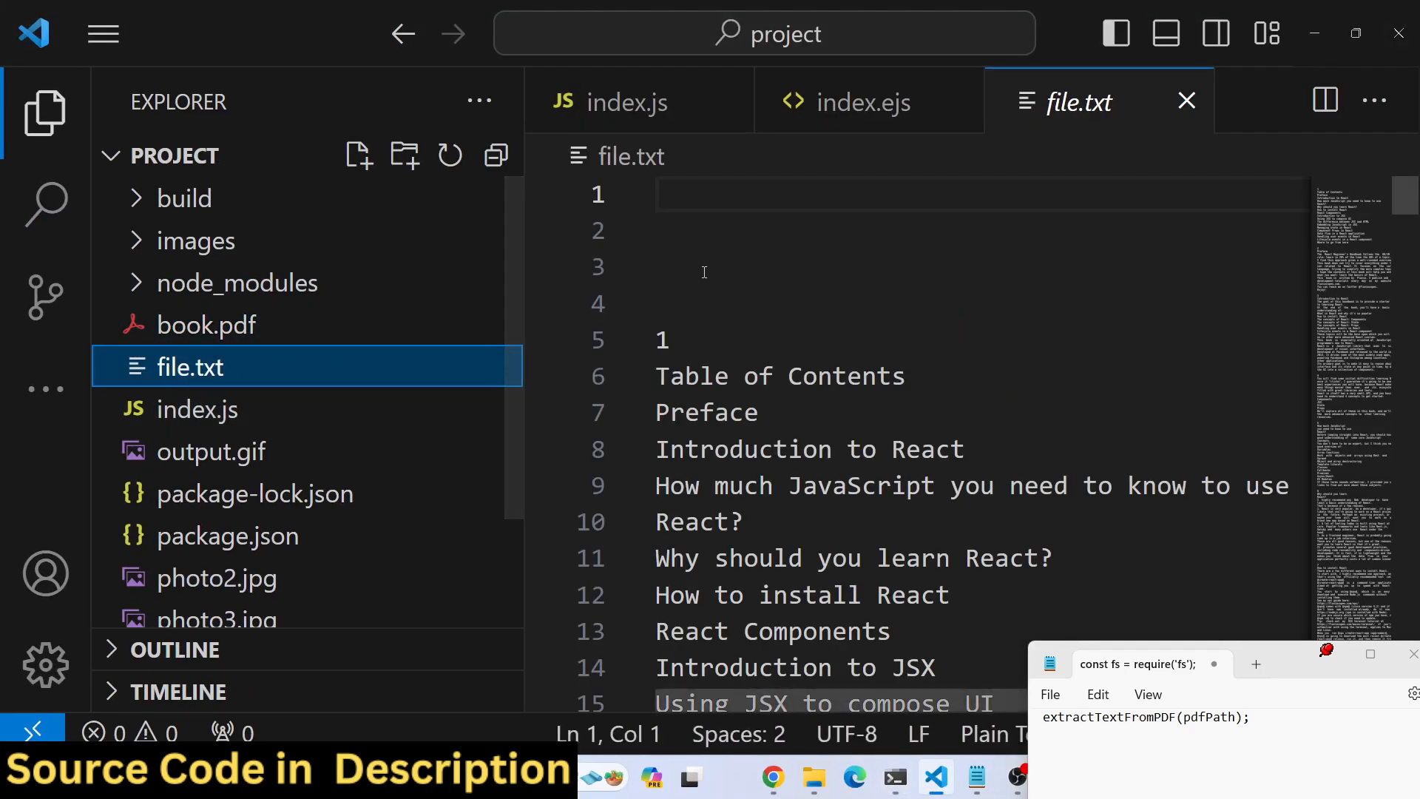
pyautogui.scroll(-3)
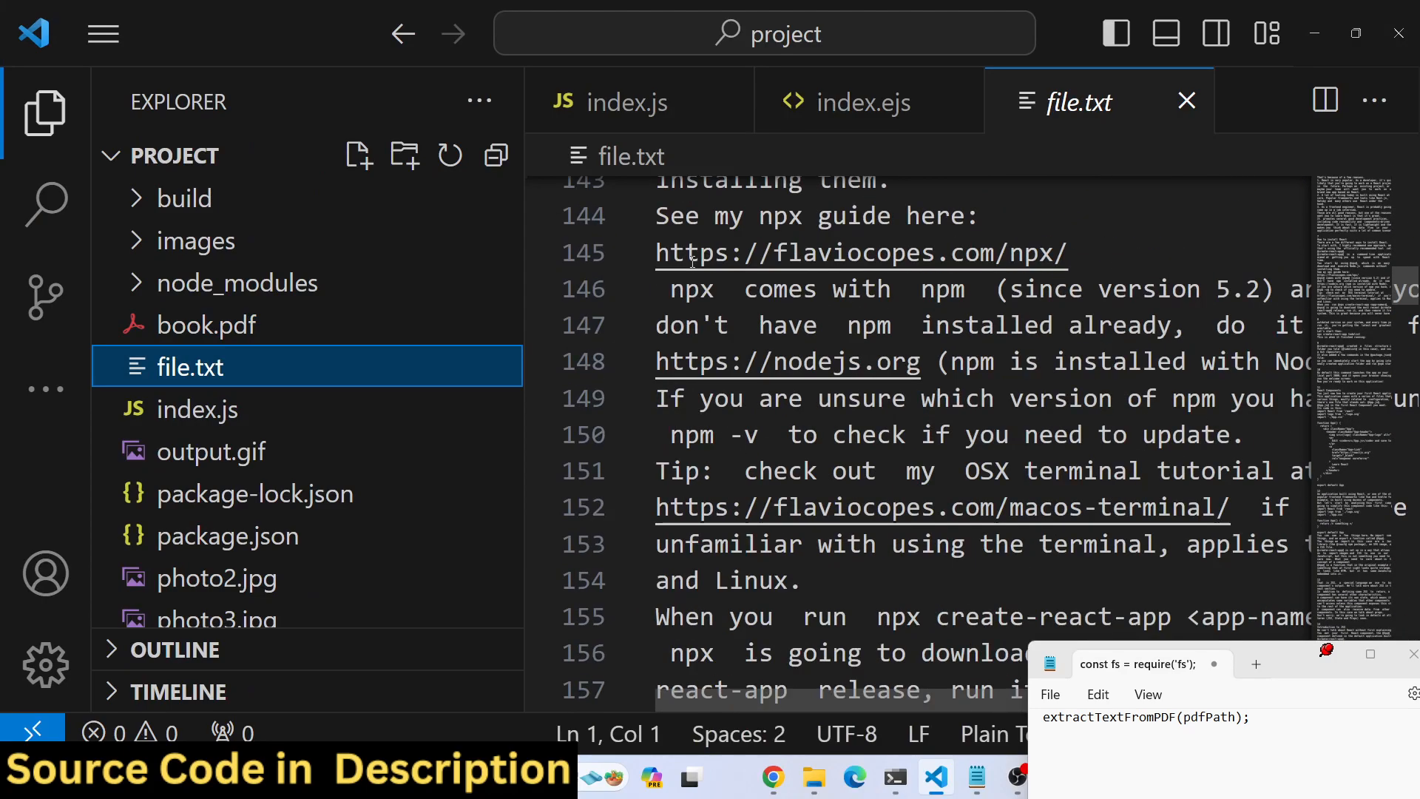
pyautogui.scroll(-3)
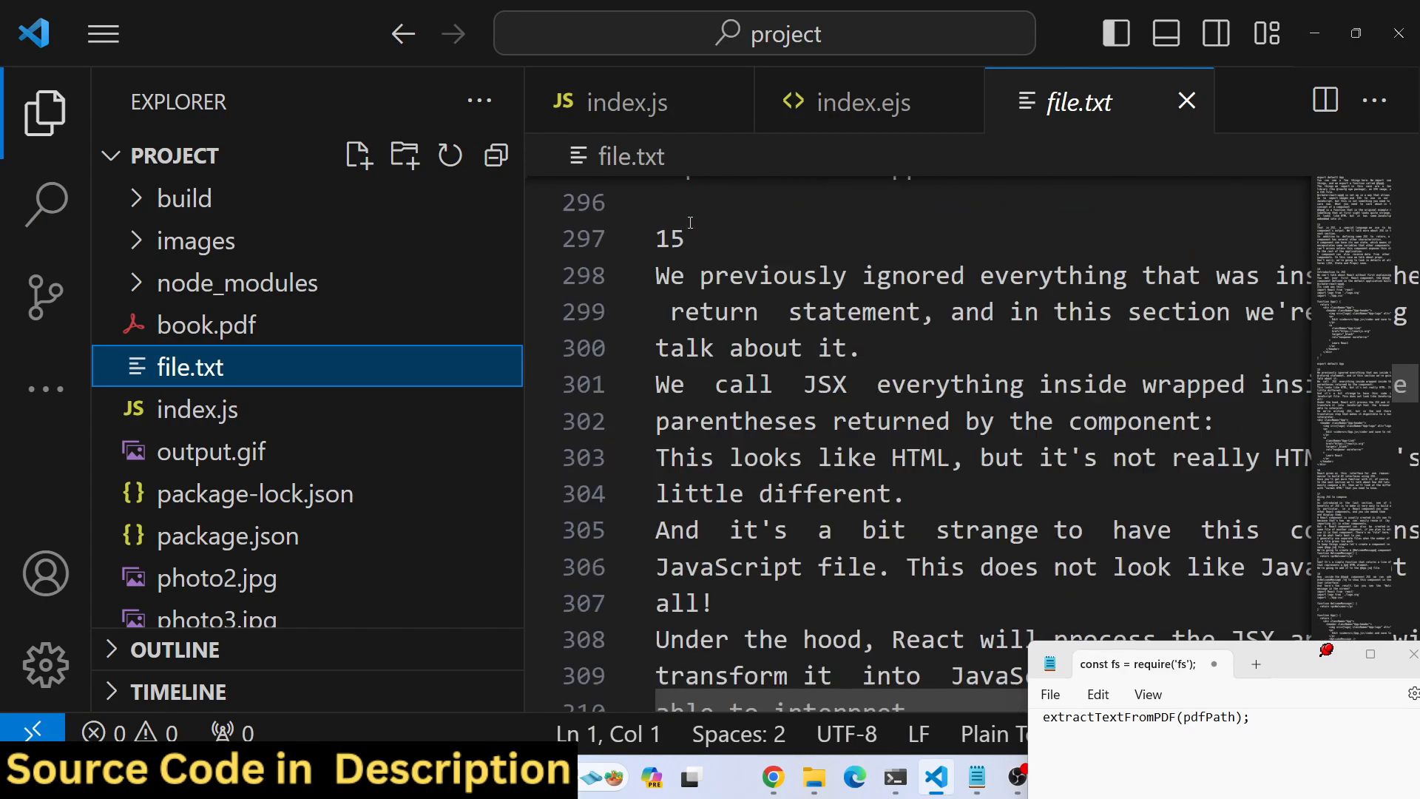
pyautogui.scroll(-3)
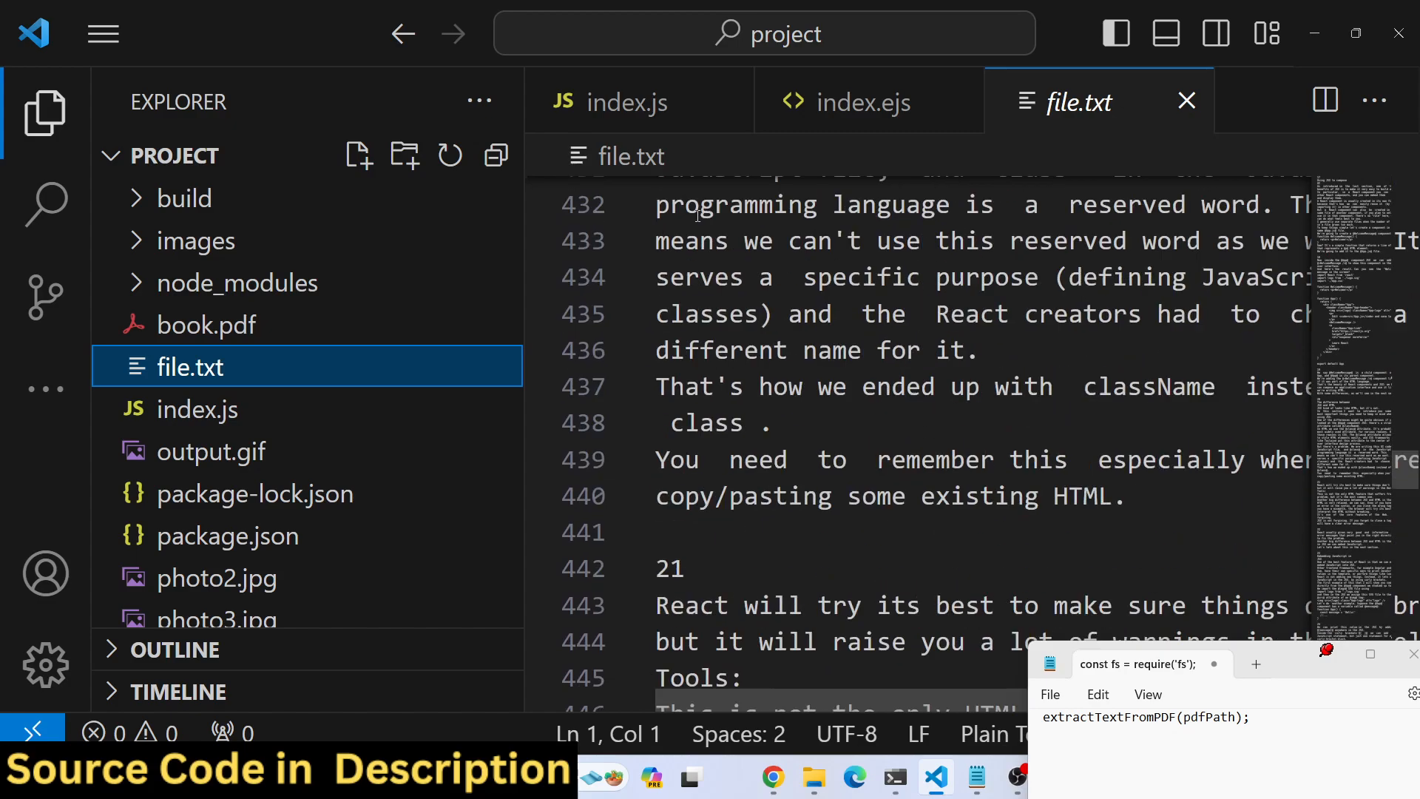
pyautogui.scroll(-3)
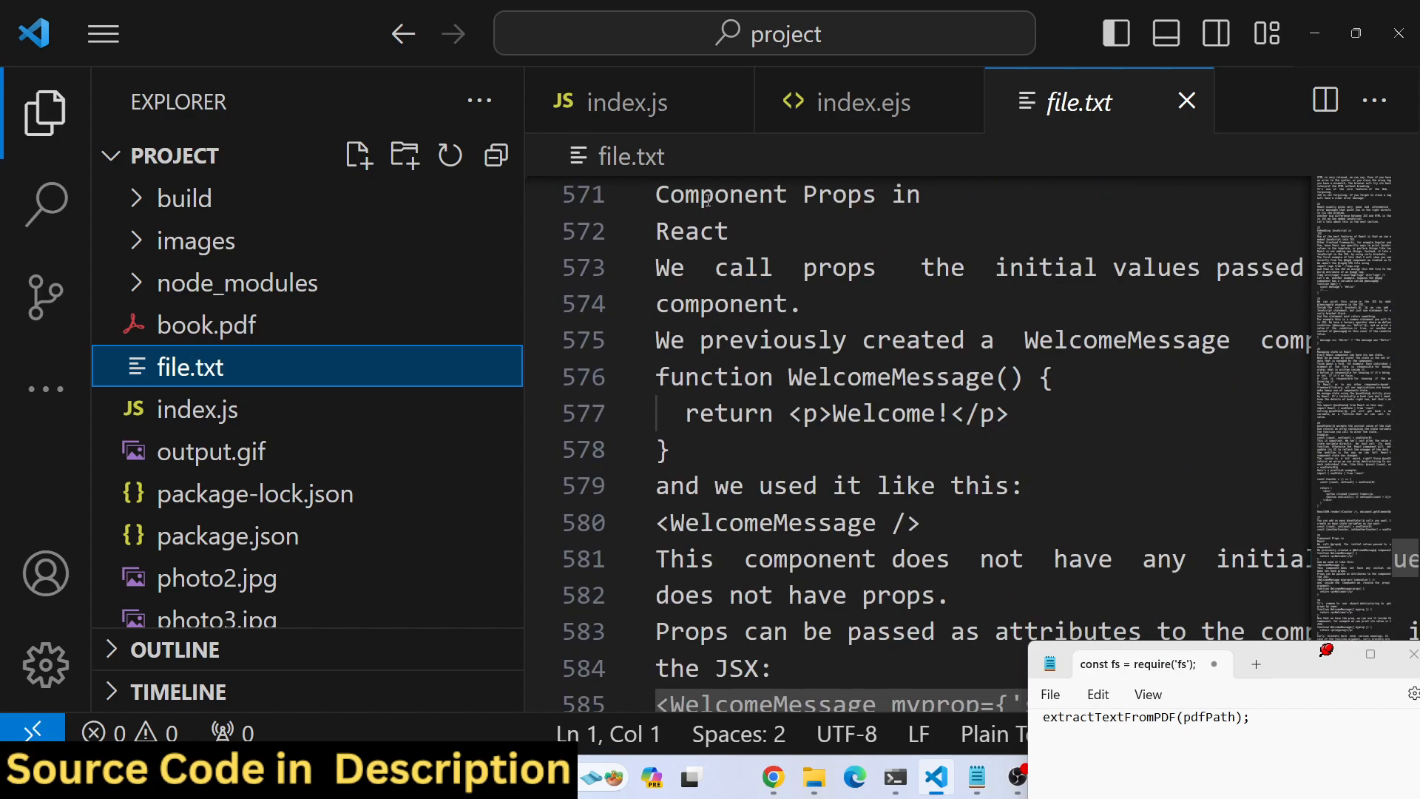
pyautogui.scroll(-3)
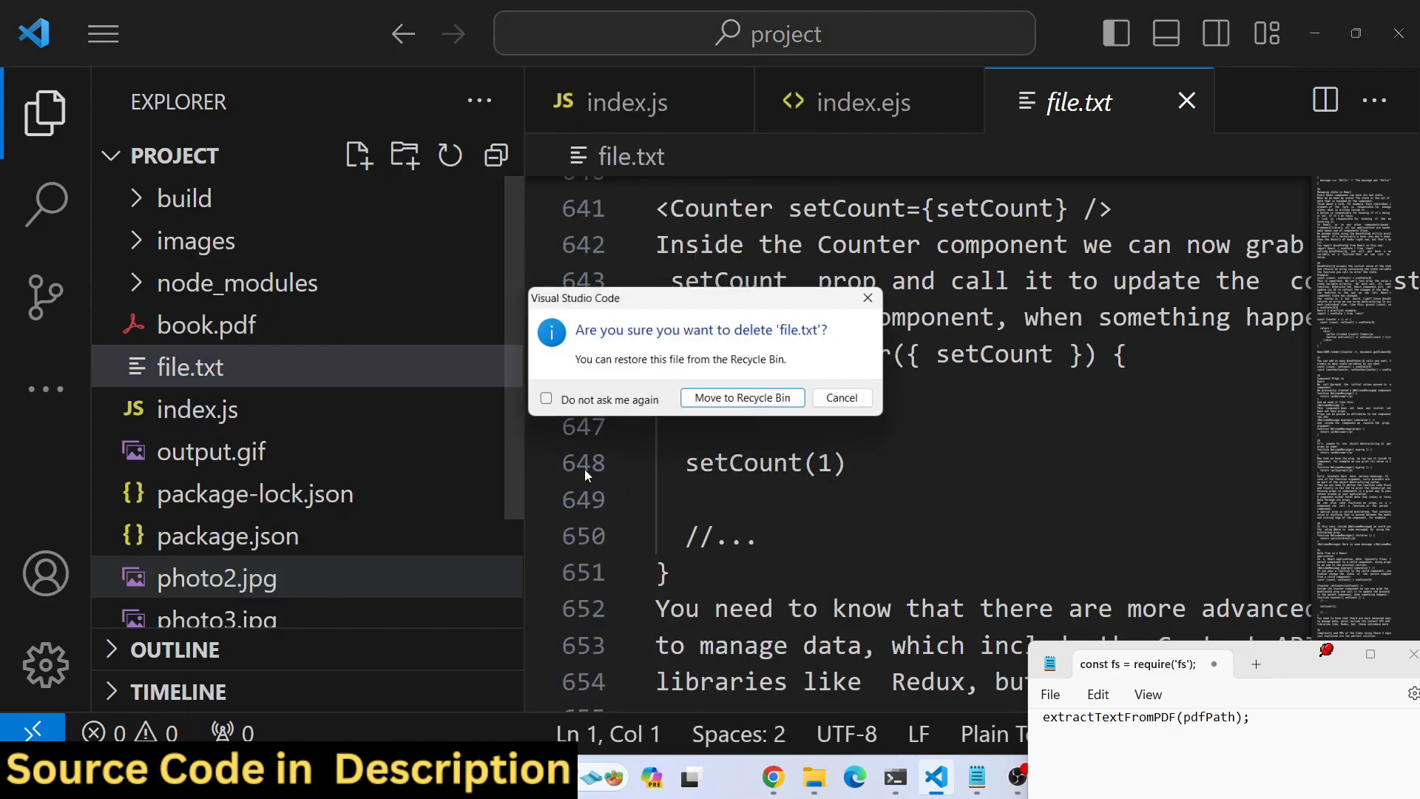
pyautogui.click(741, 398)
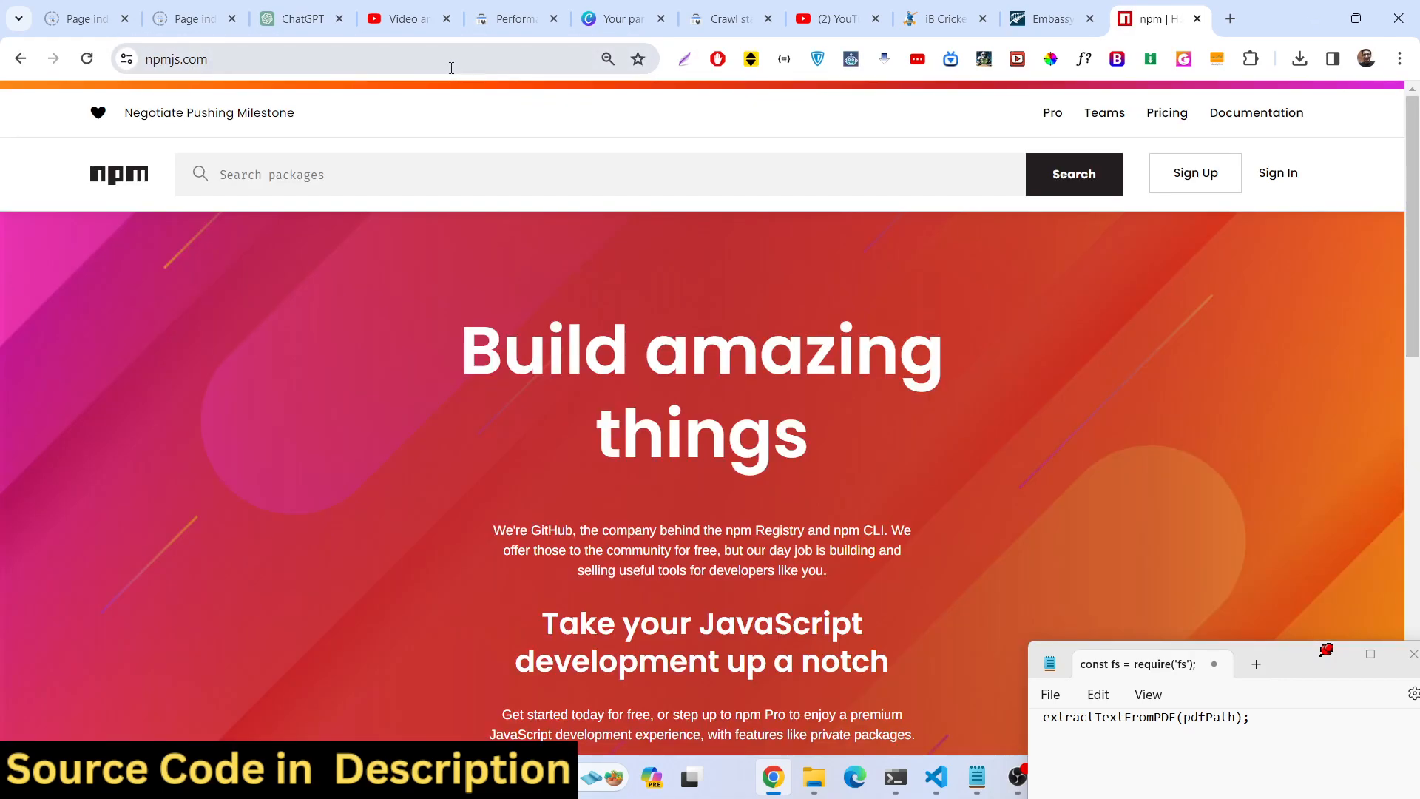
# Search npmjs.com for pdf-parse and open the pdf-parse package result
pyautogui.write('pdf-parse')
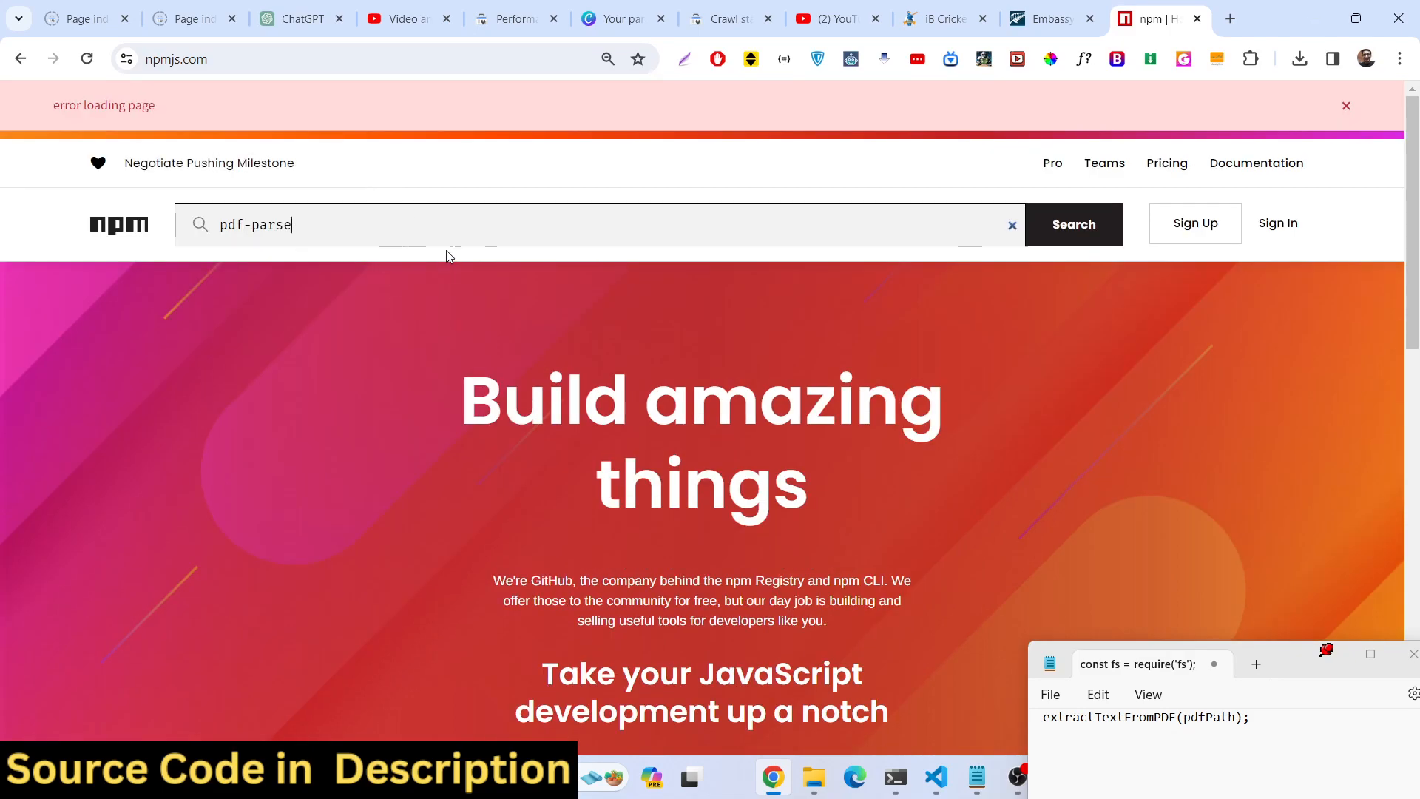
pyautogui.click(1073, 224)
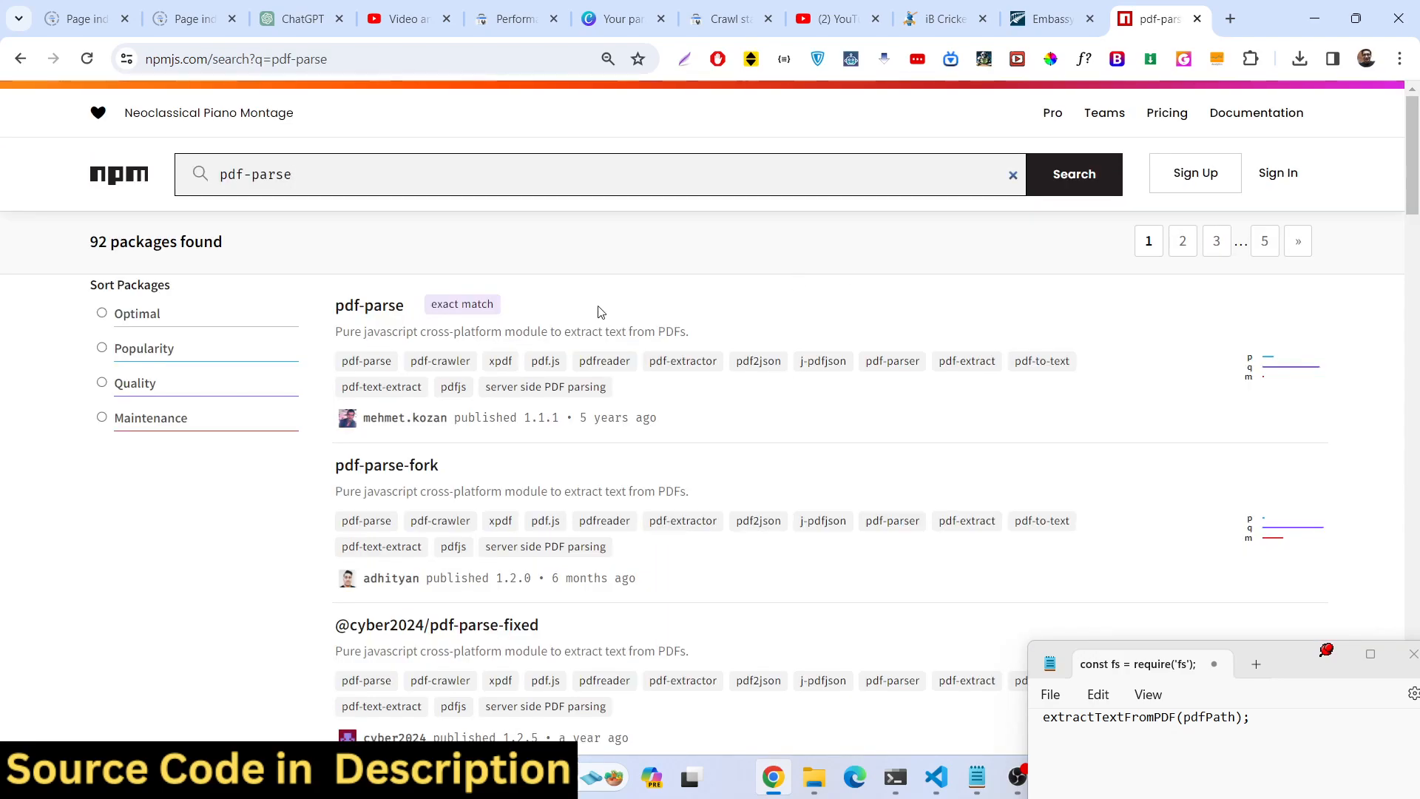
pyautogui.click(1074, 175)
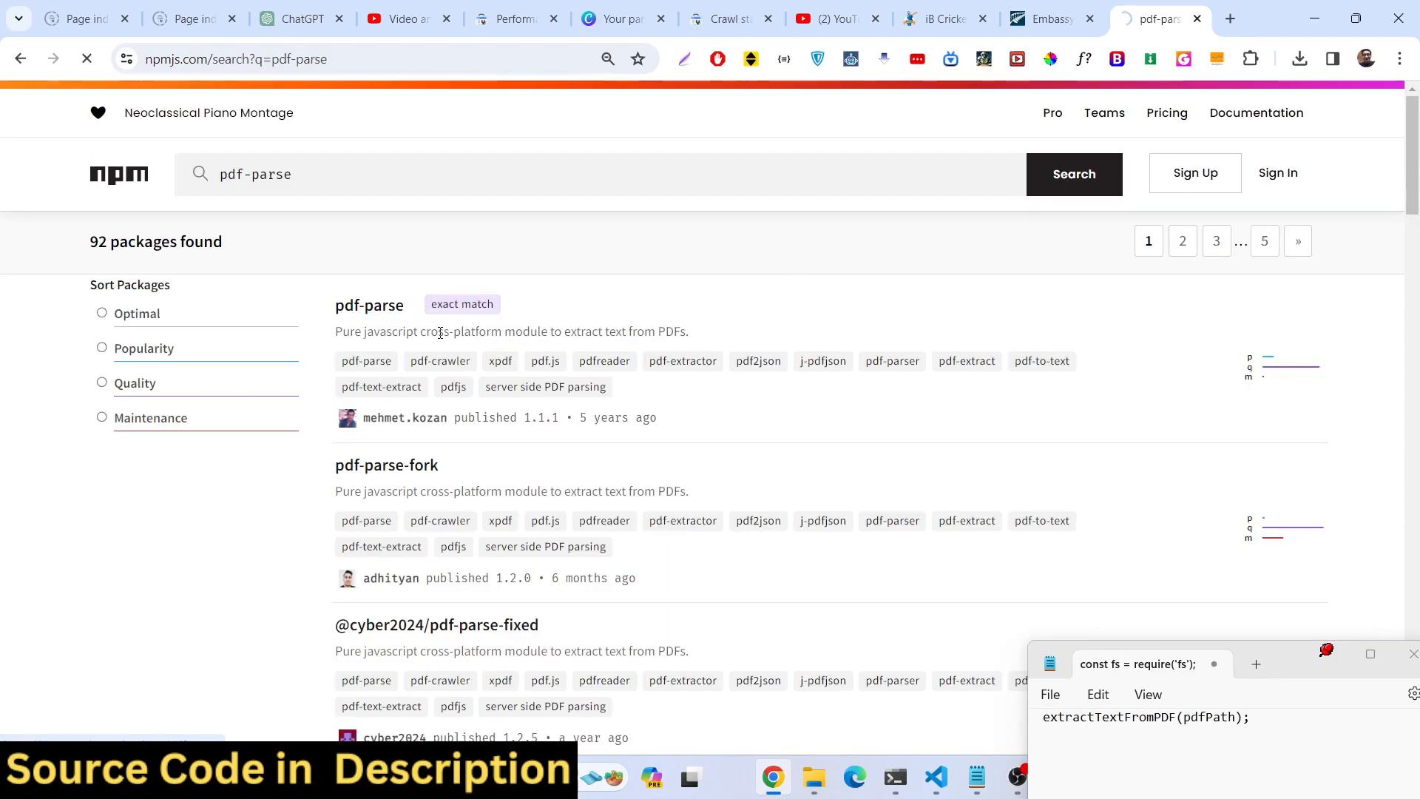
pyautogui.moveTo(833, 428)
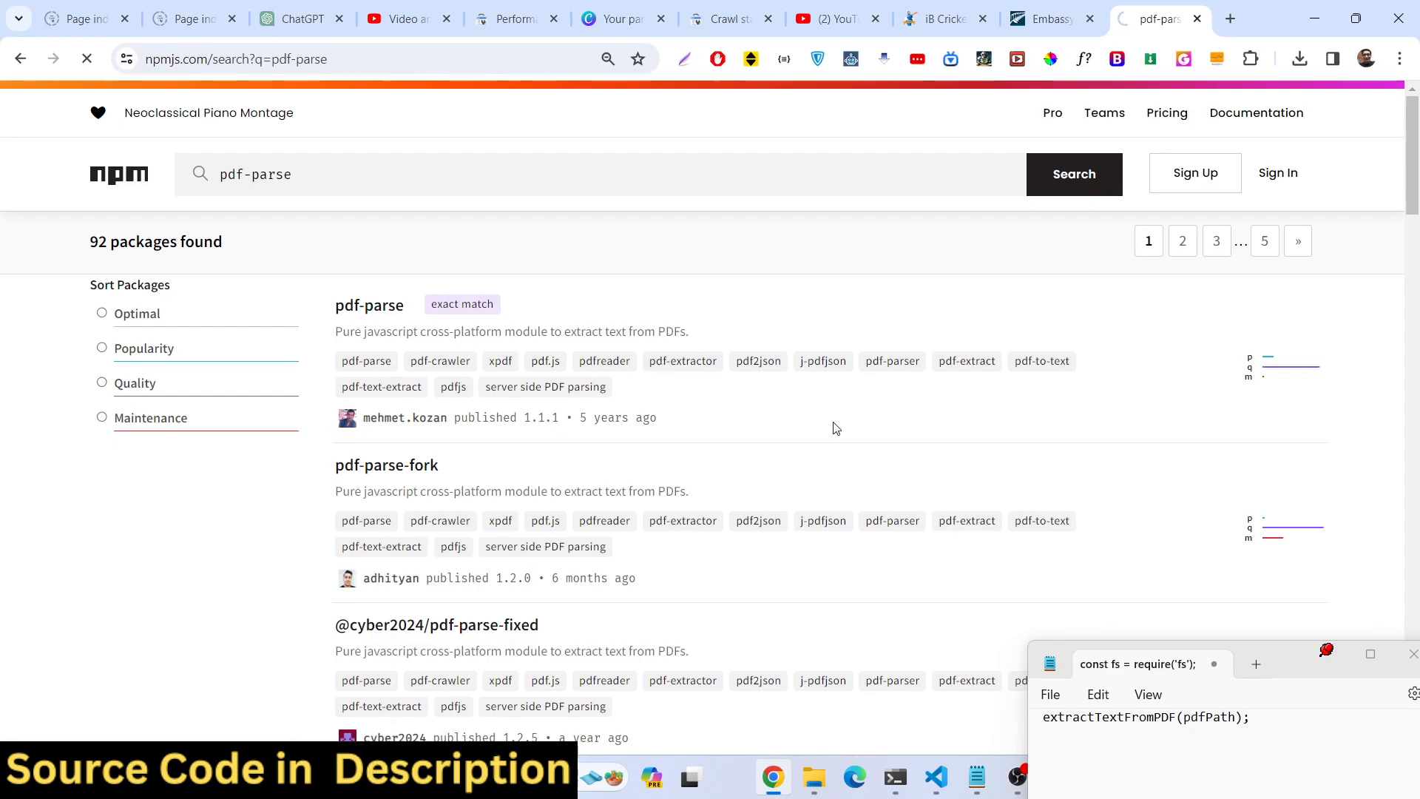
pyautogui.click(370, 305)
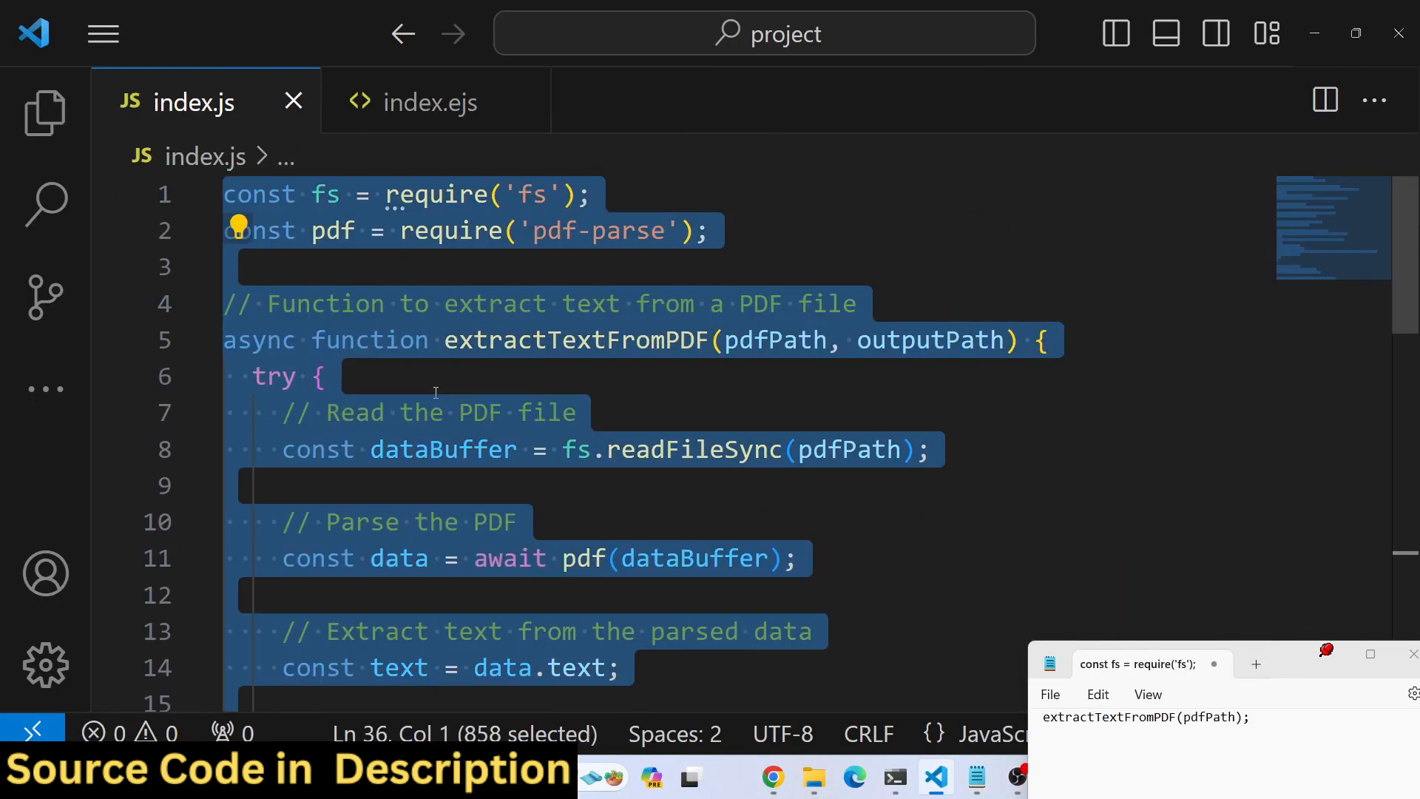
# Clear index.js and require fs and pdf-parse at the top
pyautogui.press('Delete')
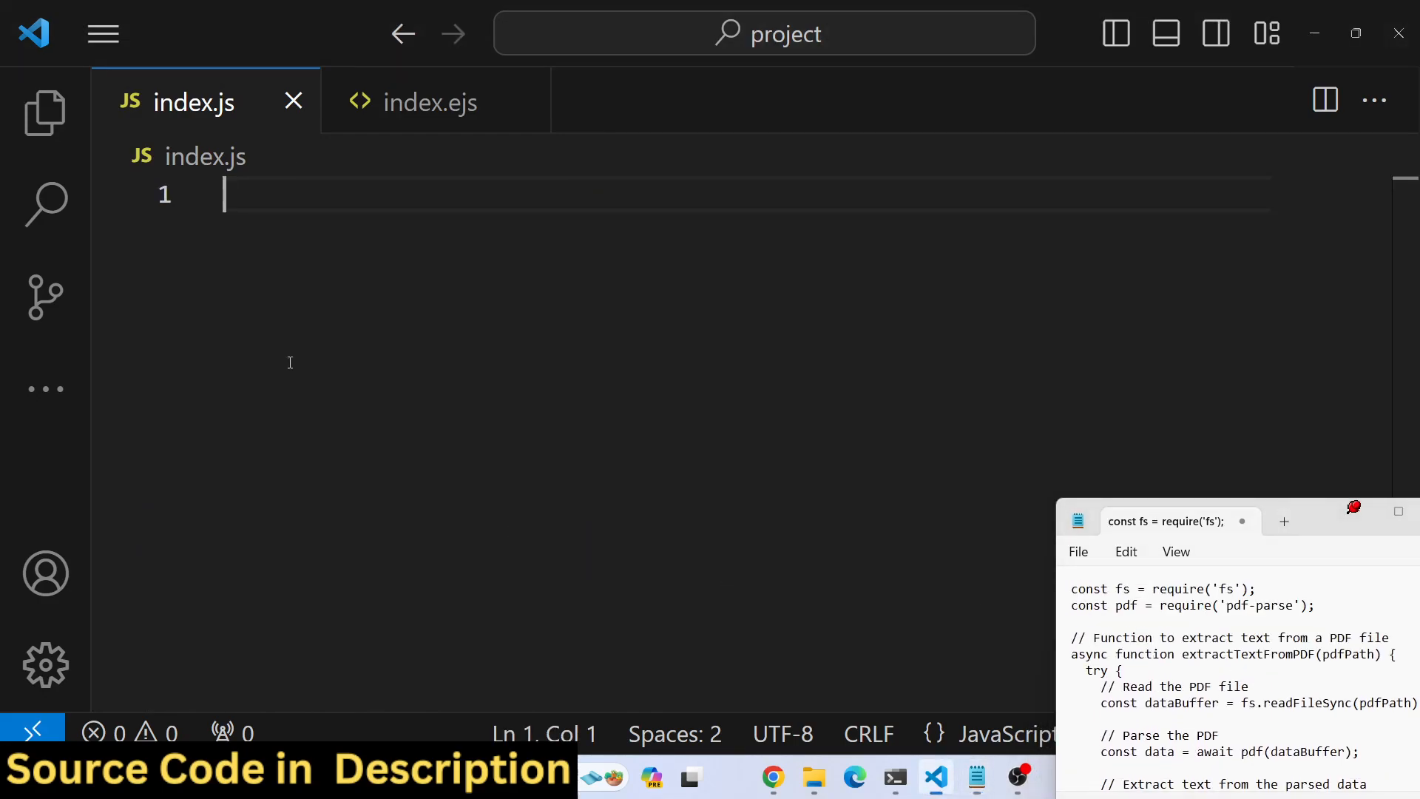
pyautogui.write("let fs = require('")
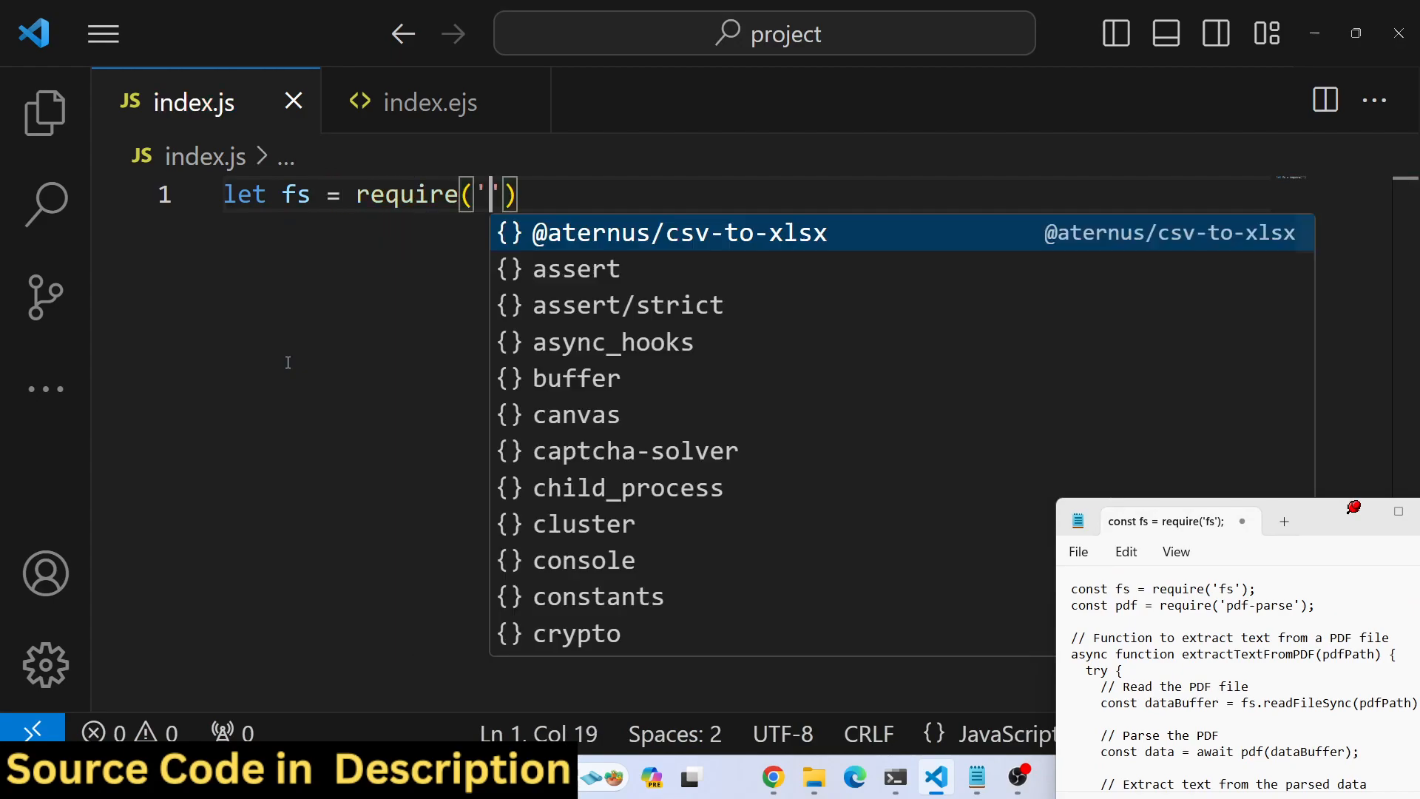
pyautogui.write('fs')
pyautogui.write('let pdf')
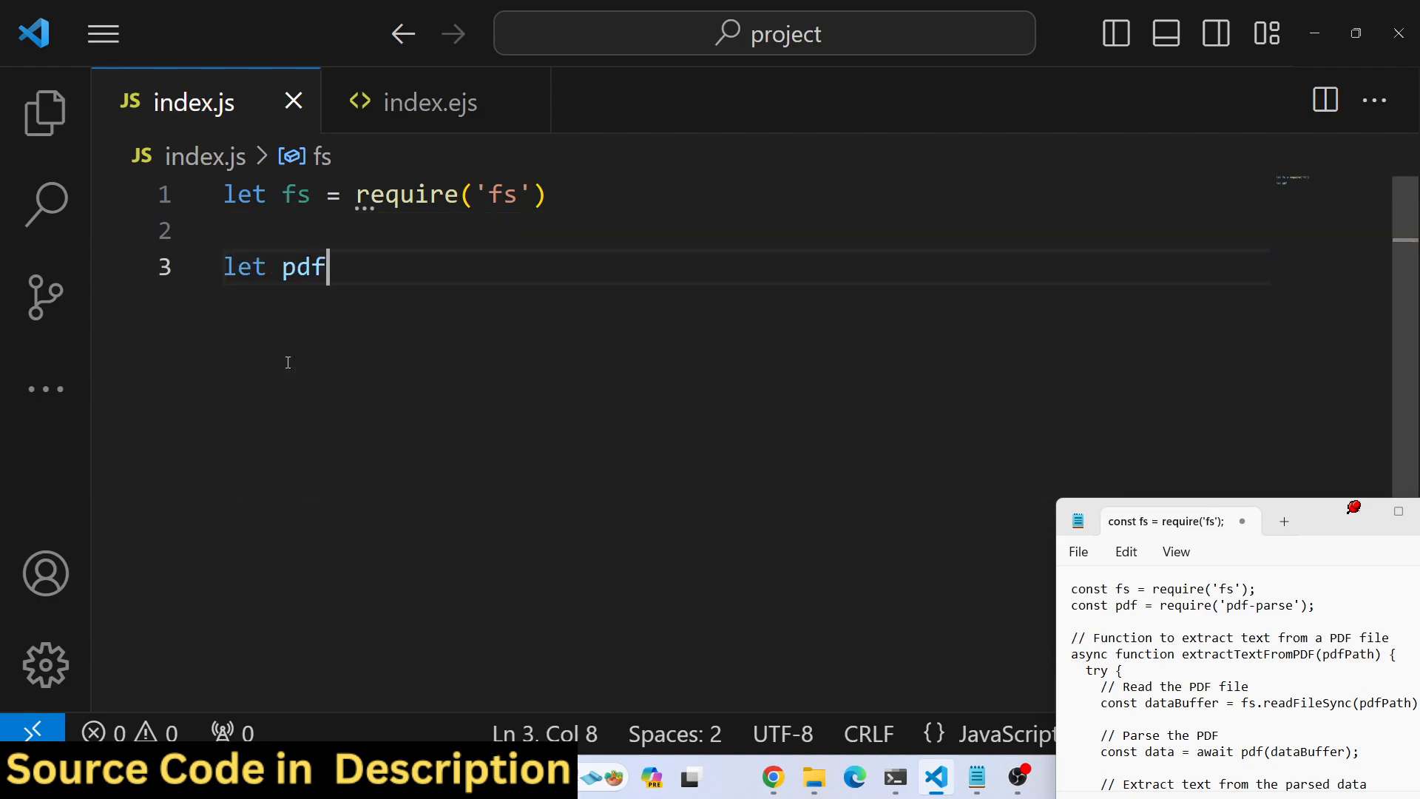
pyautogui.write('= reequ')
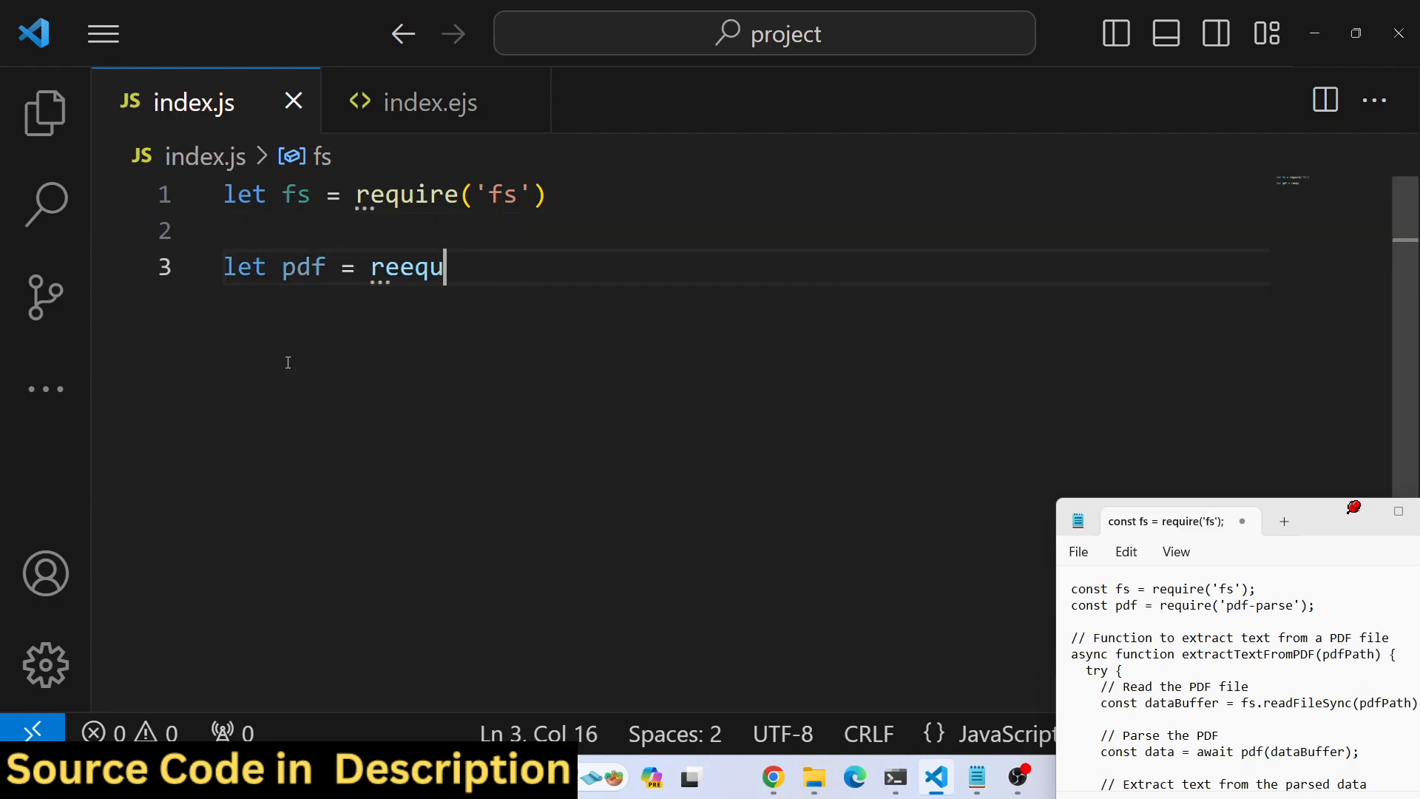
pyautogui.write('require')
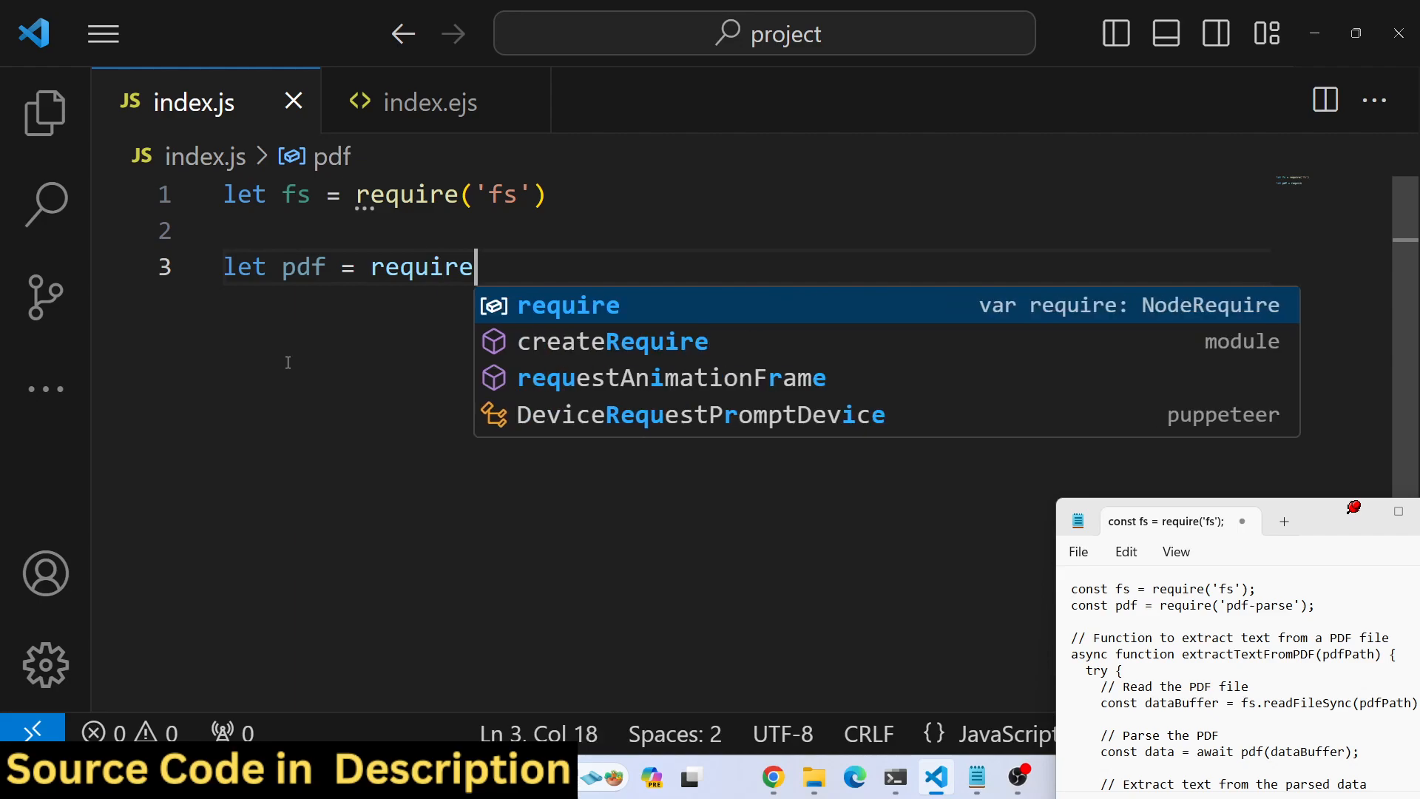
pyautogui.write("('pdf-parse")
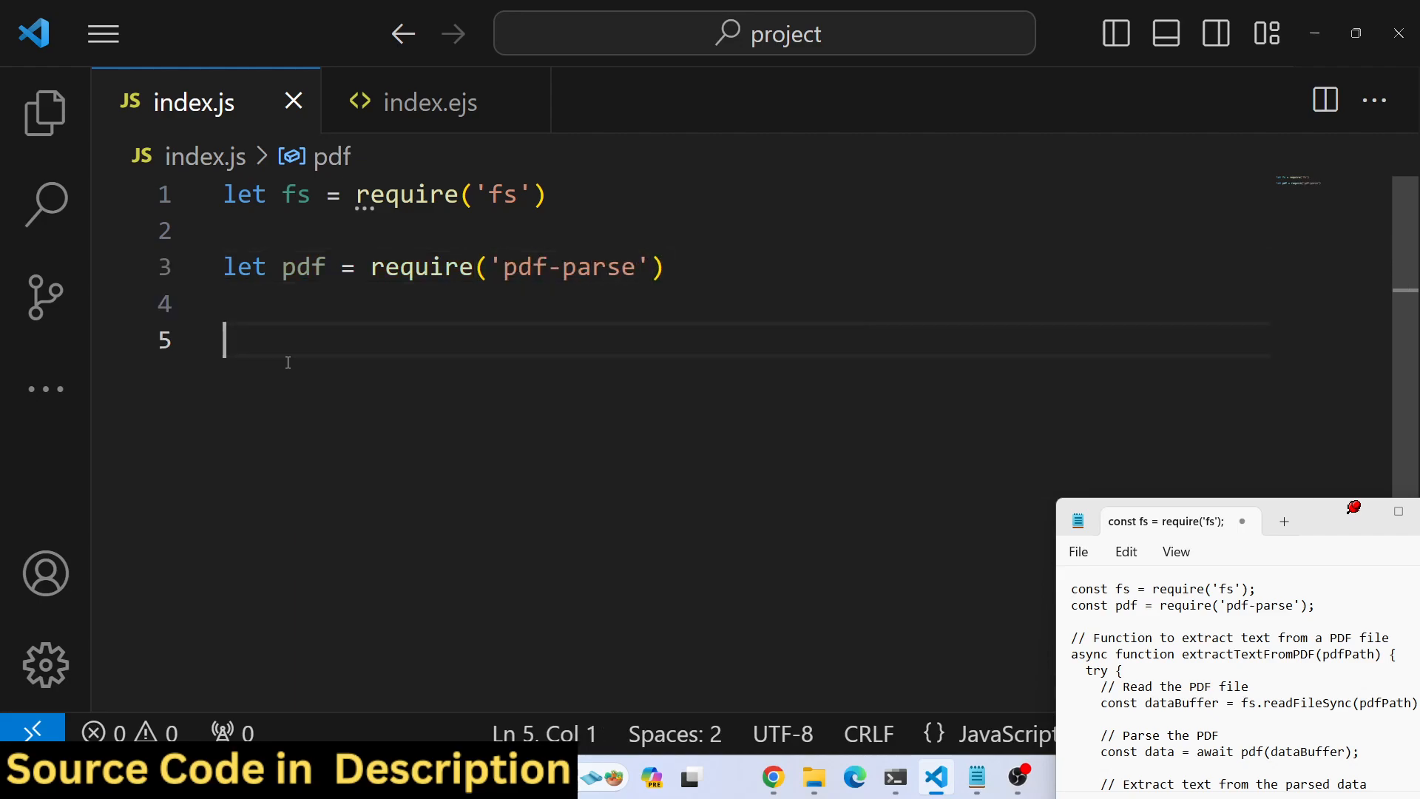
# Declare async function extractTextFromPDF(pdfpath) with an empty body
pyautogui.write('async function extract')
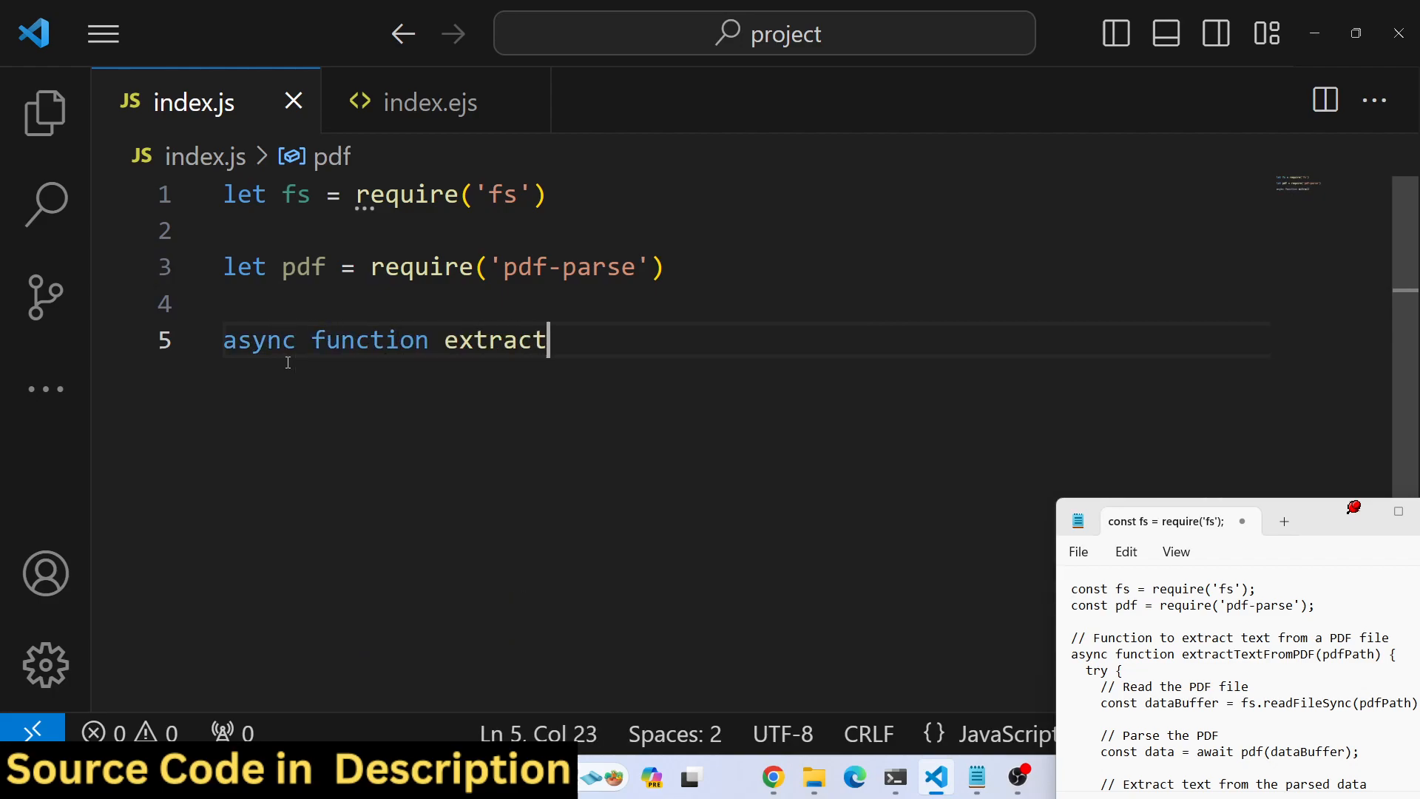
pyautogui.write('TextFr')
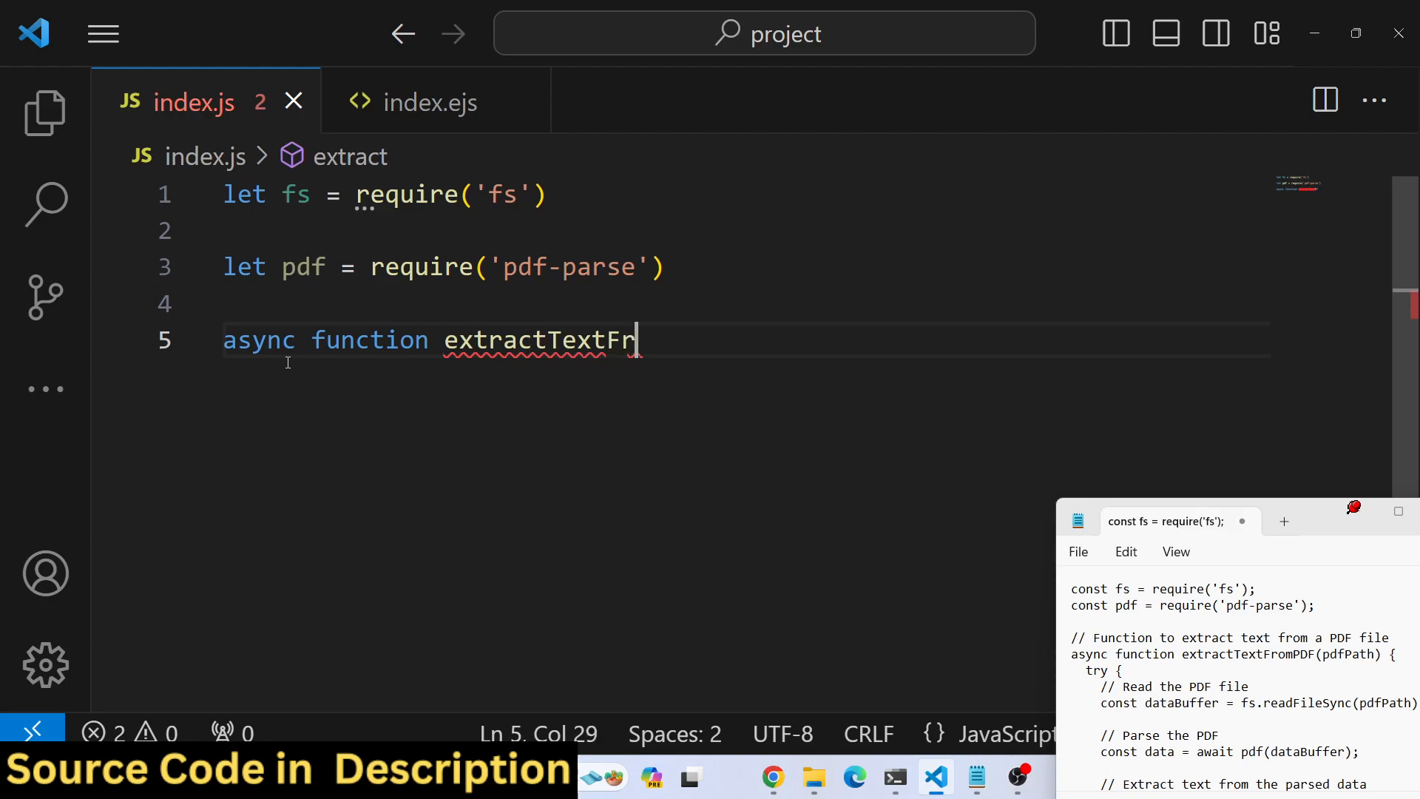
pyautogui.write('omPDF()')
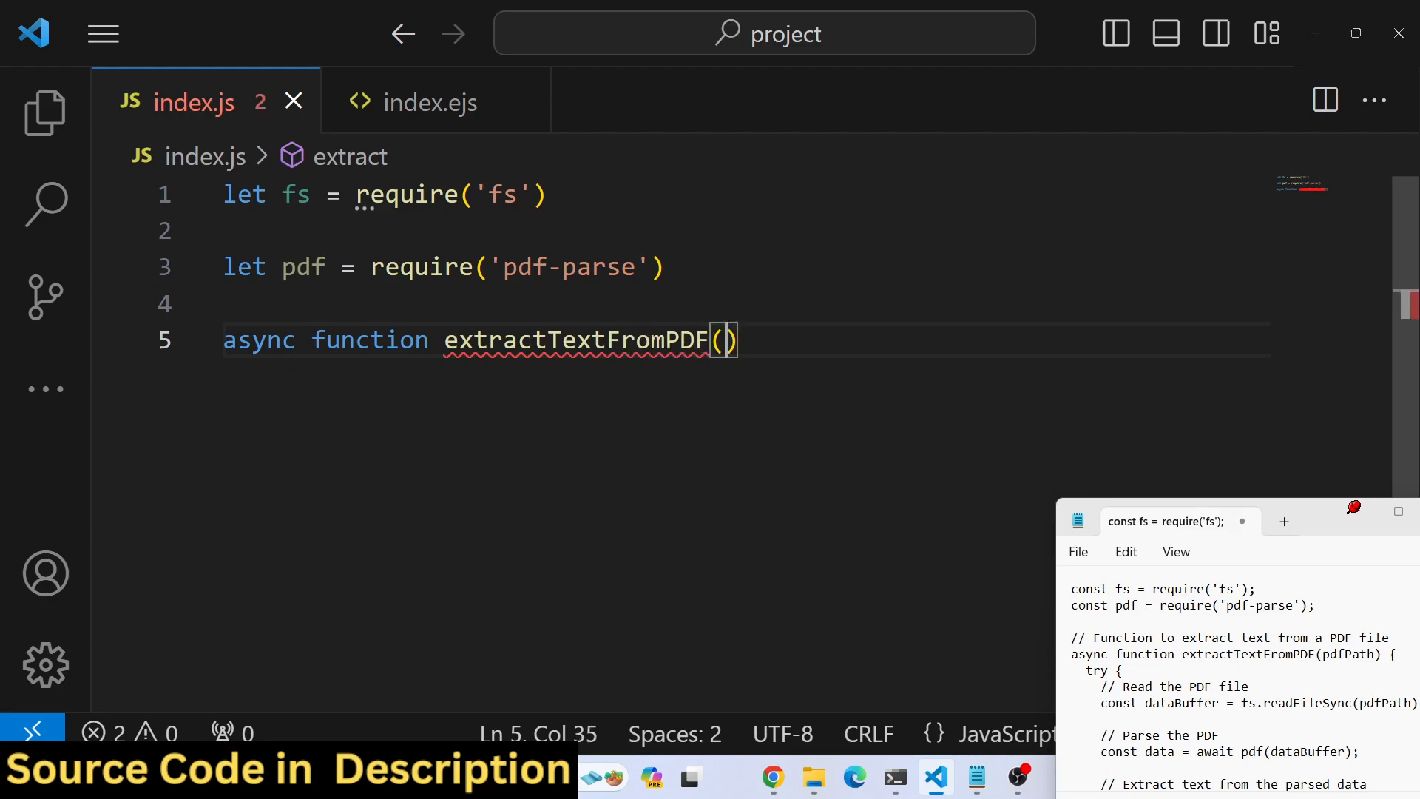
pyautogui.write('p')
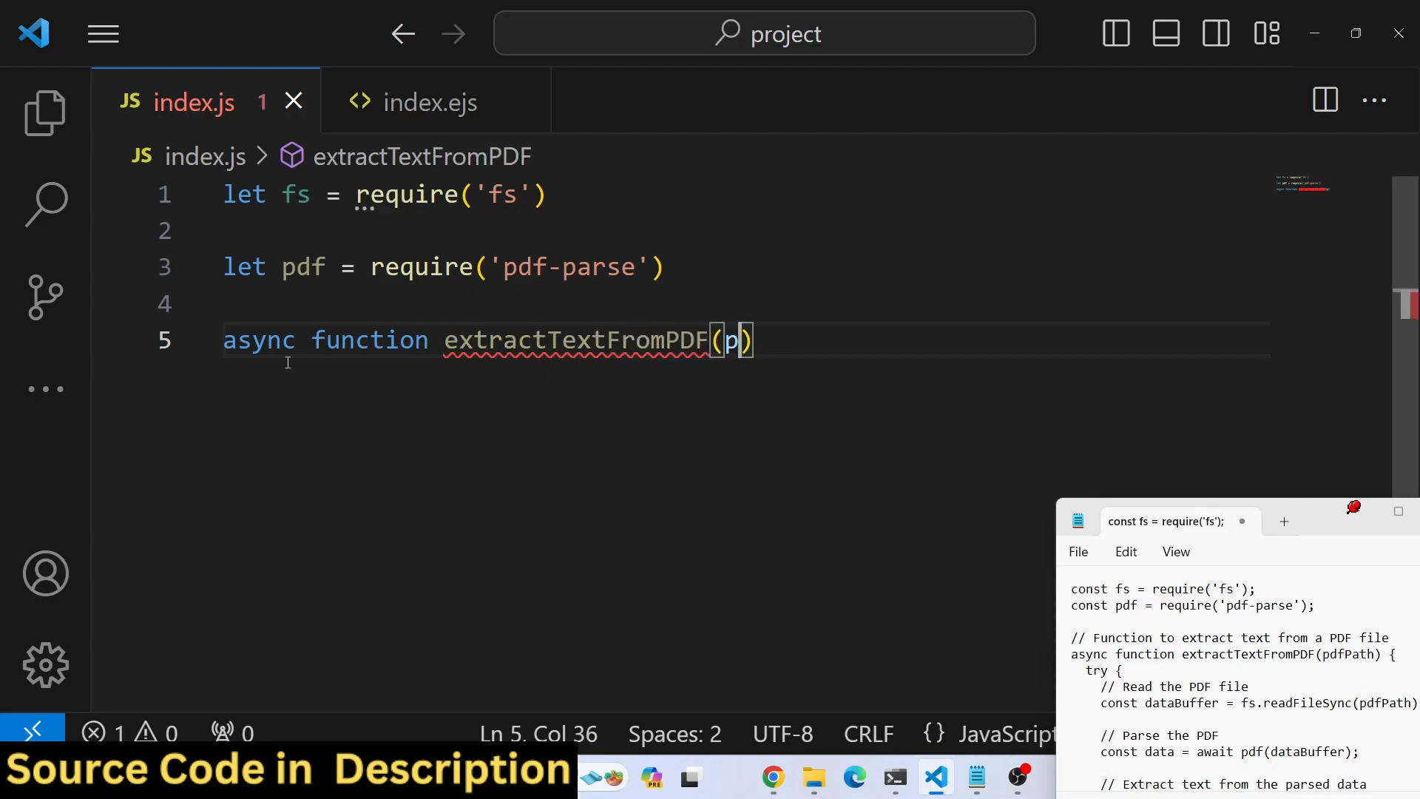
pyautogui.write('dfpath')
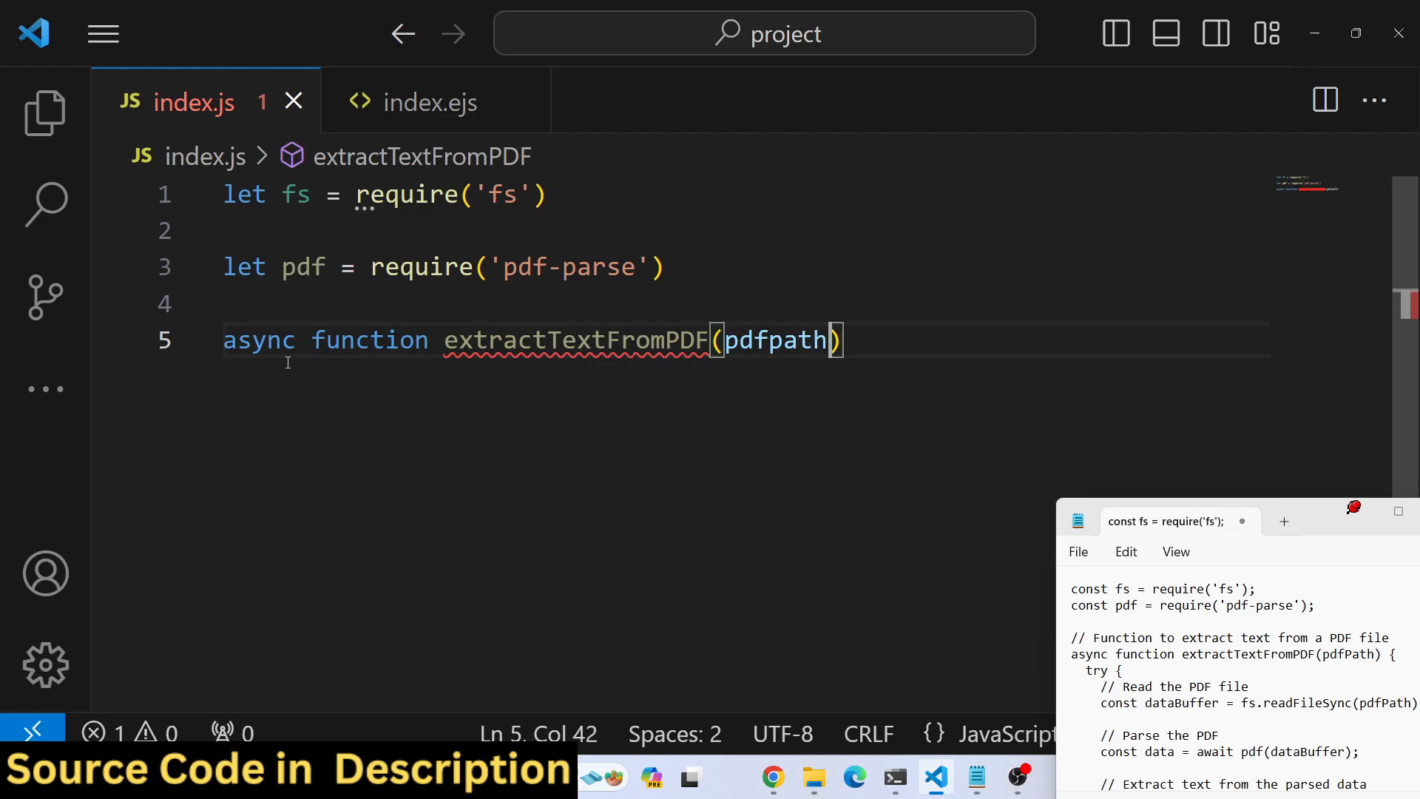
pyautogui.write('{')
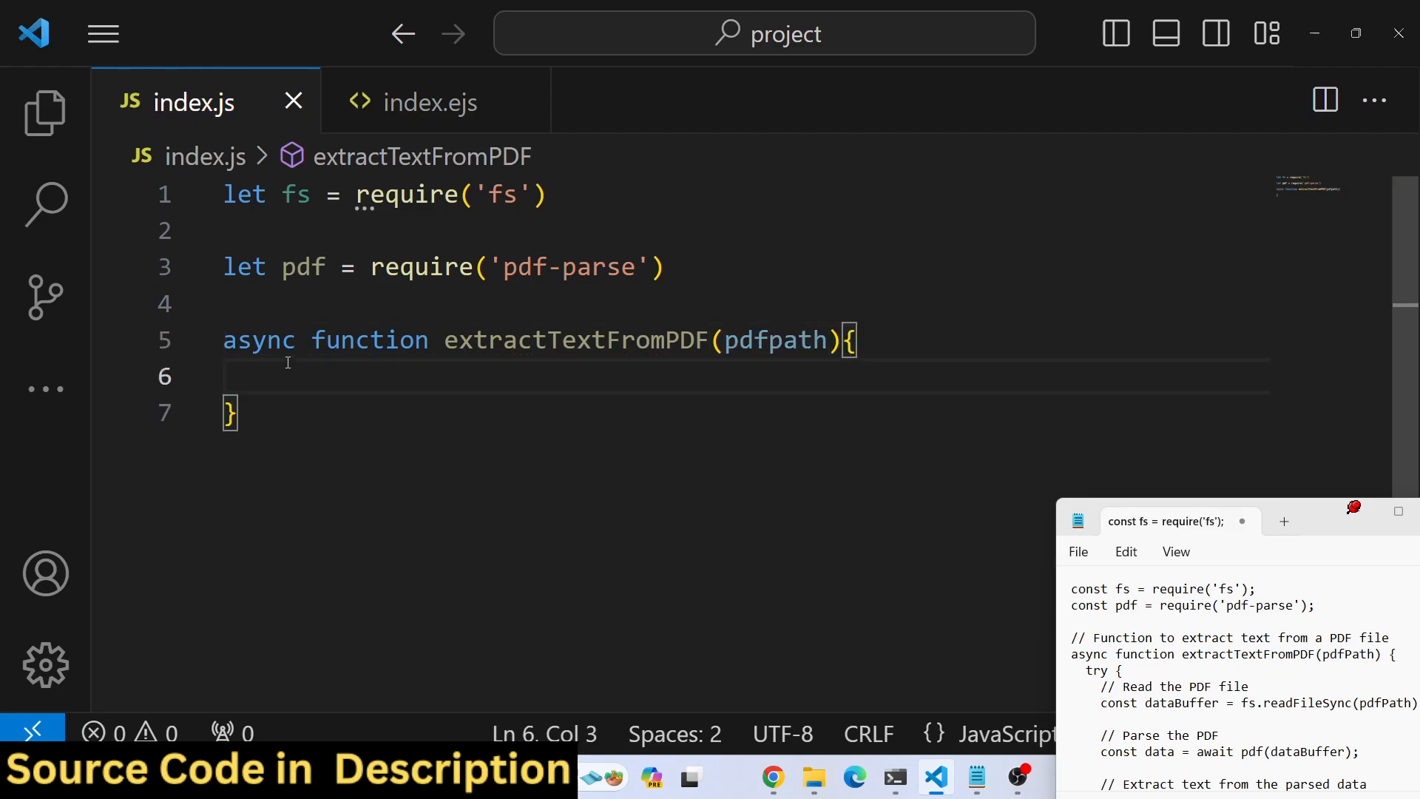
# Call extractTextFromPDF("book.pdf") and add a try/catch that logs errors
pyautogui.write('extractTextFromPDF("')
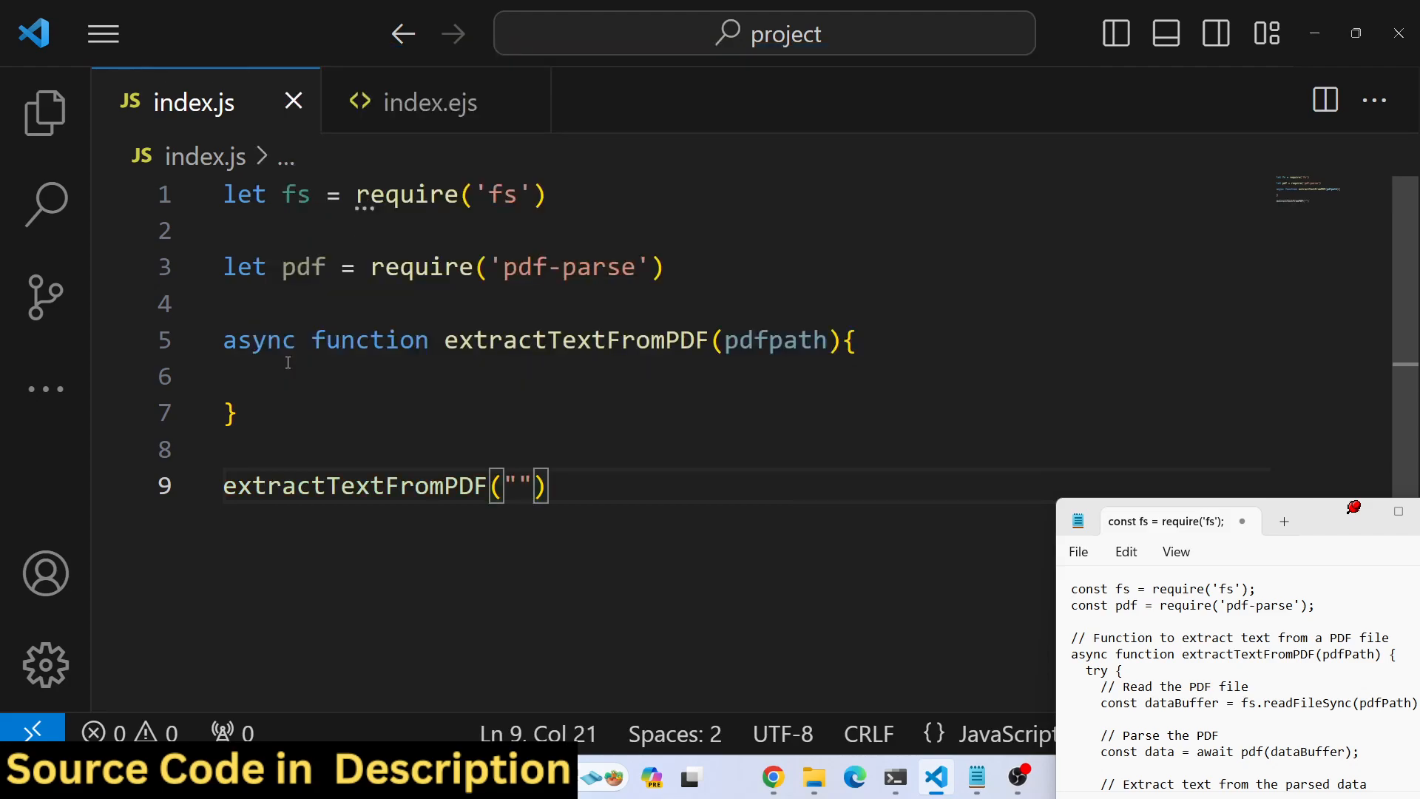
pyautogui.write('file')
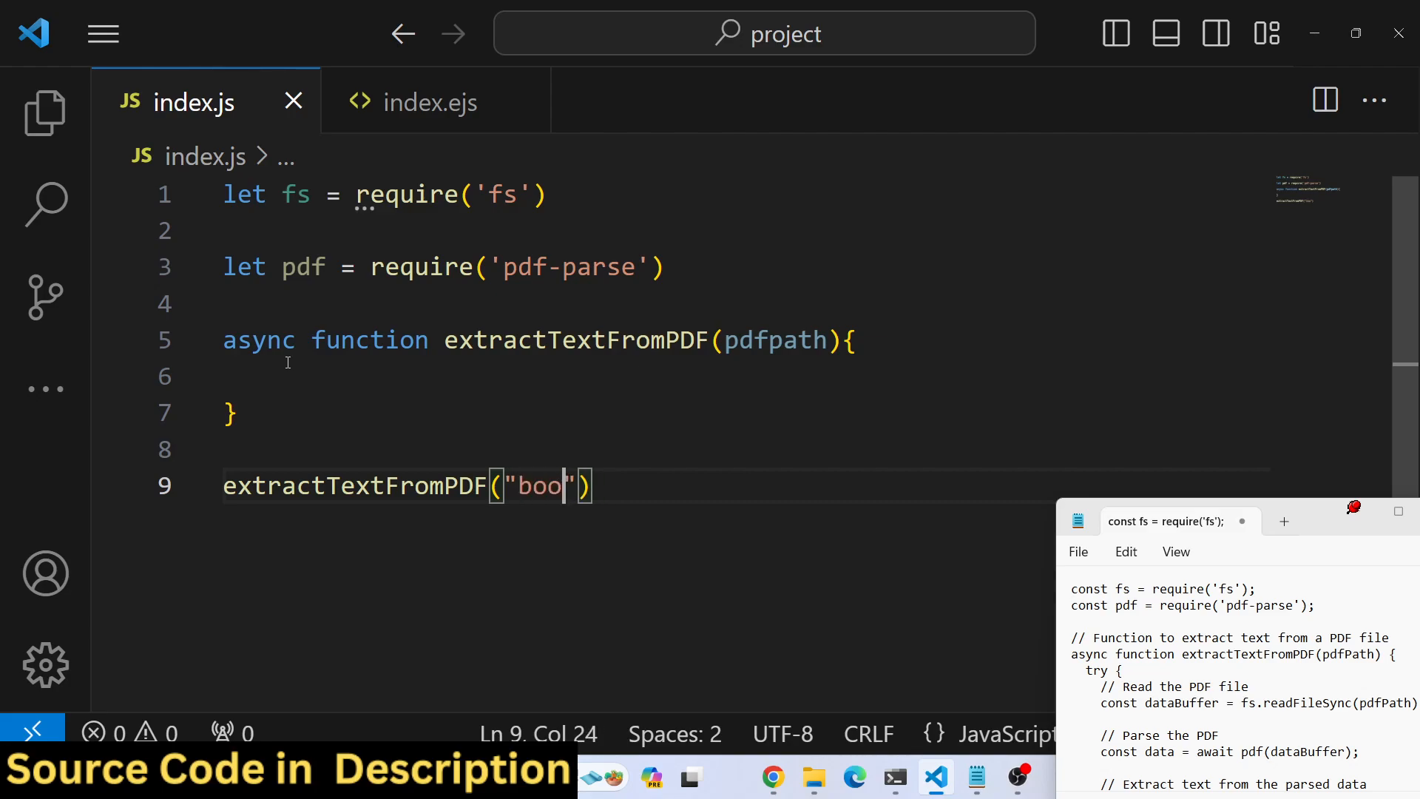
pyautogui.write('k.pdf')
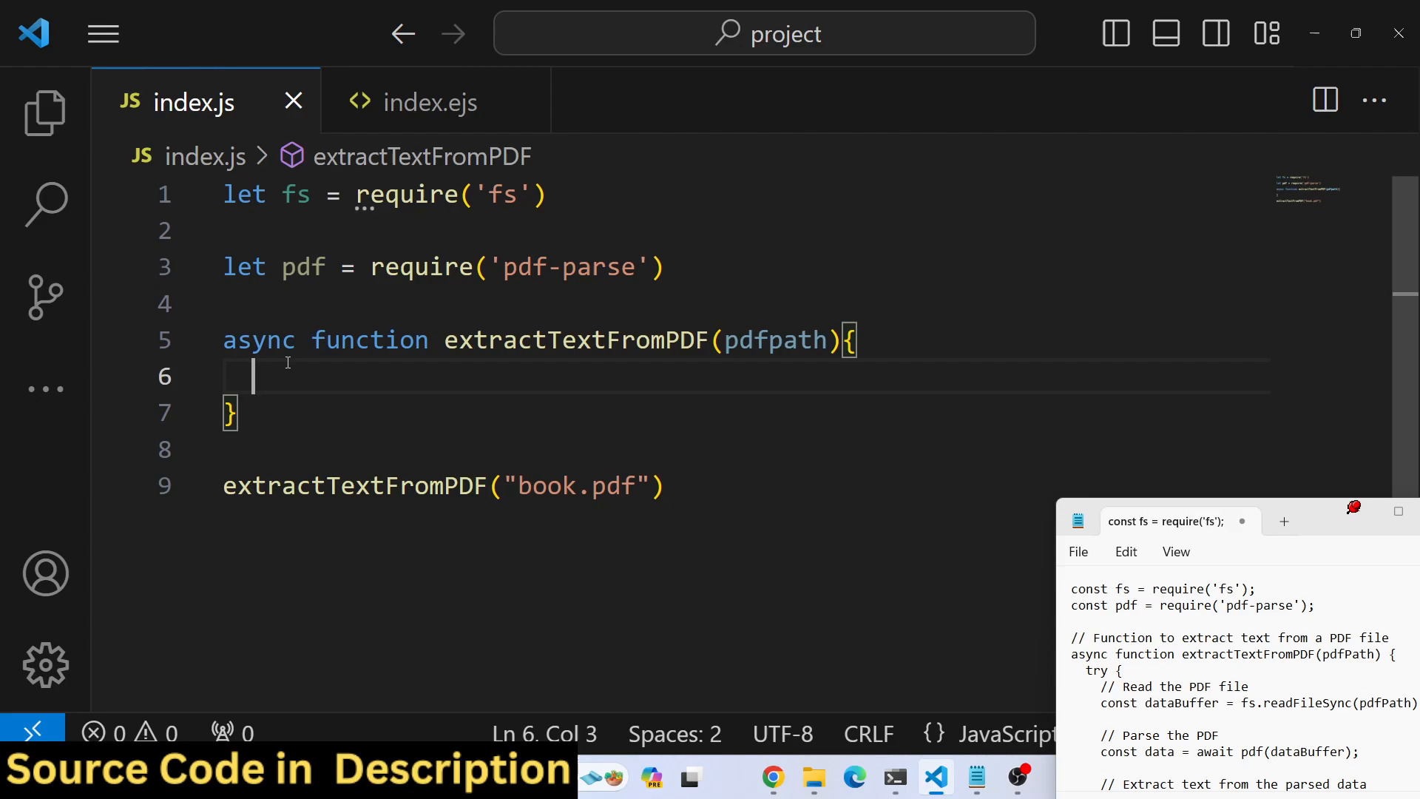
pyautogui.write('try{')
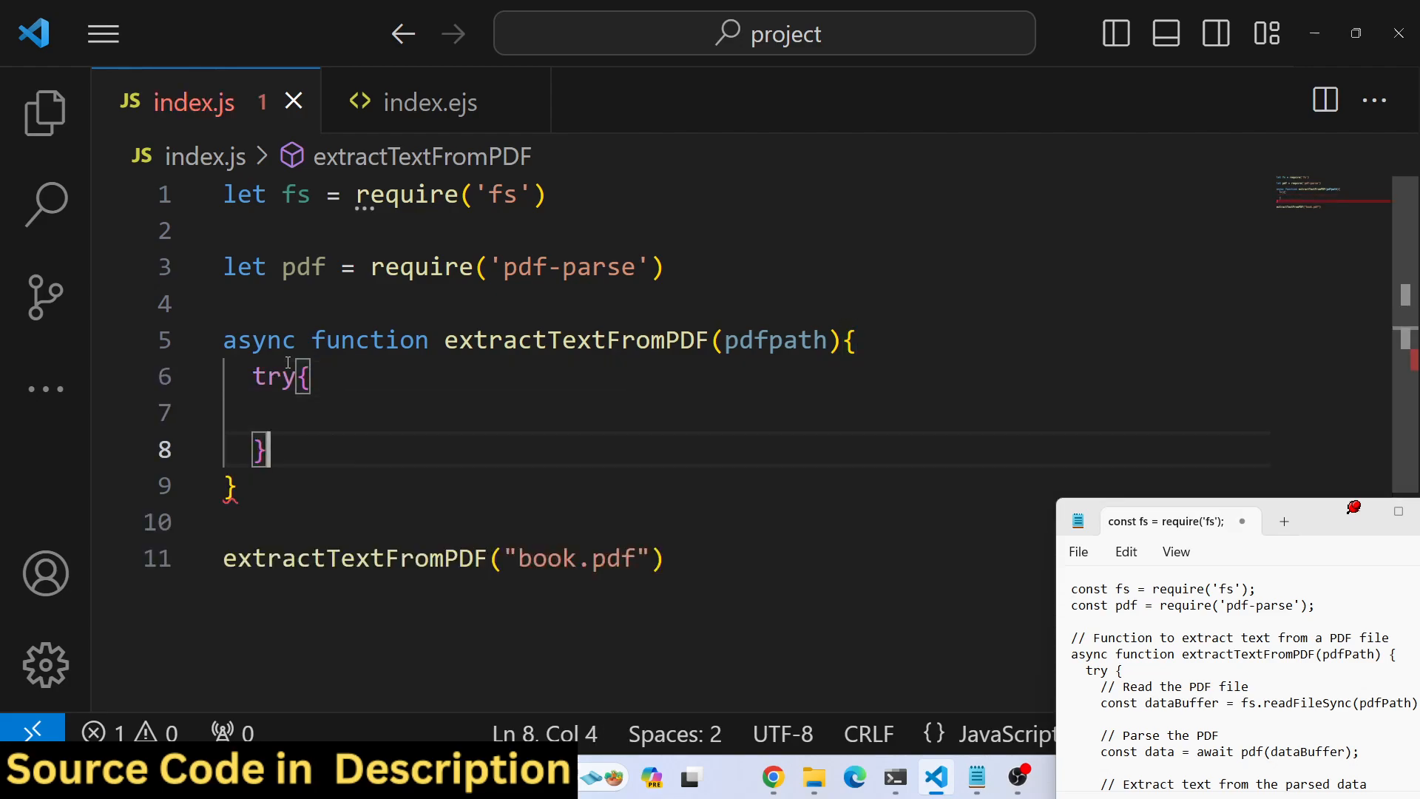
pyautogui.write('catch(error')
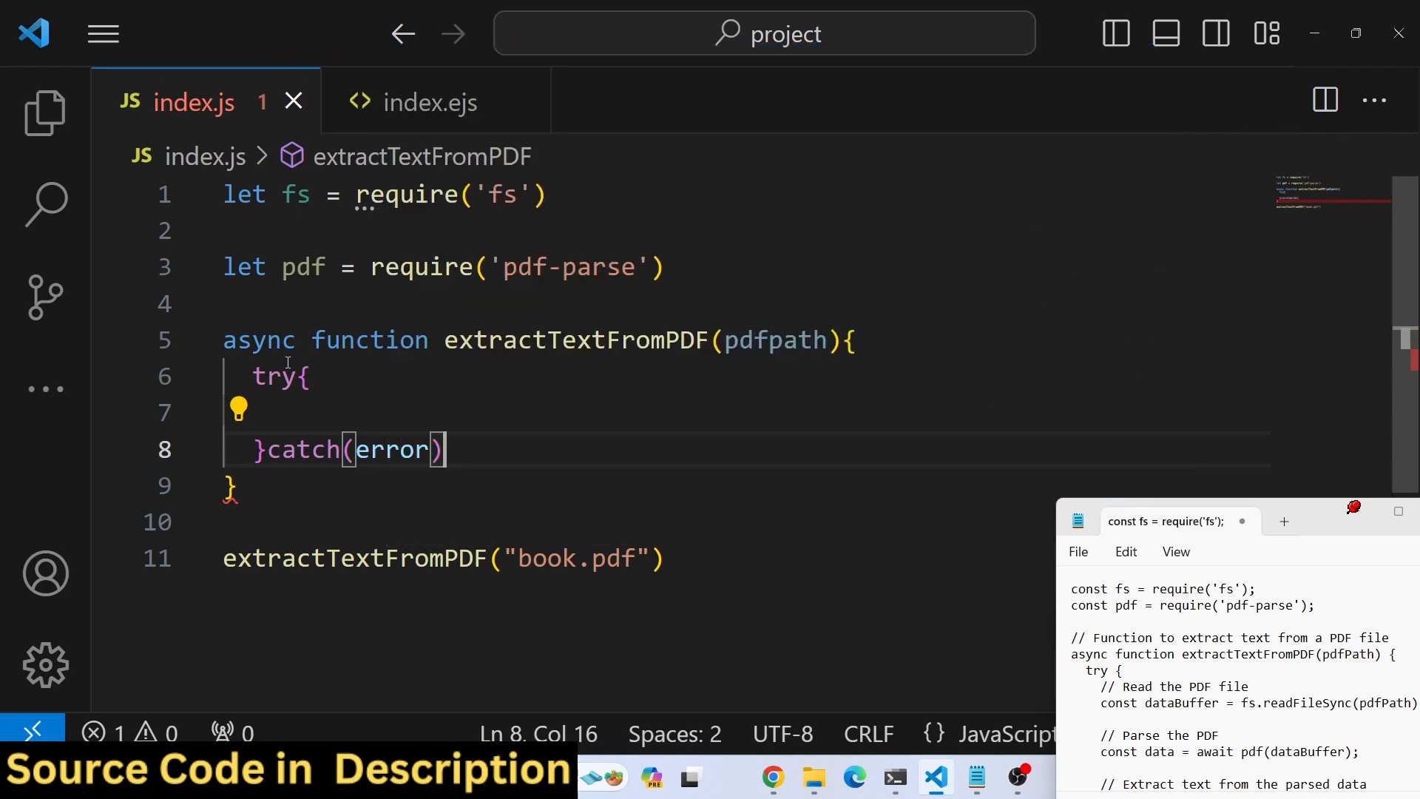
pyautogui.write('{')
pyautogui.write('console.log(error')
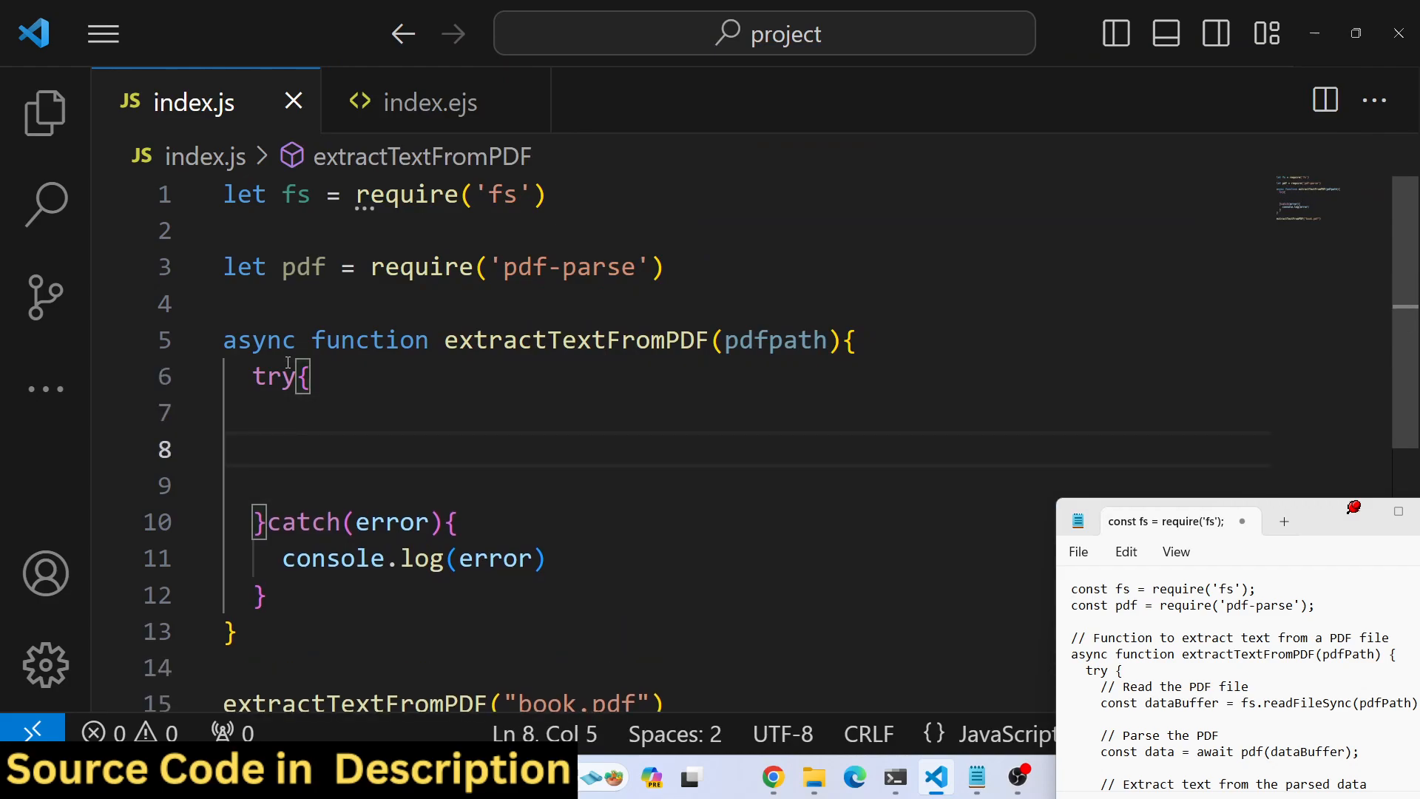
# Read the PDF with const databuffer = fs.readFileSync(pdfpath) under a // read comment
pyautogui.write('// read')
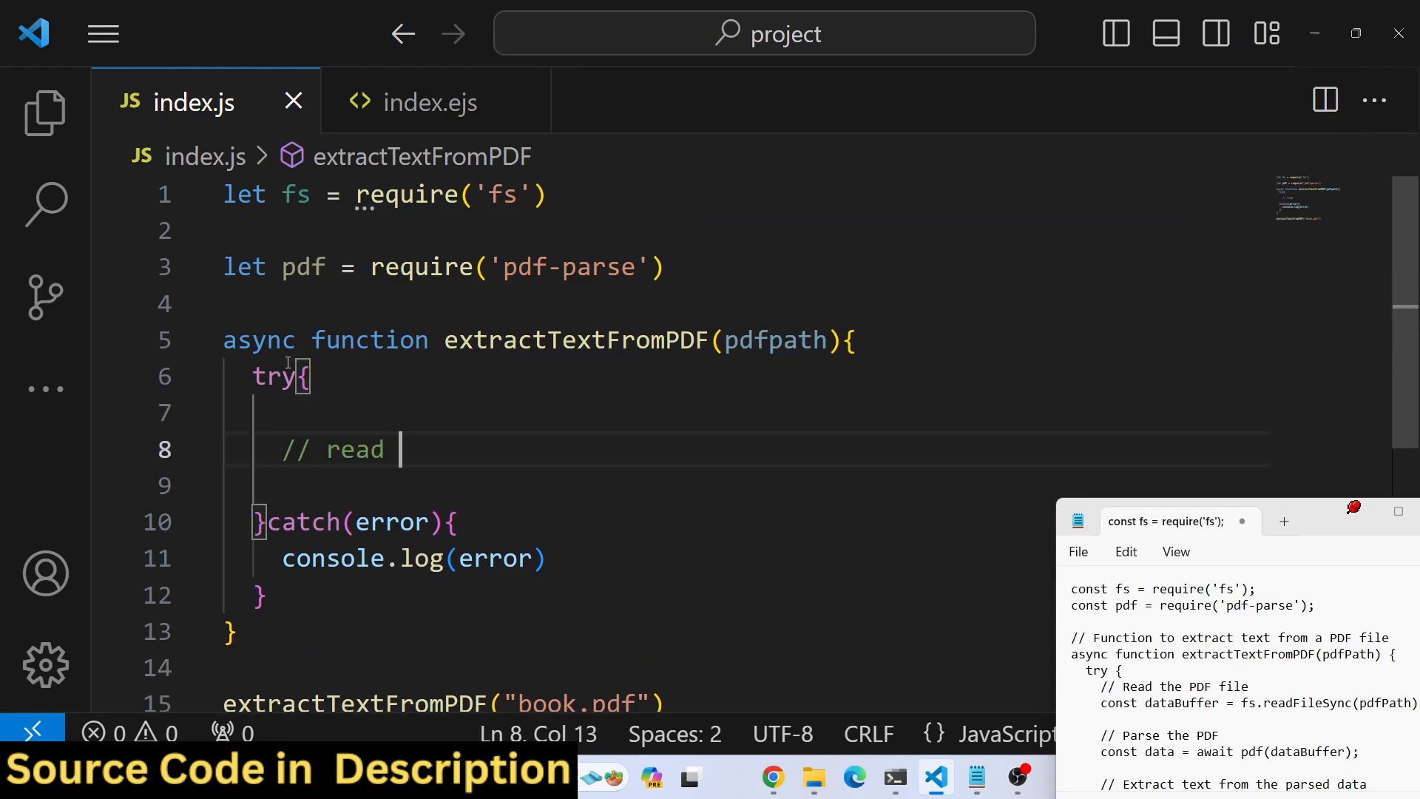
pyautogui.write('const databuff')
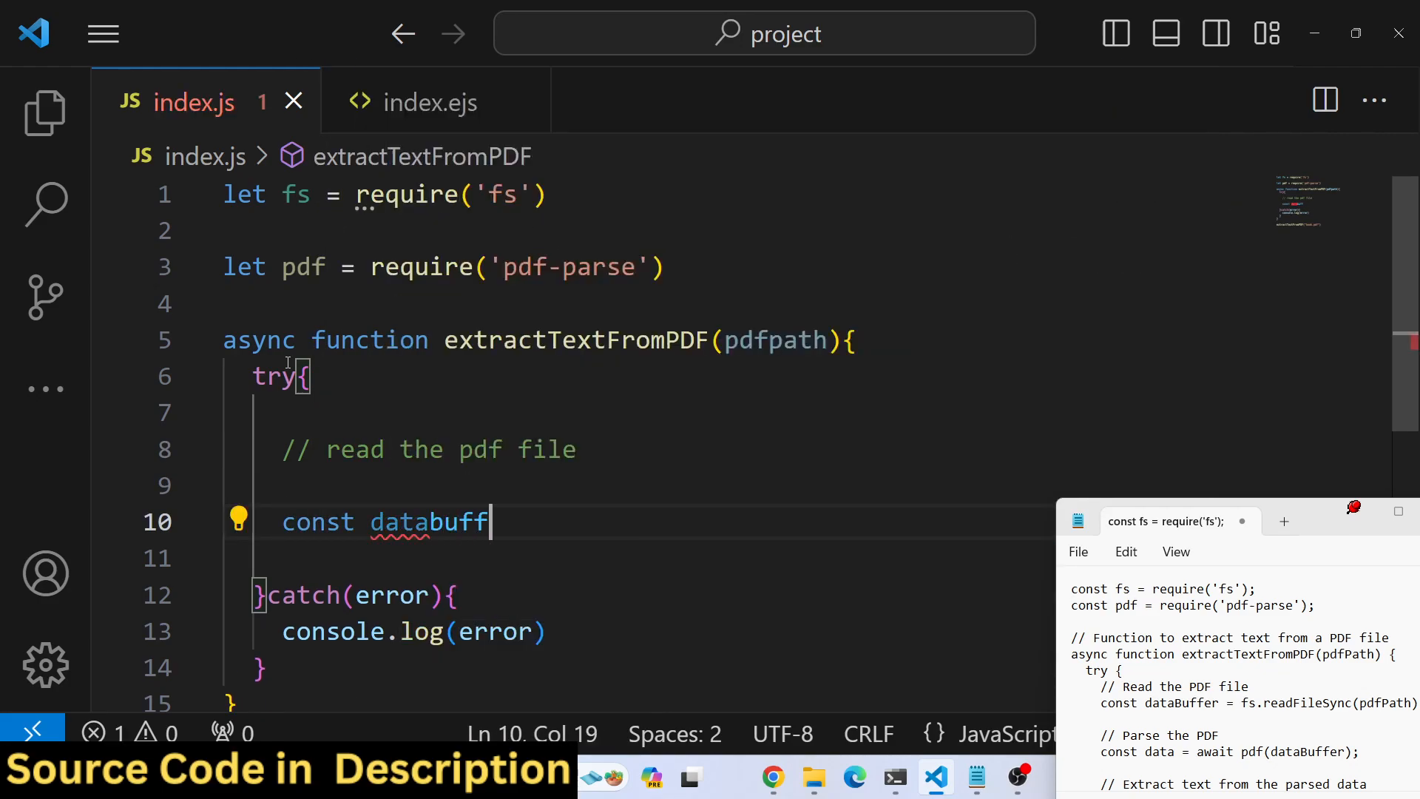
pyautogui.write('er =')
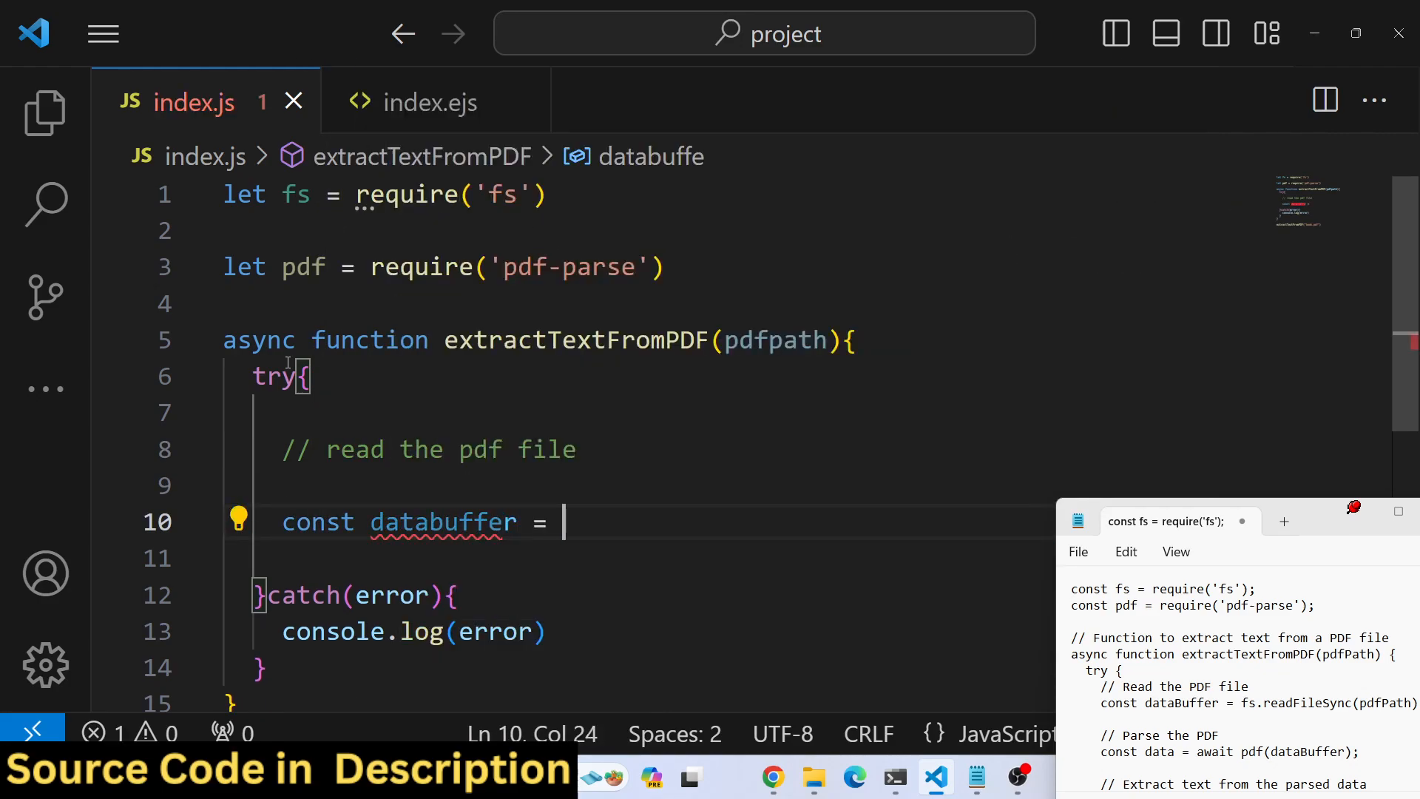
pyautogui.write('fs.')
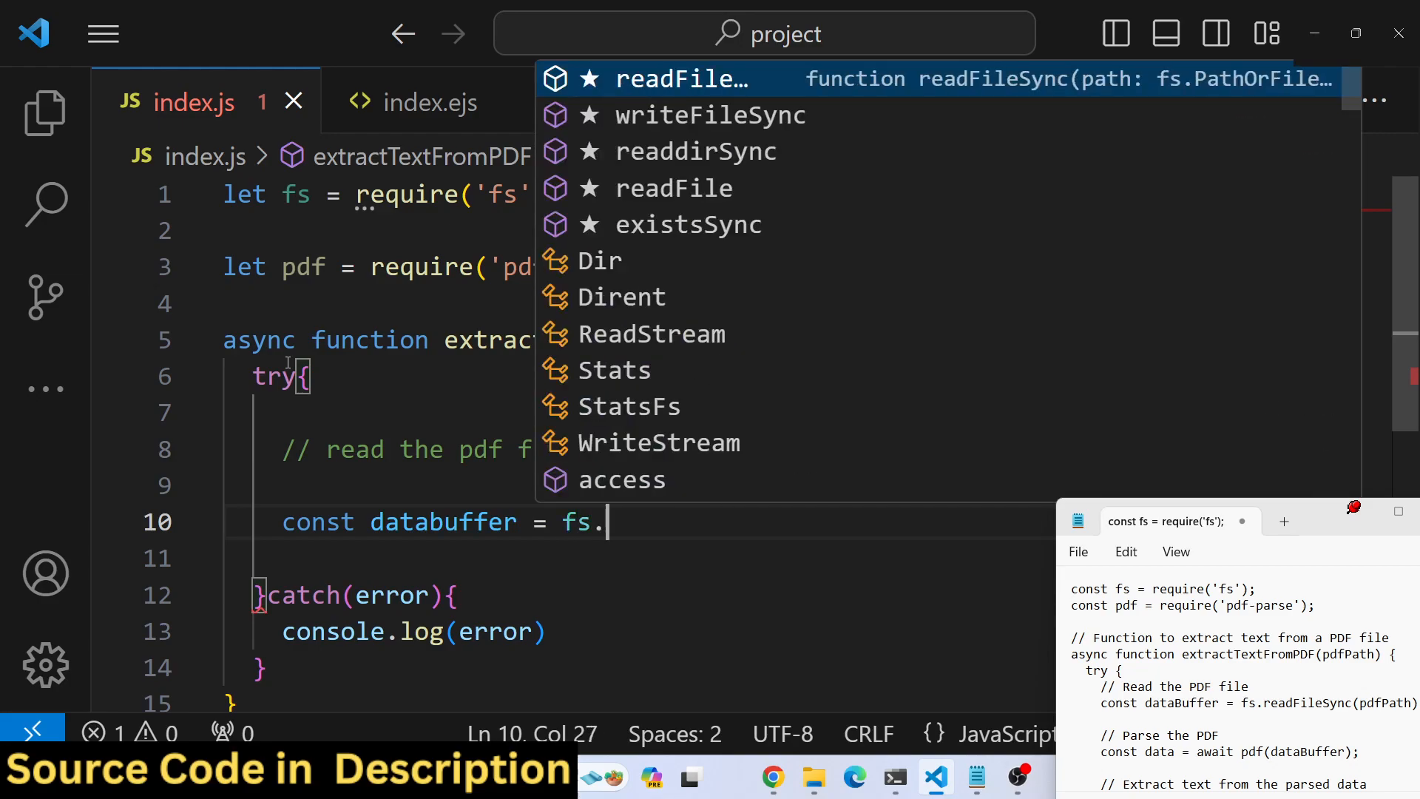
pyautogui.write('readfil')
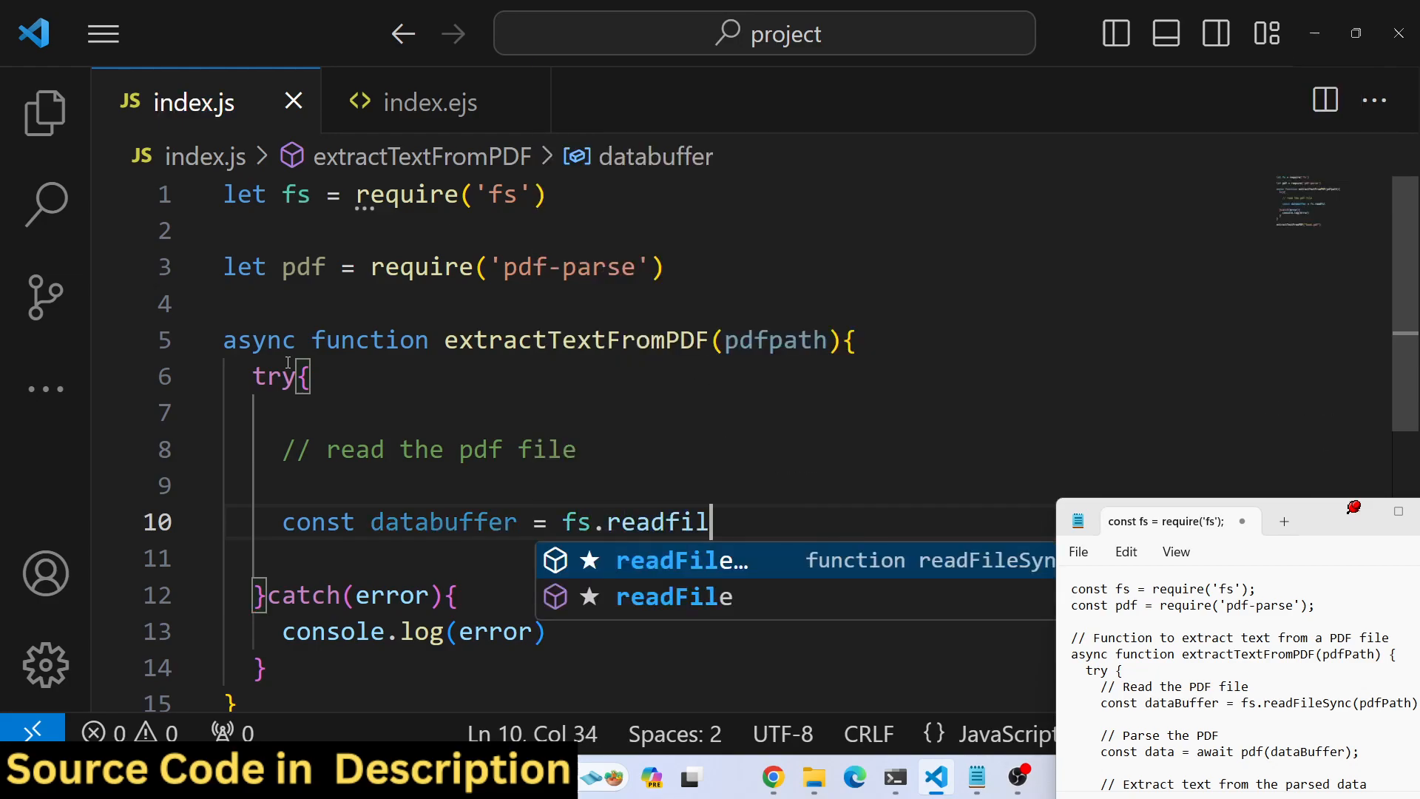
pyautogui.press('Tab')
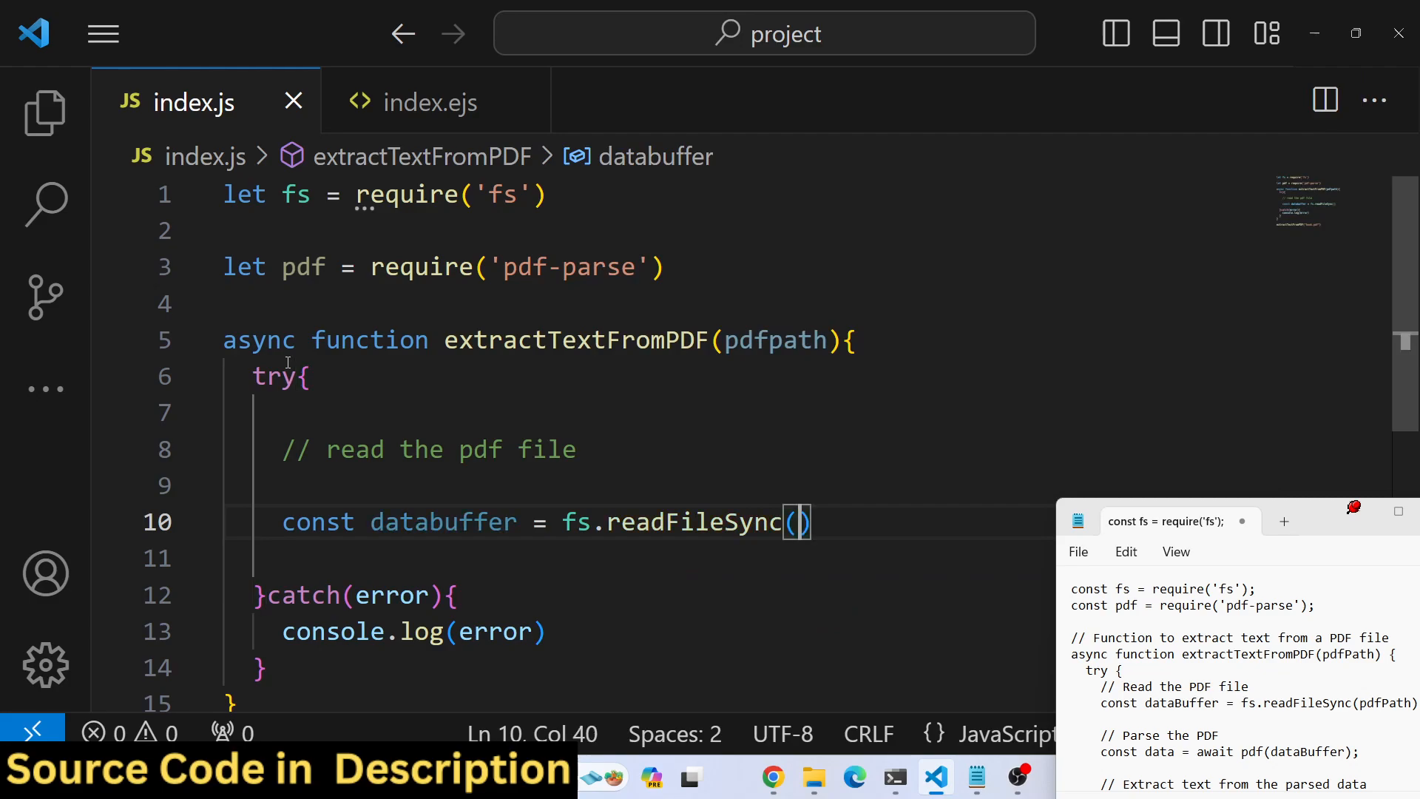
pyautogui.write('pdfpath')
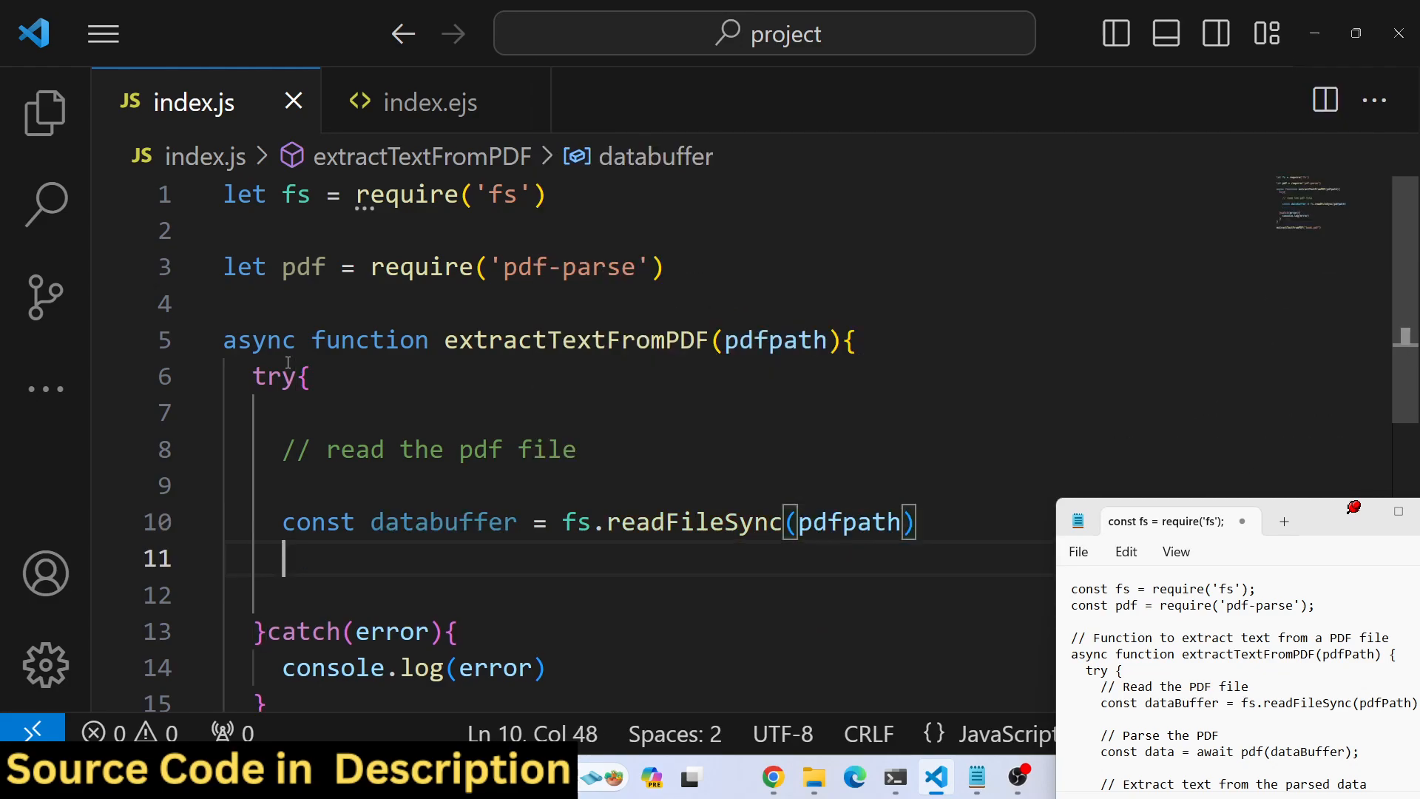
# Log databuffer and run node index.js in Command Prompt
pyautogui.write('console.log(')
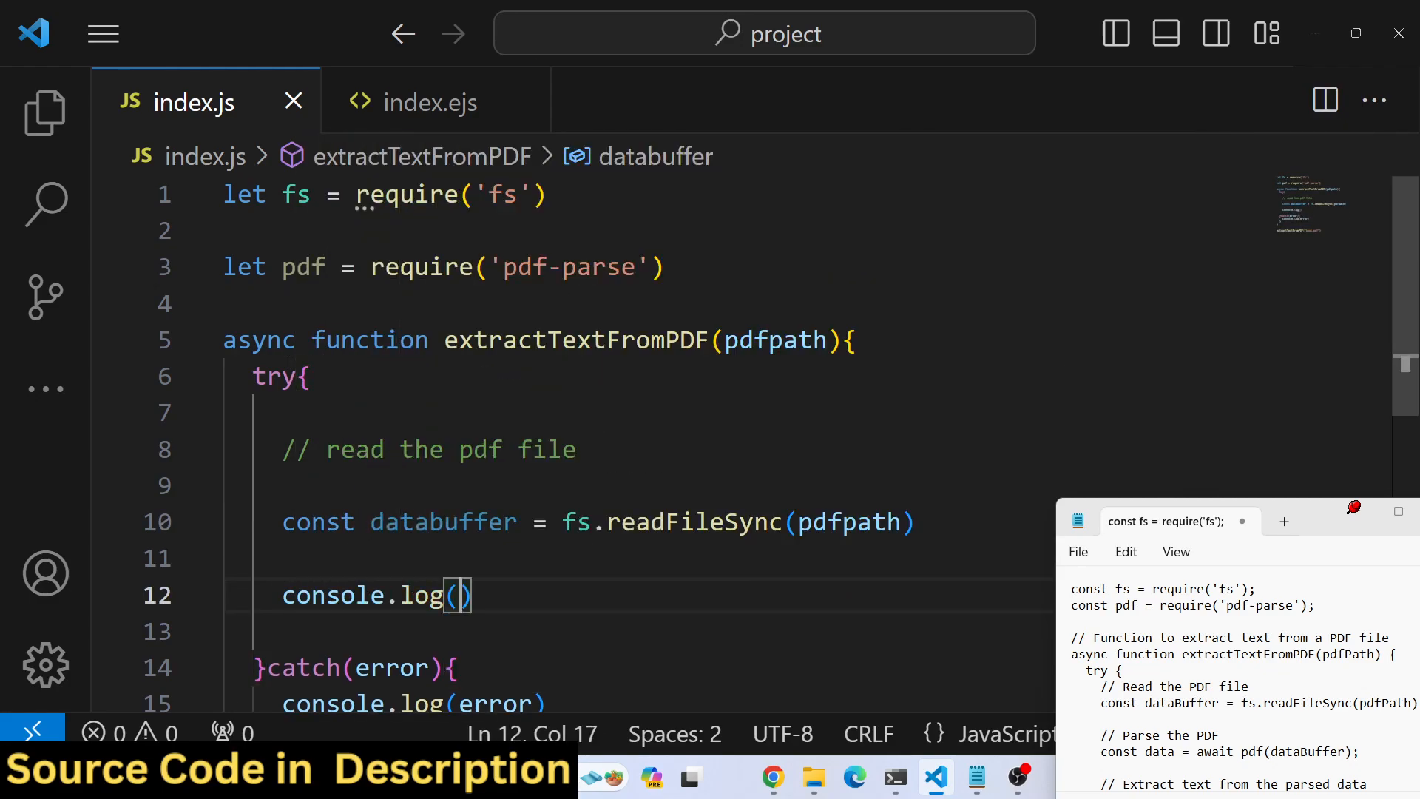
pyautogui.write('databuffer')
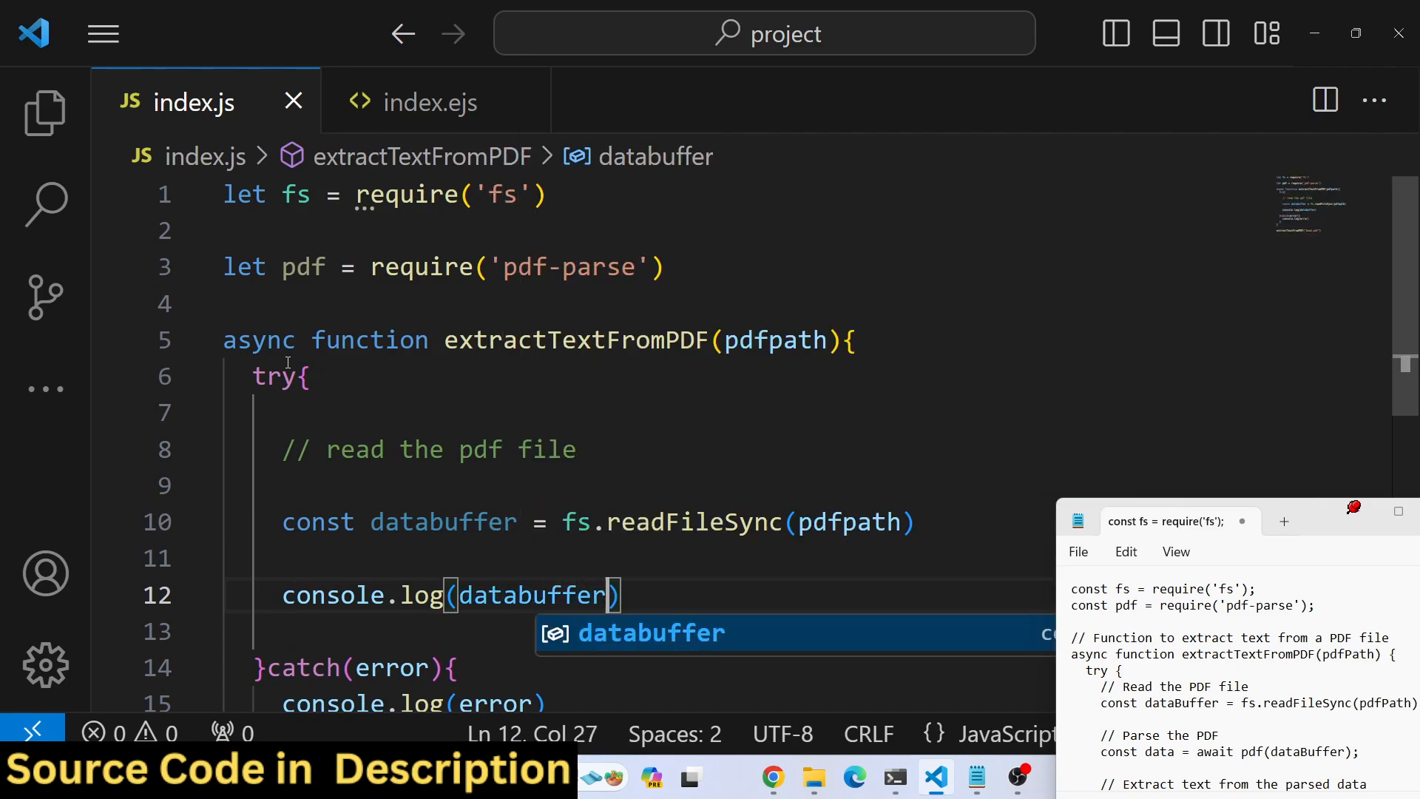
pyautogui.click(893, 777)
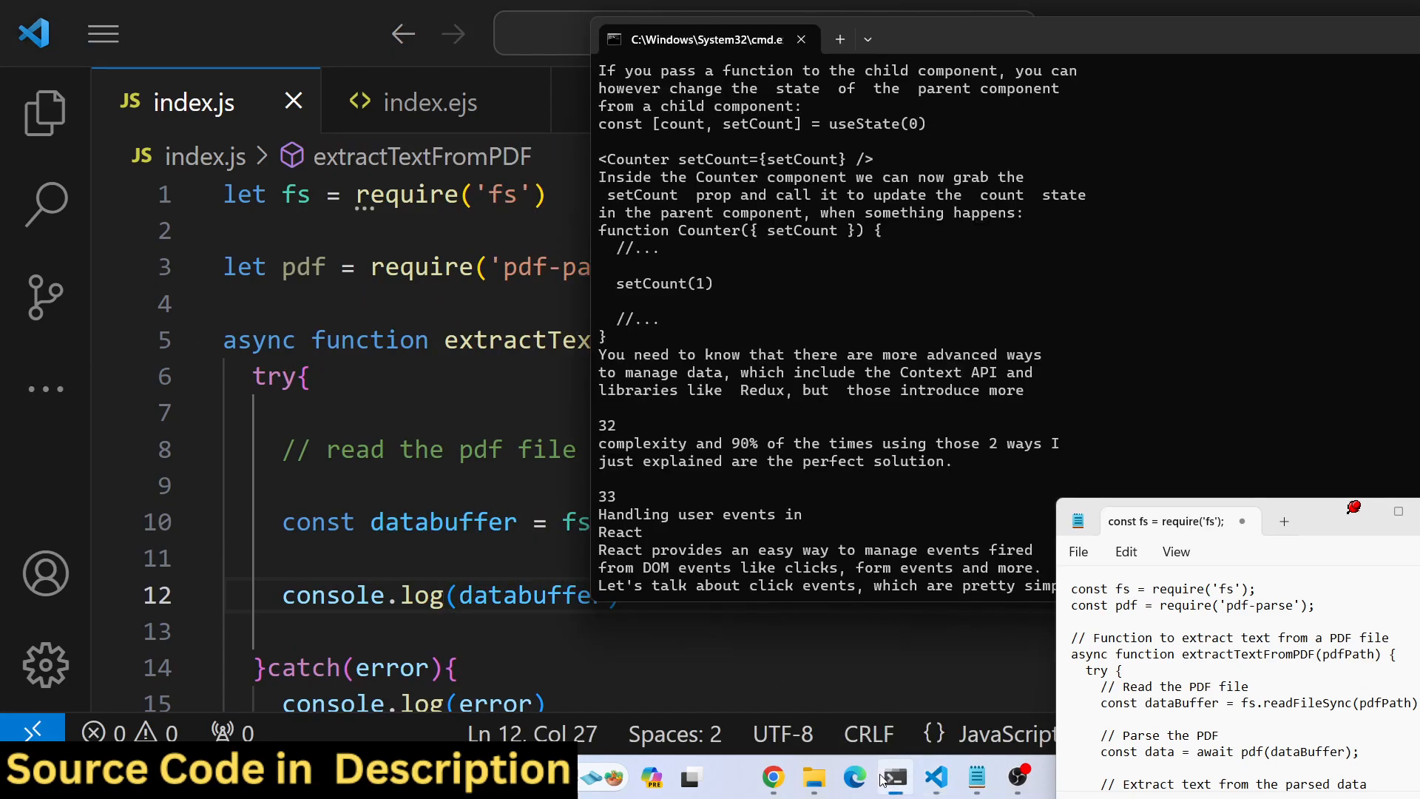
pyautogui.write('node index.js')
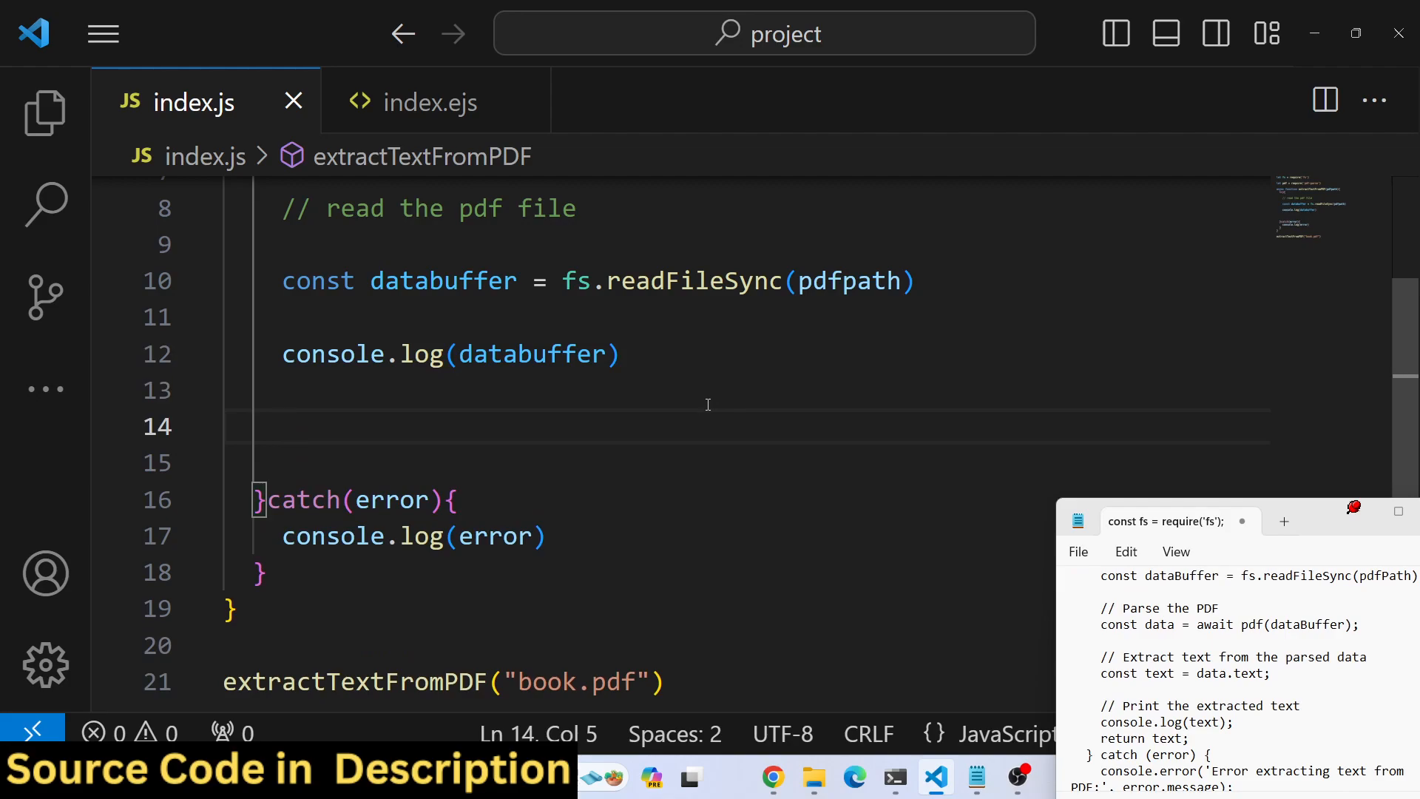
# Add const data = await pdf(databuffer) and console.log(data), then run the script
pyautogui.write('cinst')
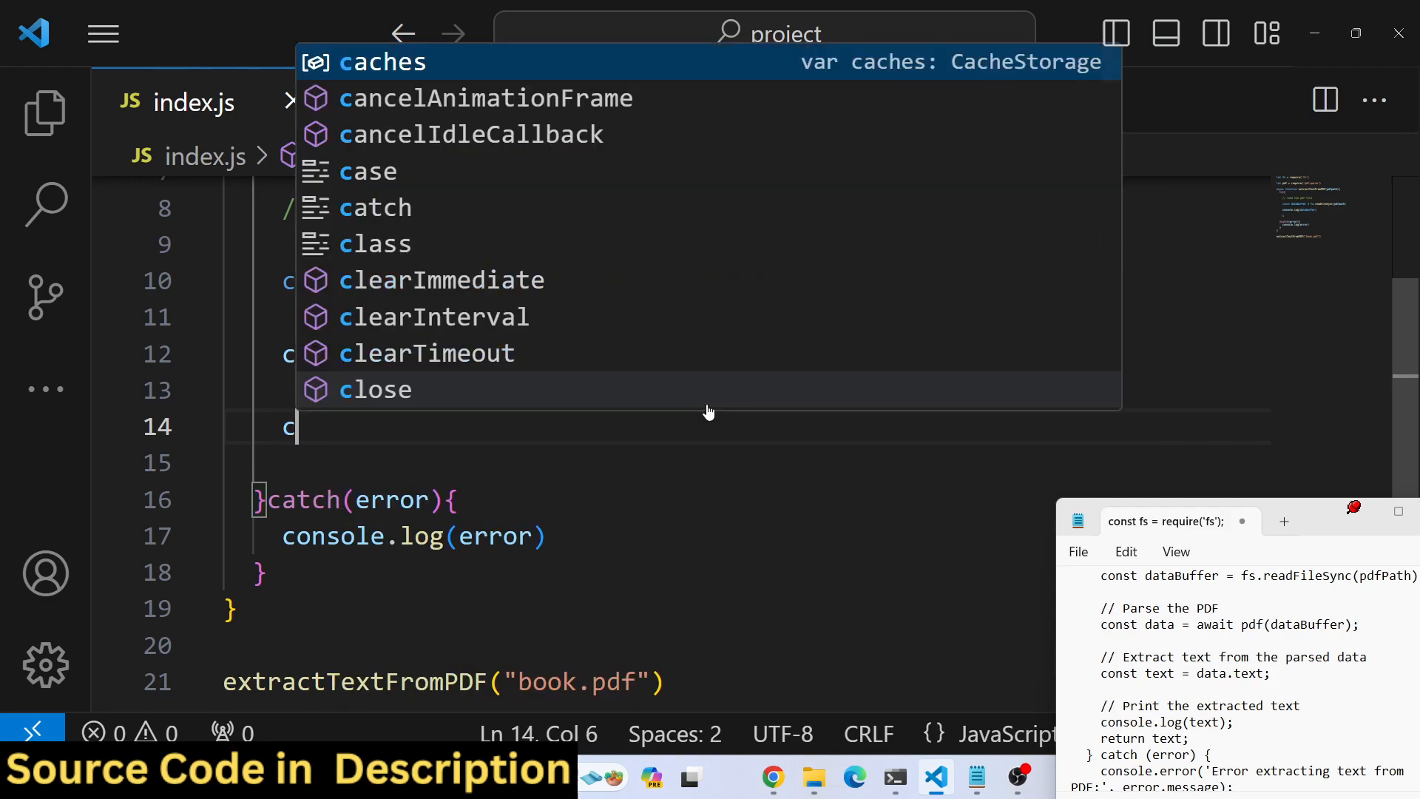
pyautogui.write('const data = awa')
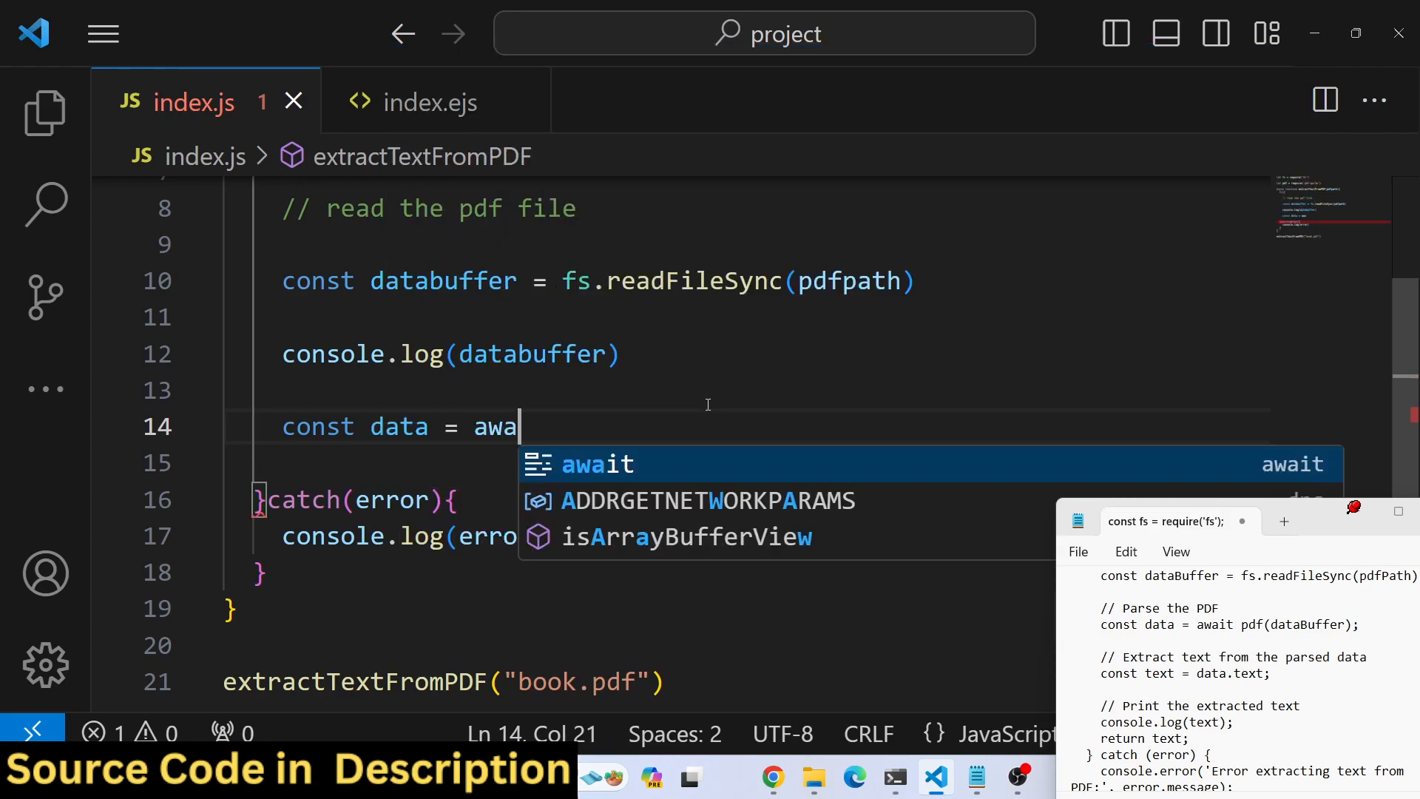
pyautogui.write('it')
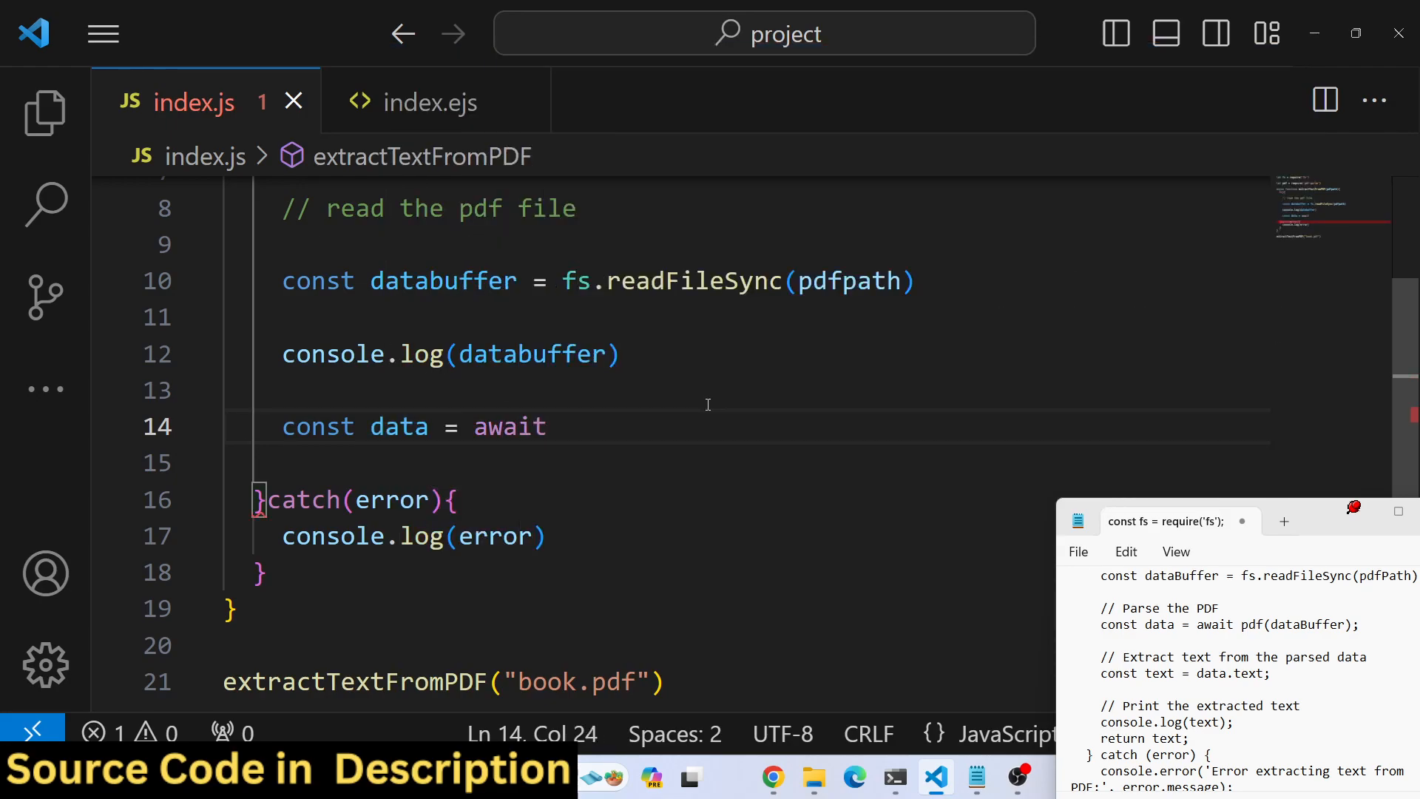
pyautogui.write('pdf`')
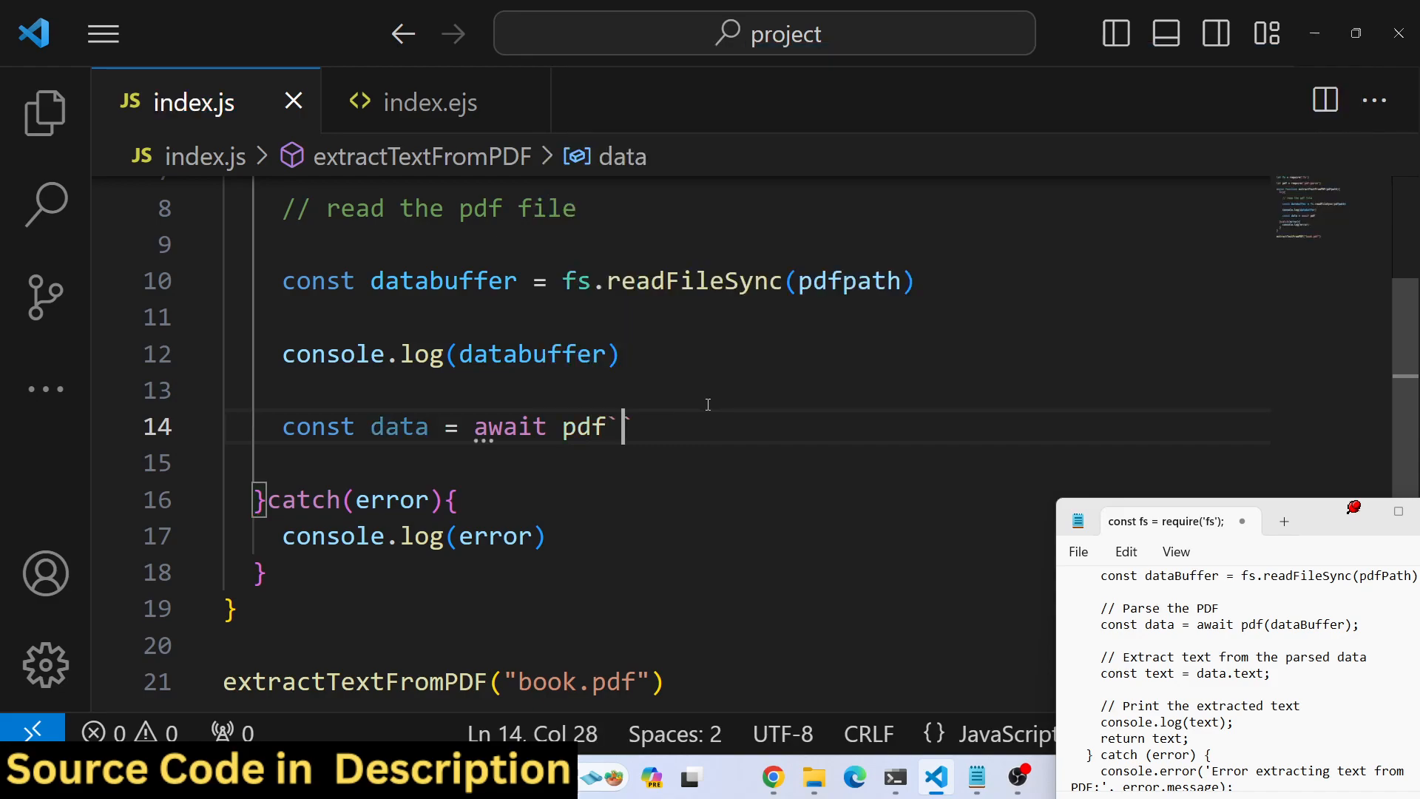
pyautogui.write('()')
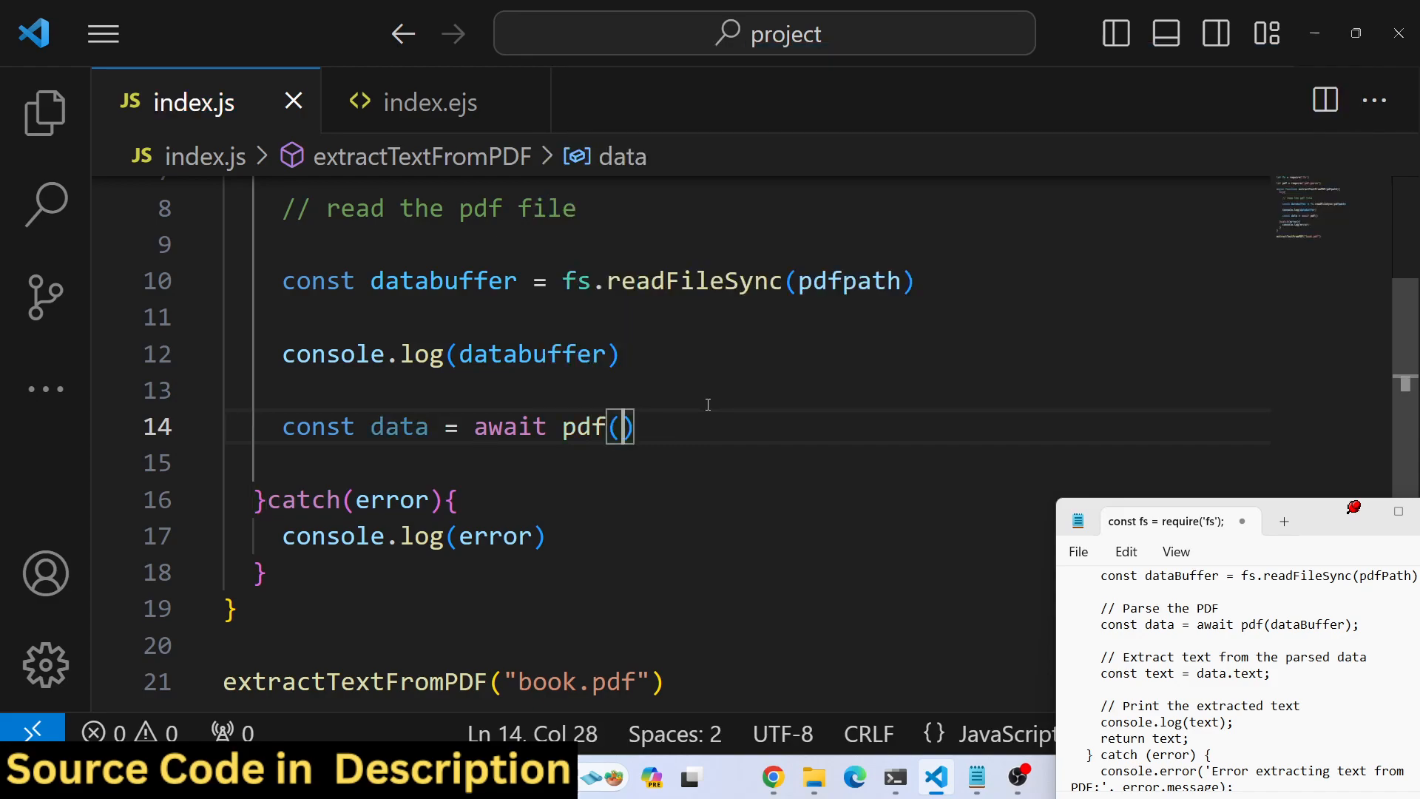
pyautogui.write('data')
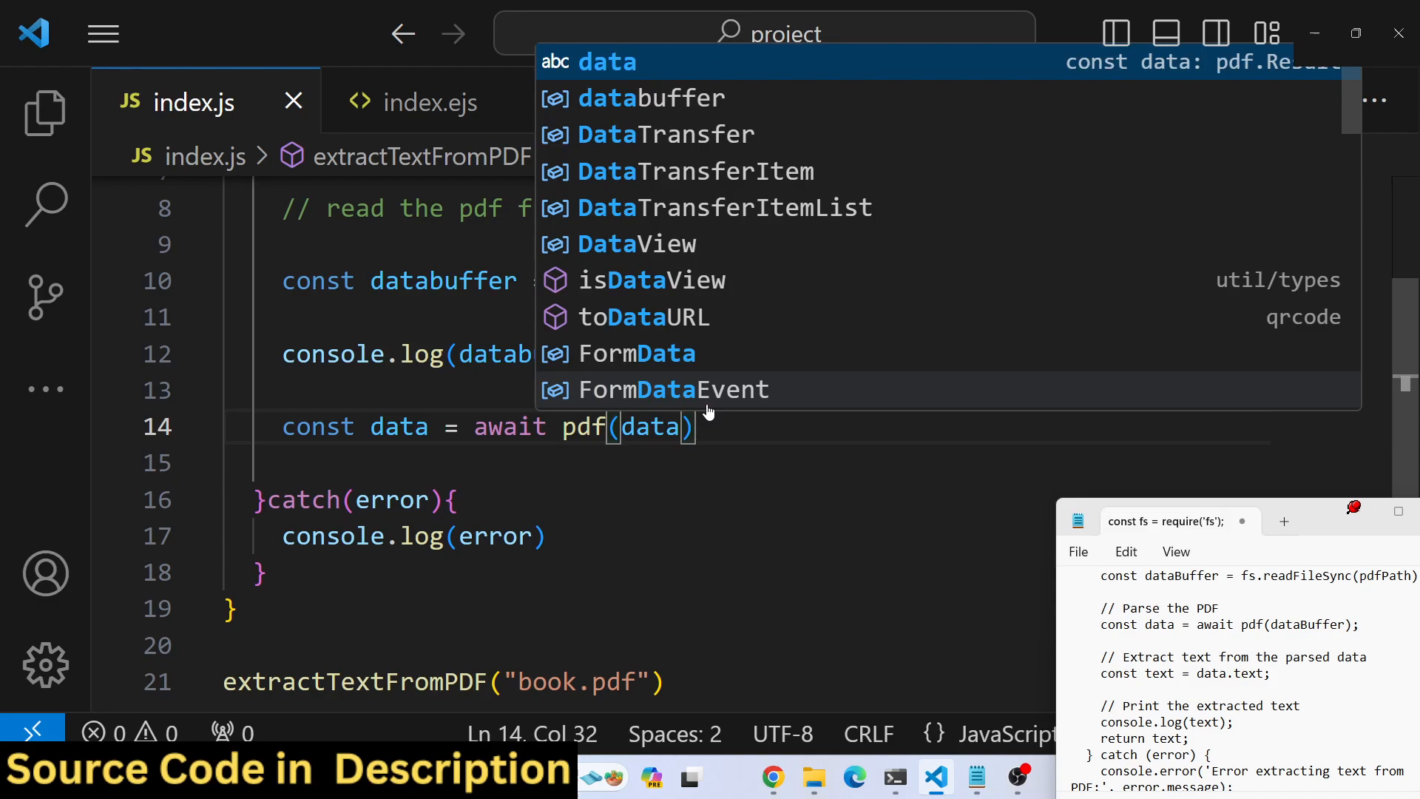
pyautogui.write('consoe')
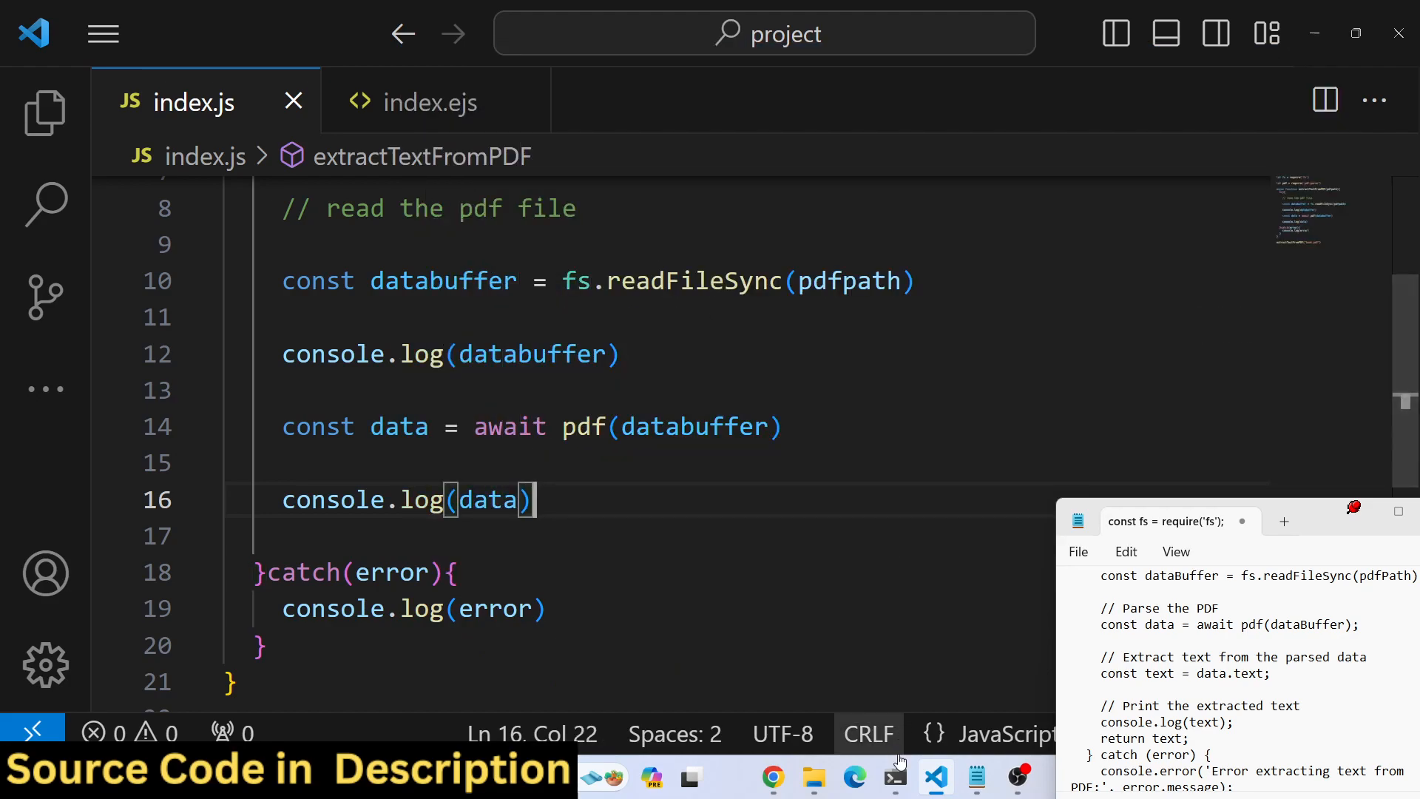
pyautogui.click(894, 777)
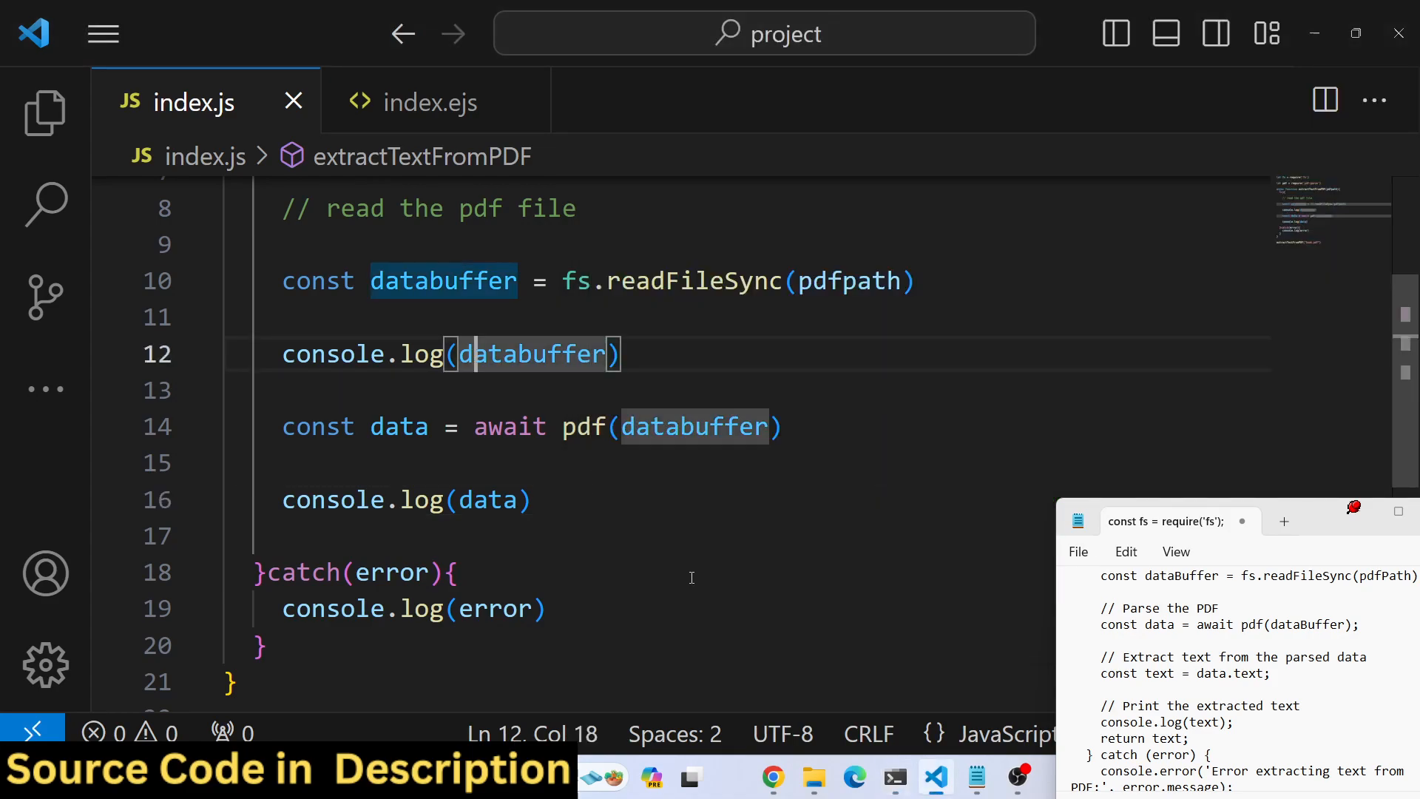
pyautogui.moveTo(820, 598)
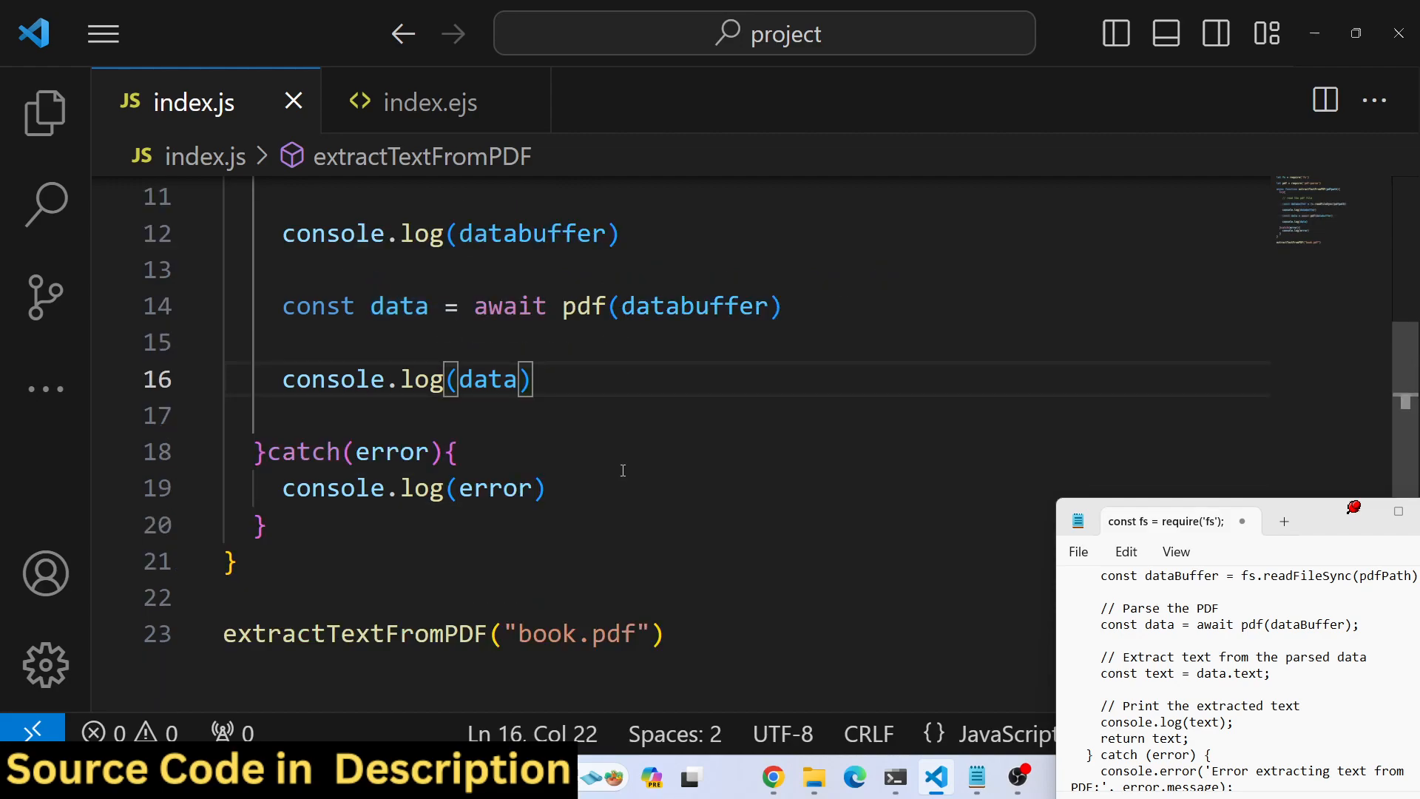
# Add const text = data.text and console.log(text), then run the script
pyautogui.write('onst t')
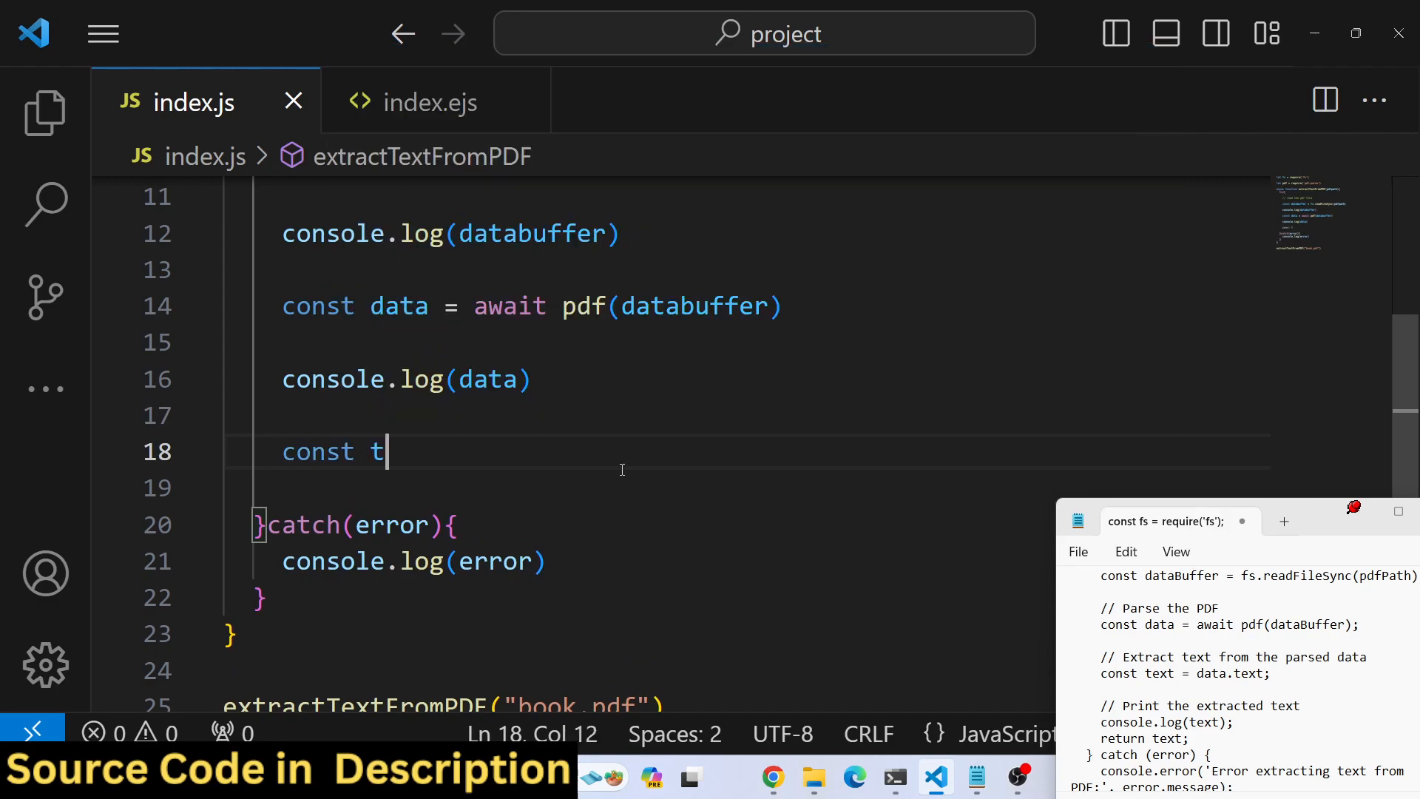
pyautogui.write('ext = da')
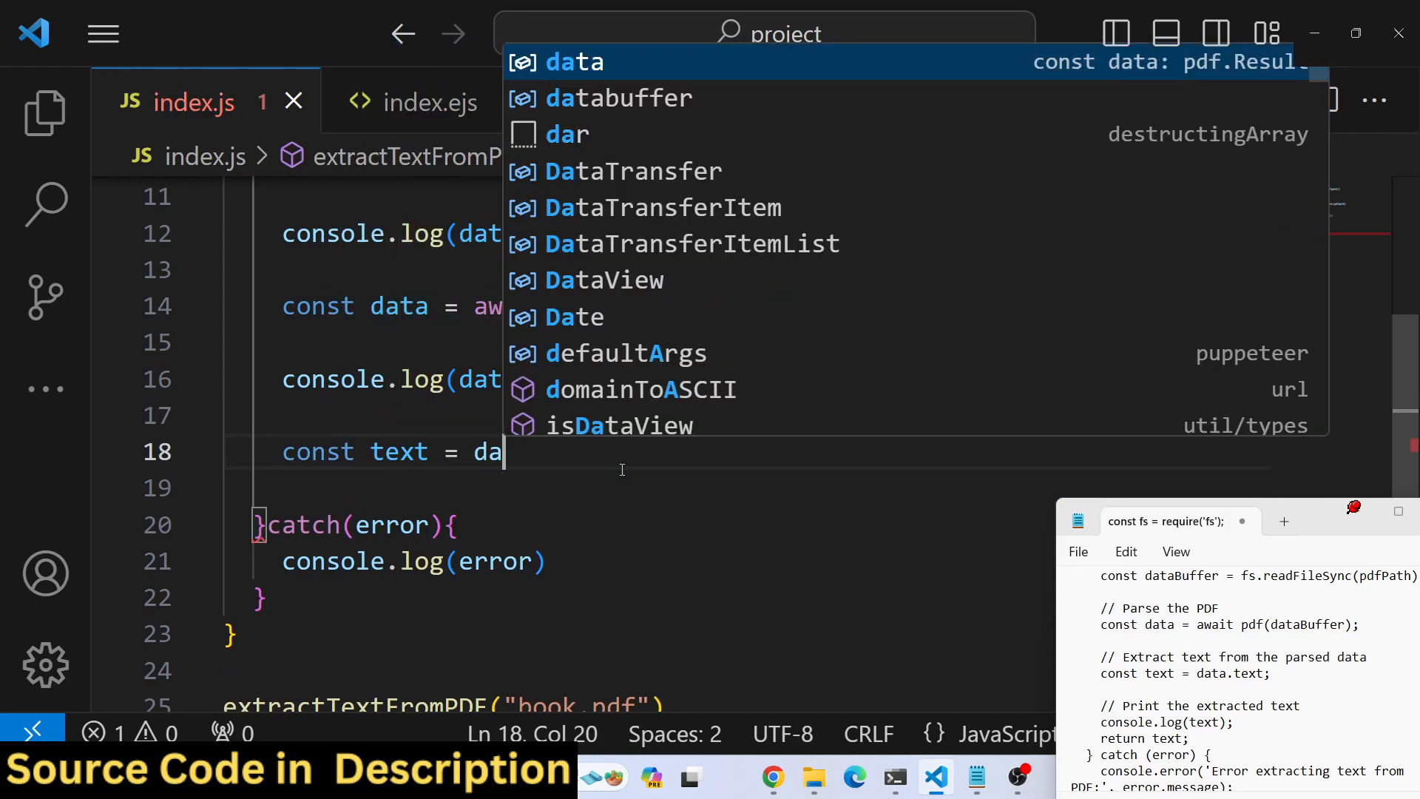
pyautogui.press('Enter')
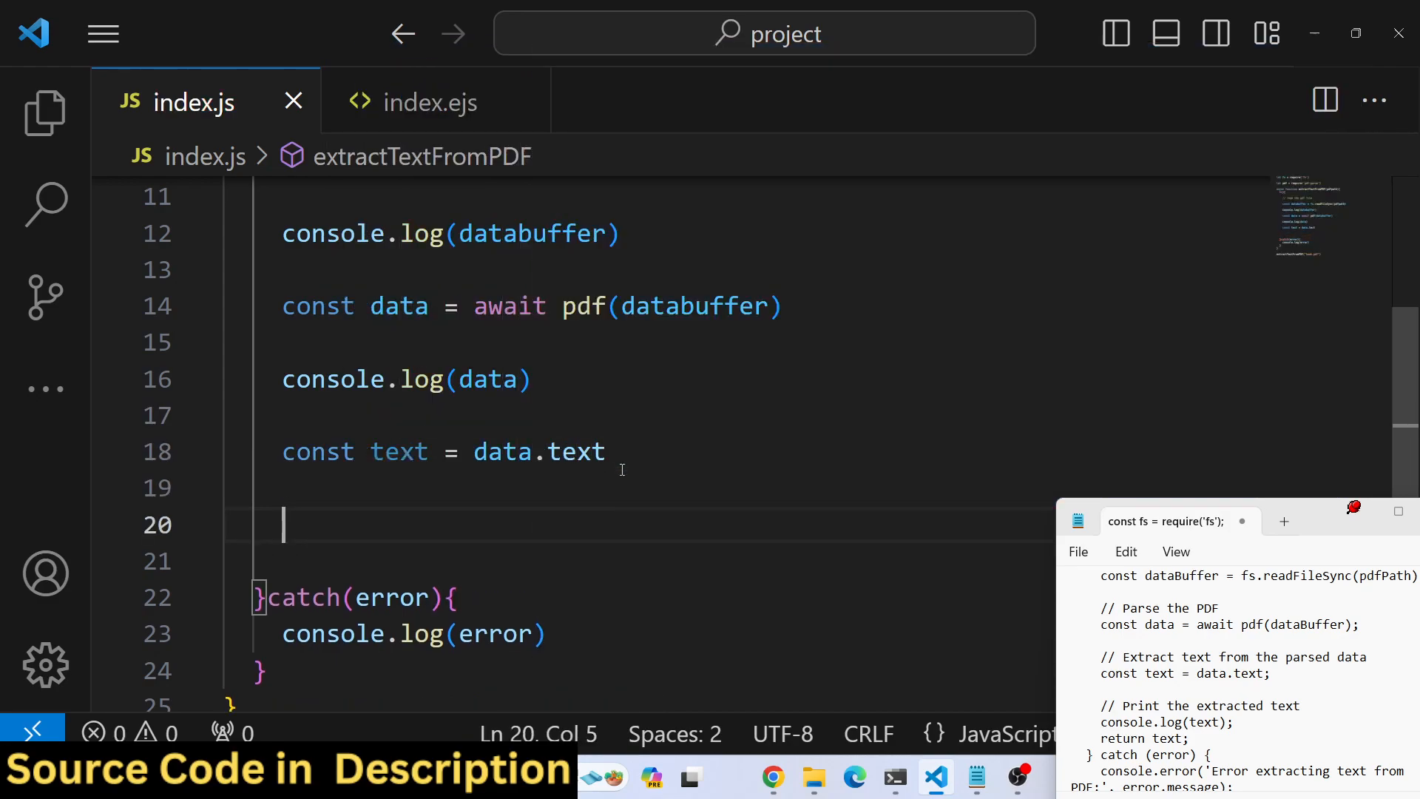
pyautogui.write('console.log(text')
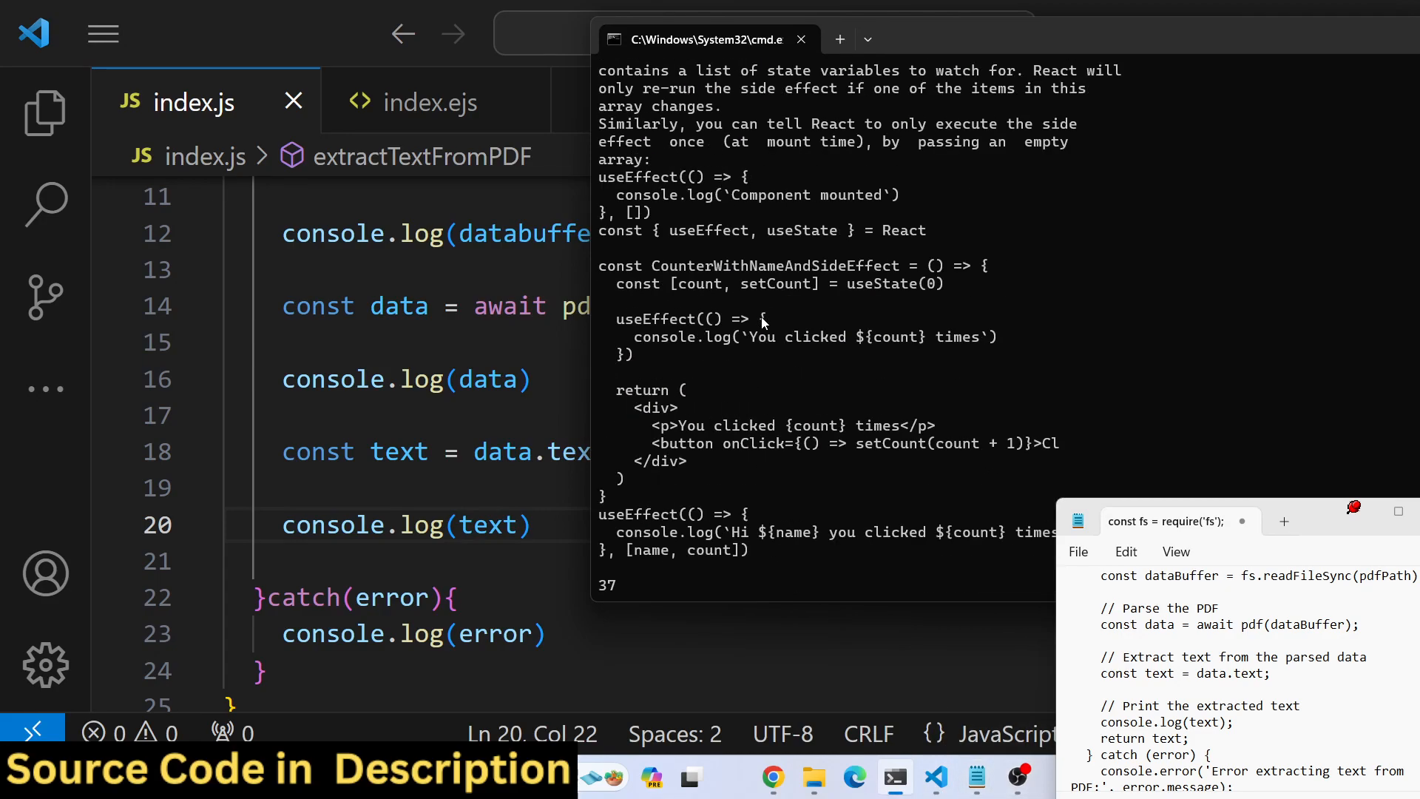
pyautogui.scroll(-3)
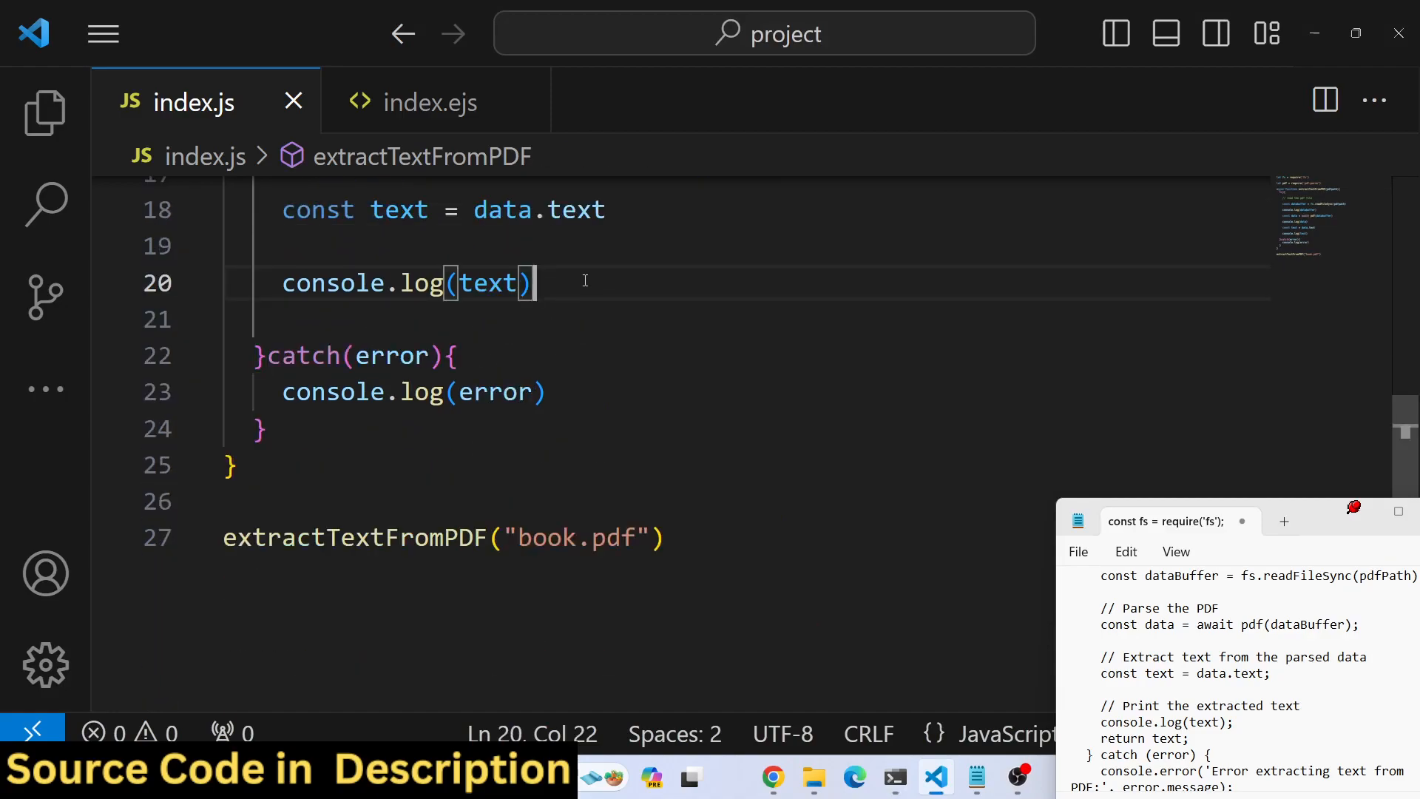
# Add the comment // save it to text file below the logging
pyautogui.write('/ s')
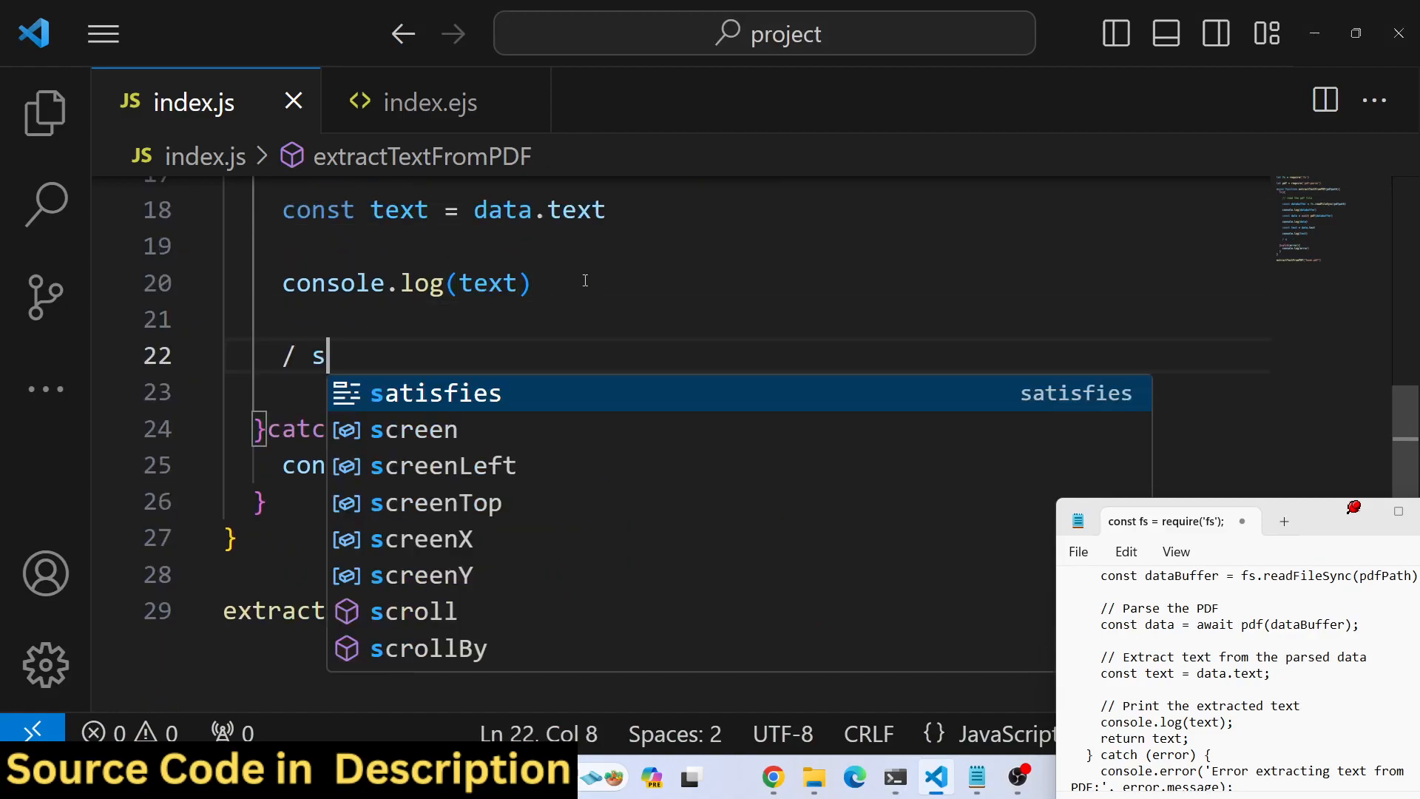
pyautogui.write('/a')
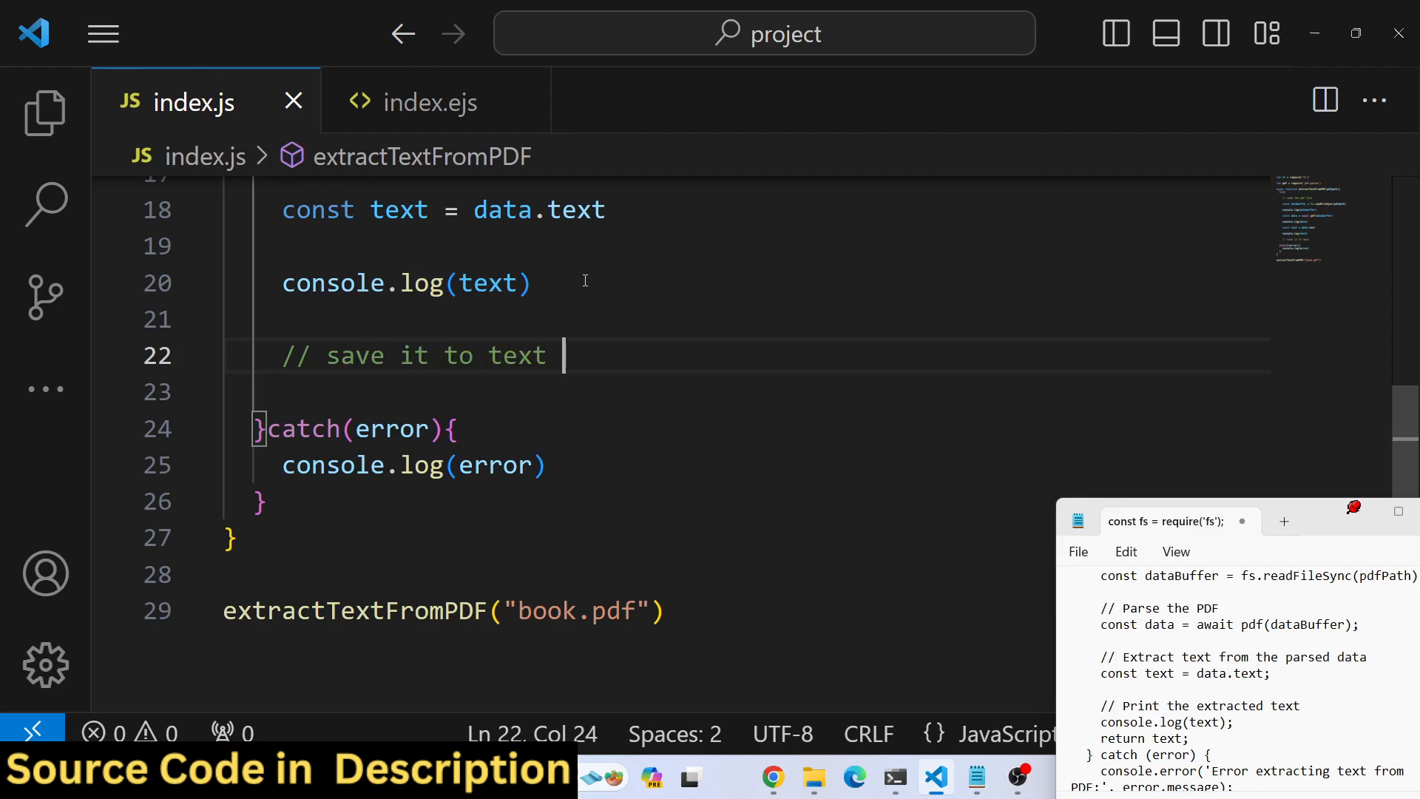
pyautogui.write('co')
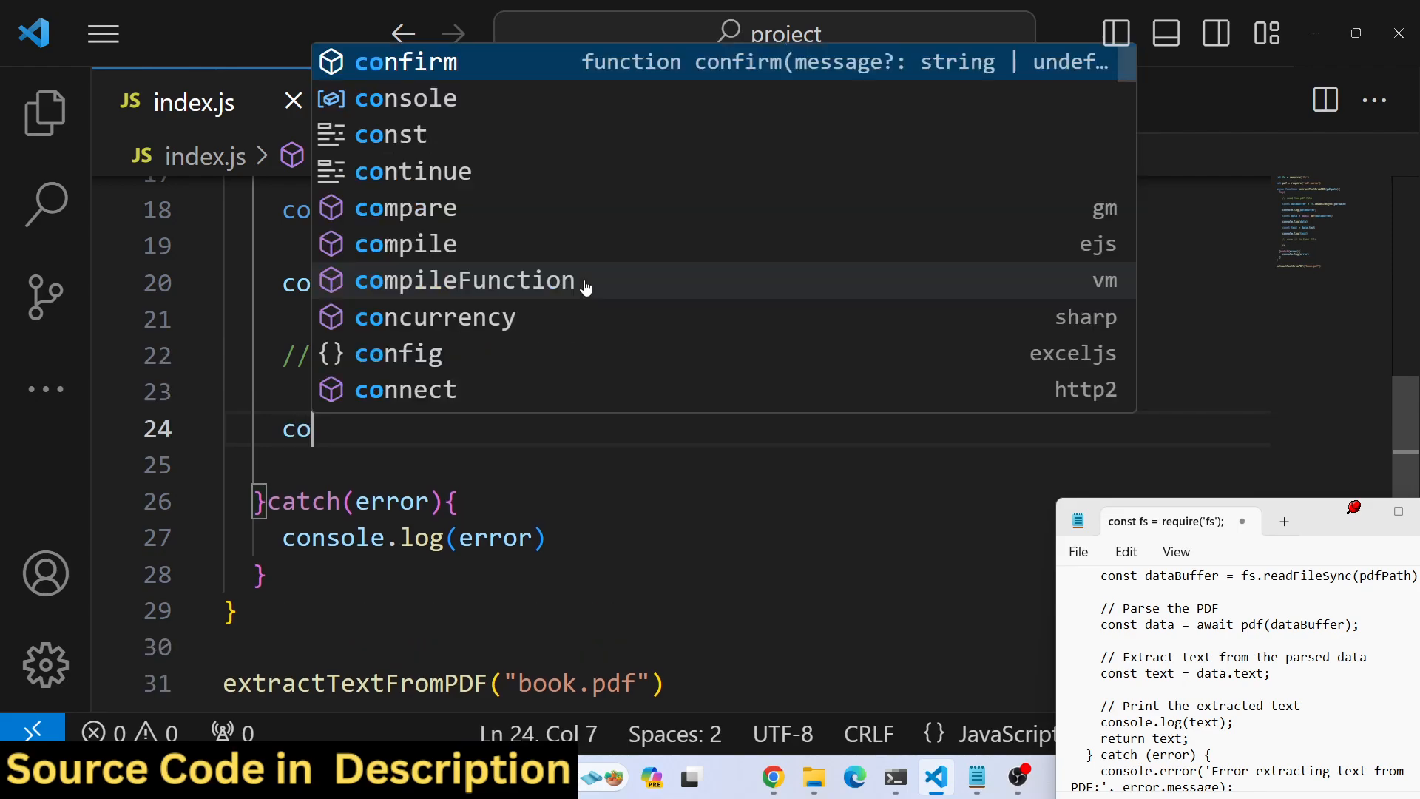
pyautogui.press('Escape')
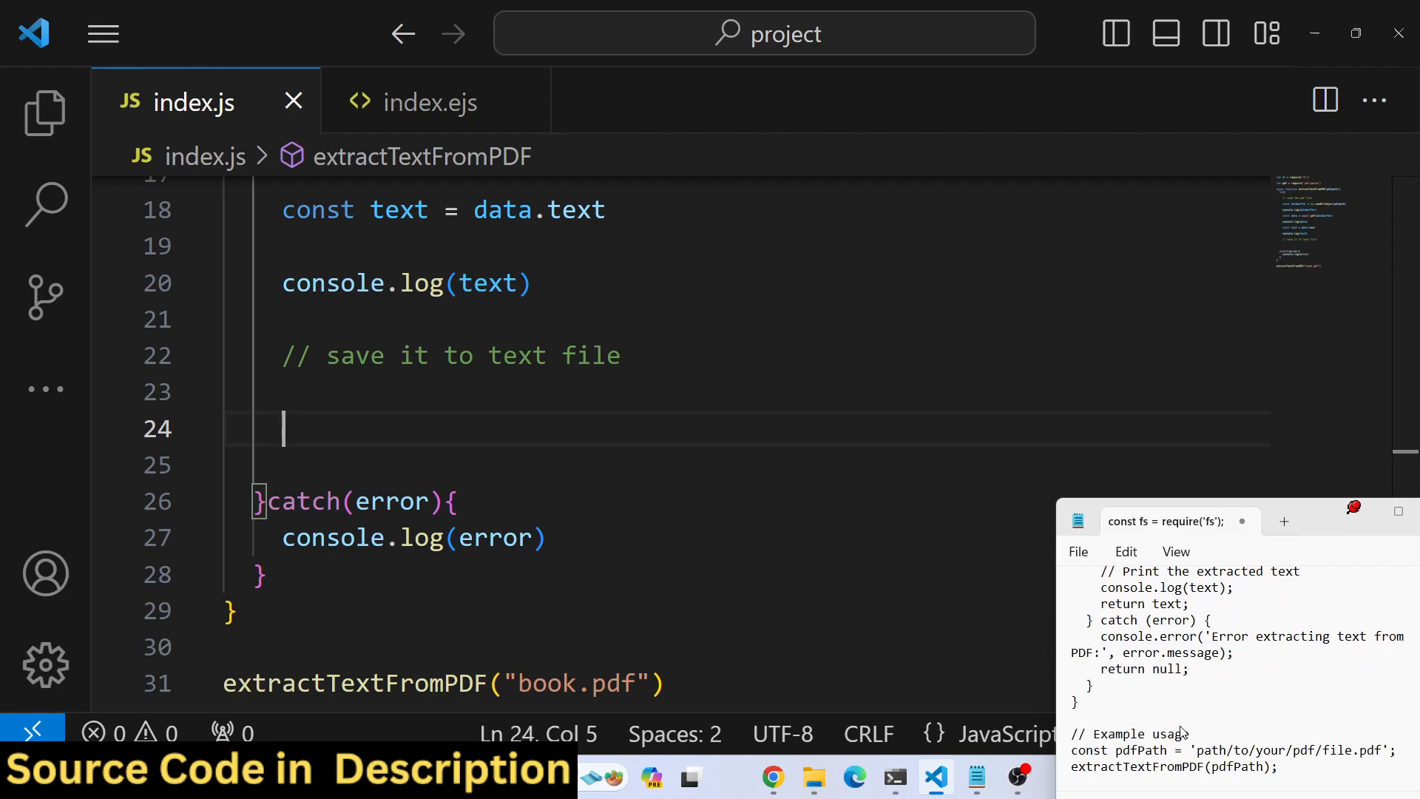
# Write fs.writeFileSync(text, "file.txt", 'utf-8') and run the script in Command Prompt
pyautogui.write('fs.writeFileSync')
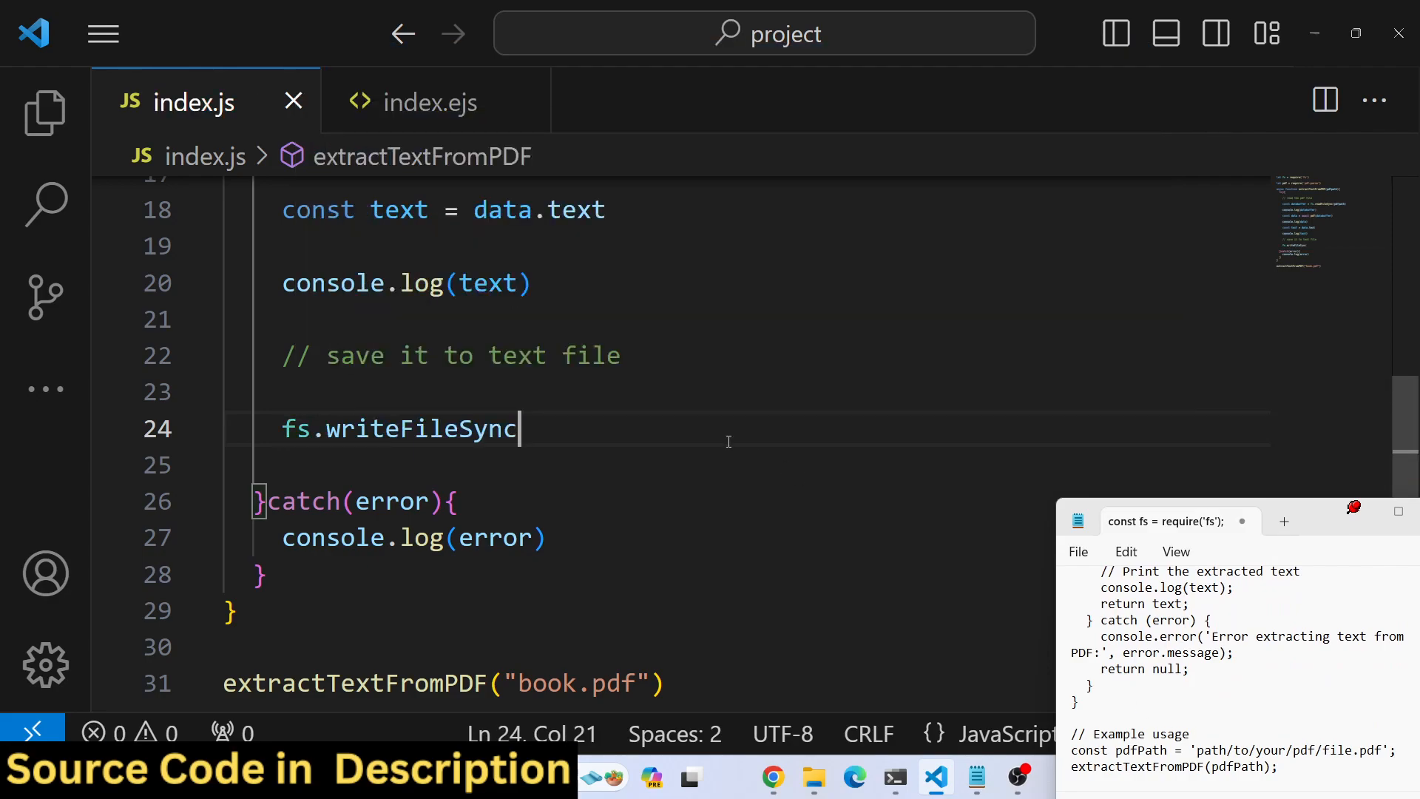
pyautogui.write('(')
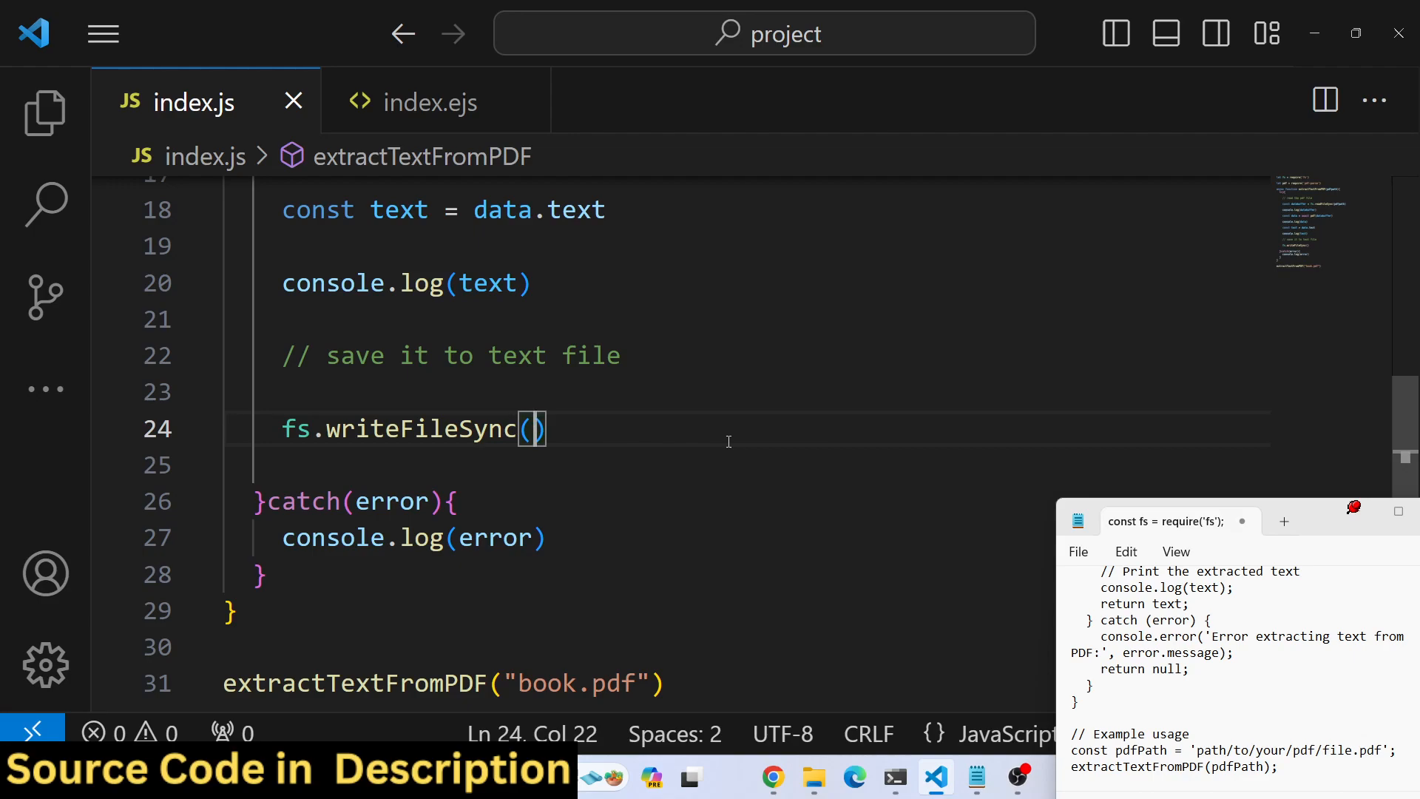
pyautogui.write('"file.t')
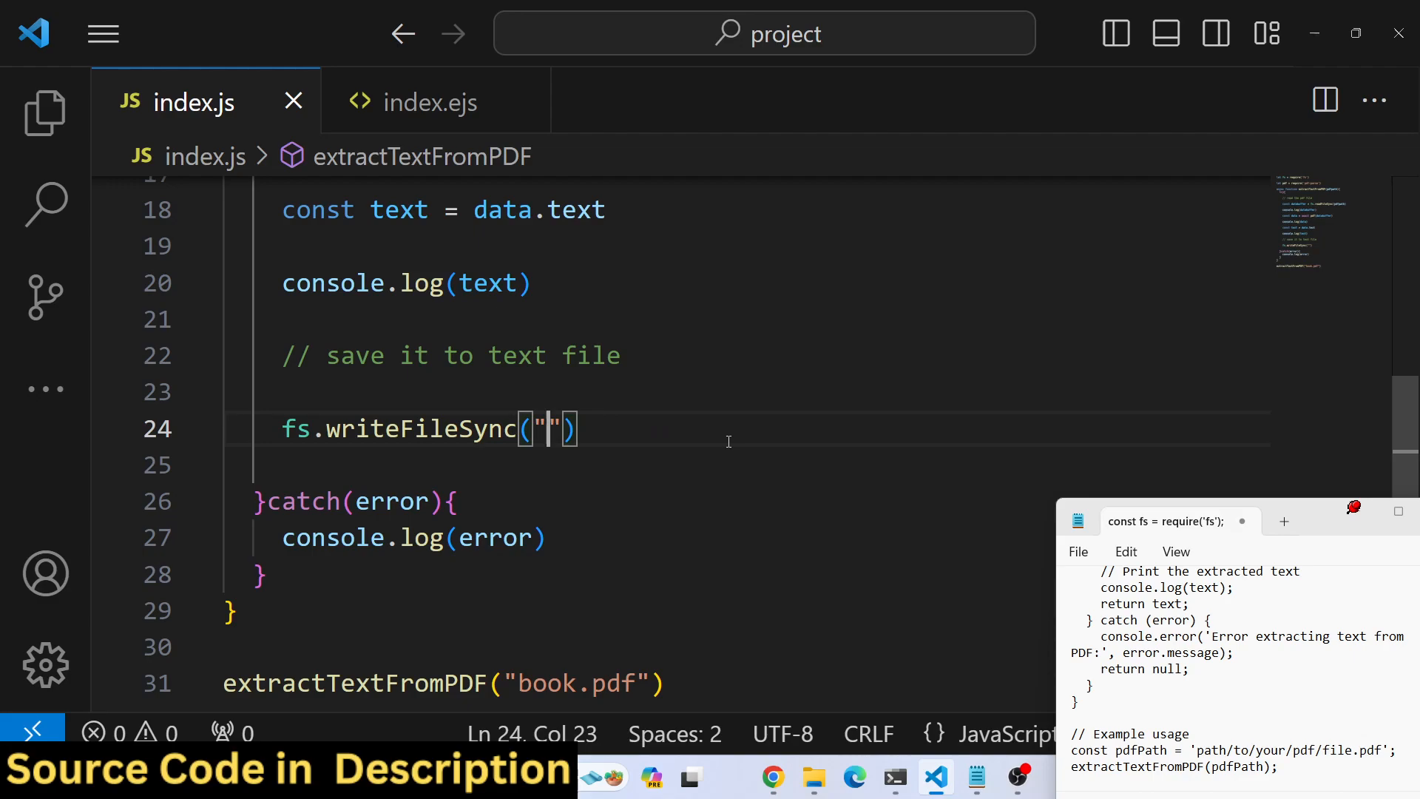
pyautogui.write('text')
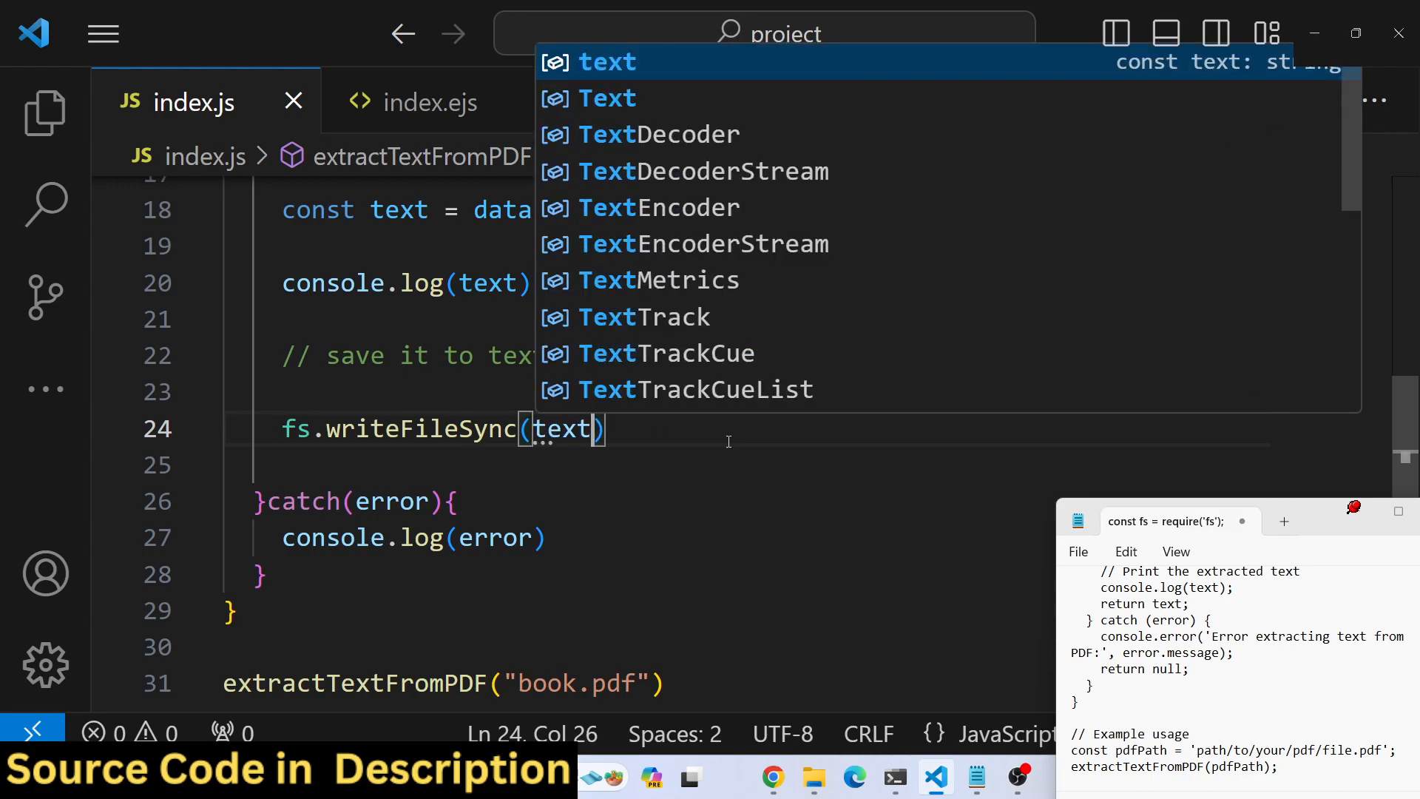
pyautogui.write(',"f"')
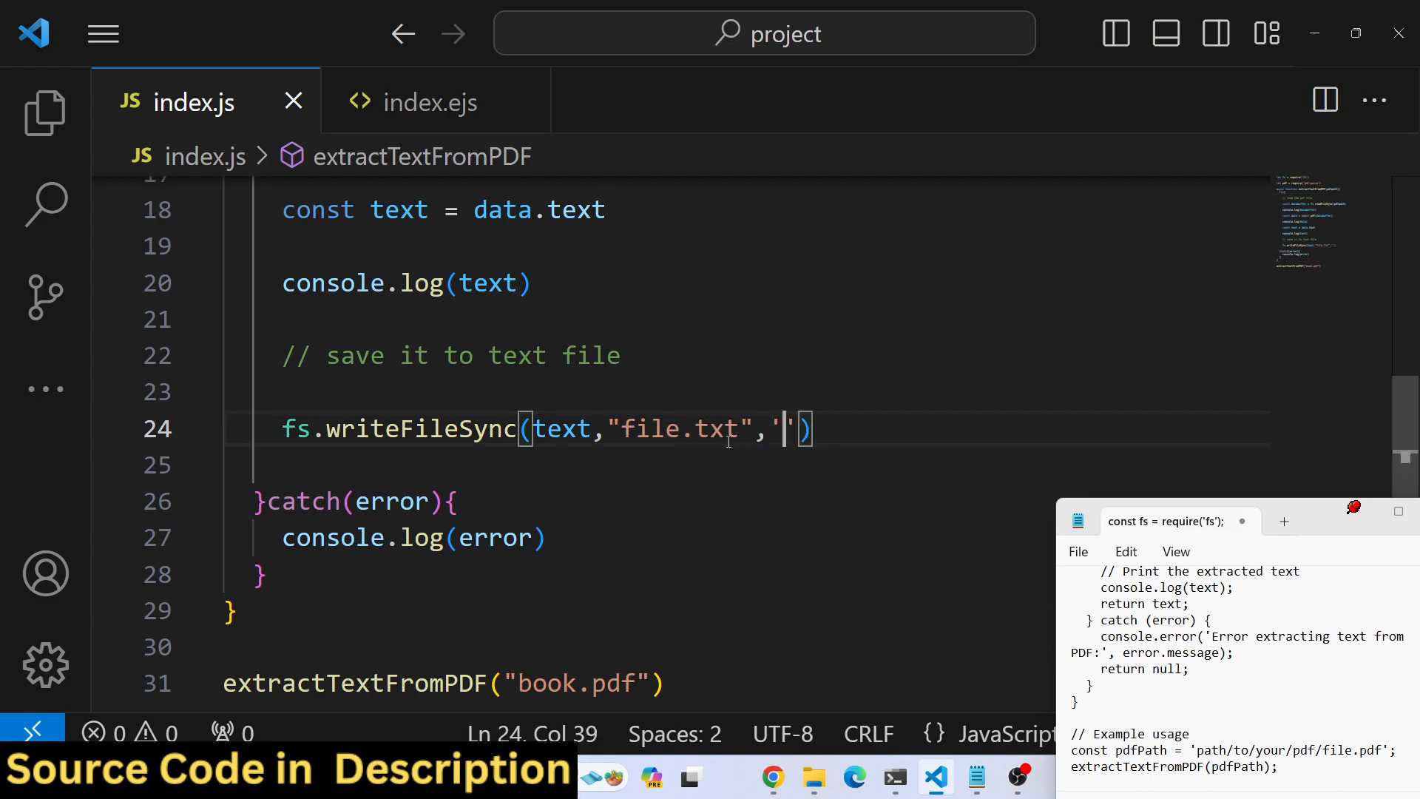
pyautogui.write('utf-8')
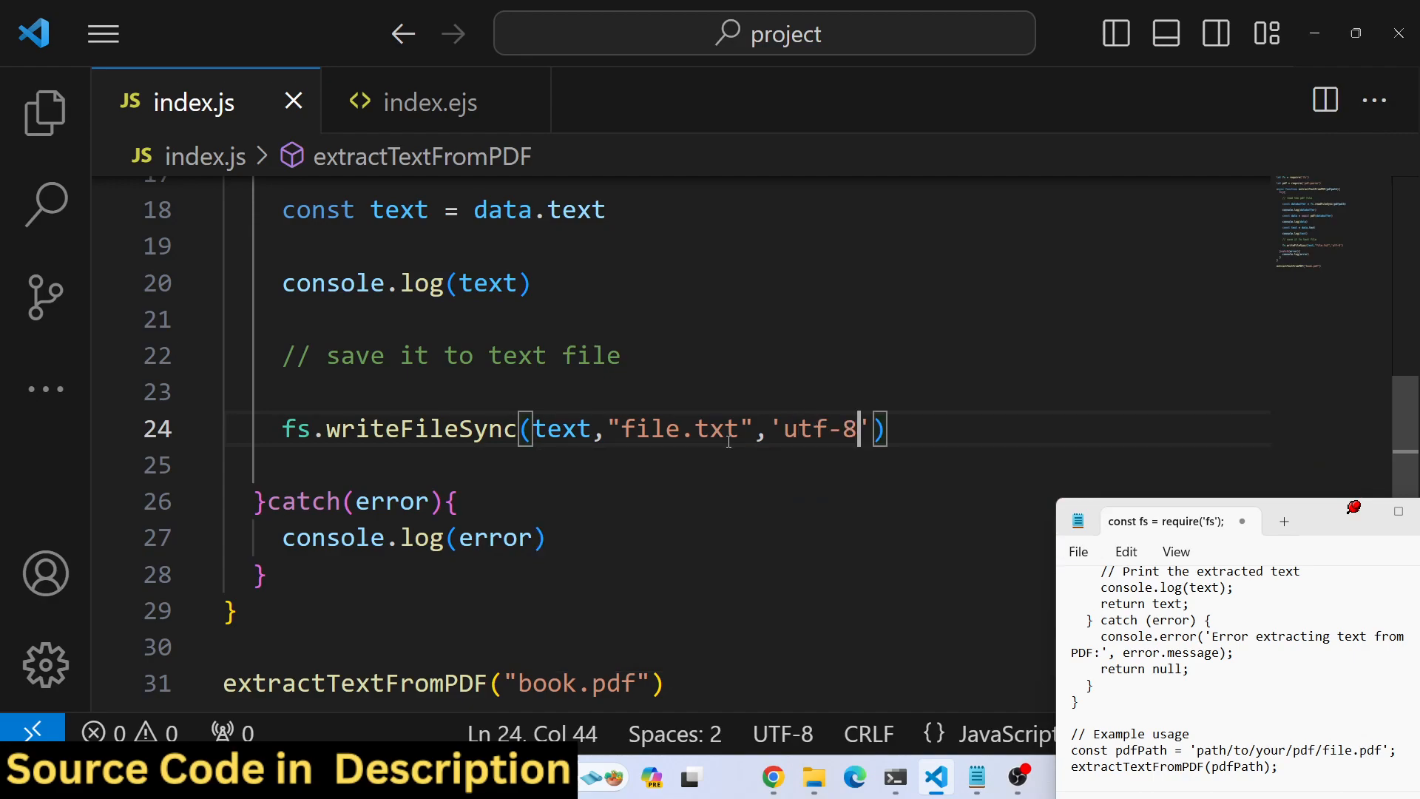
pyautogui.click(895, 777)
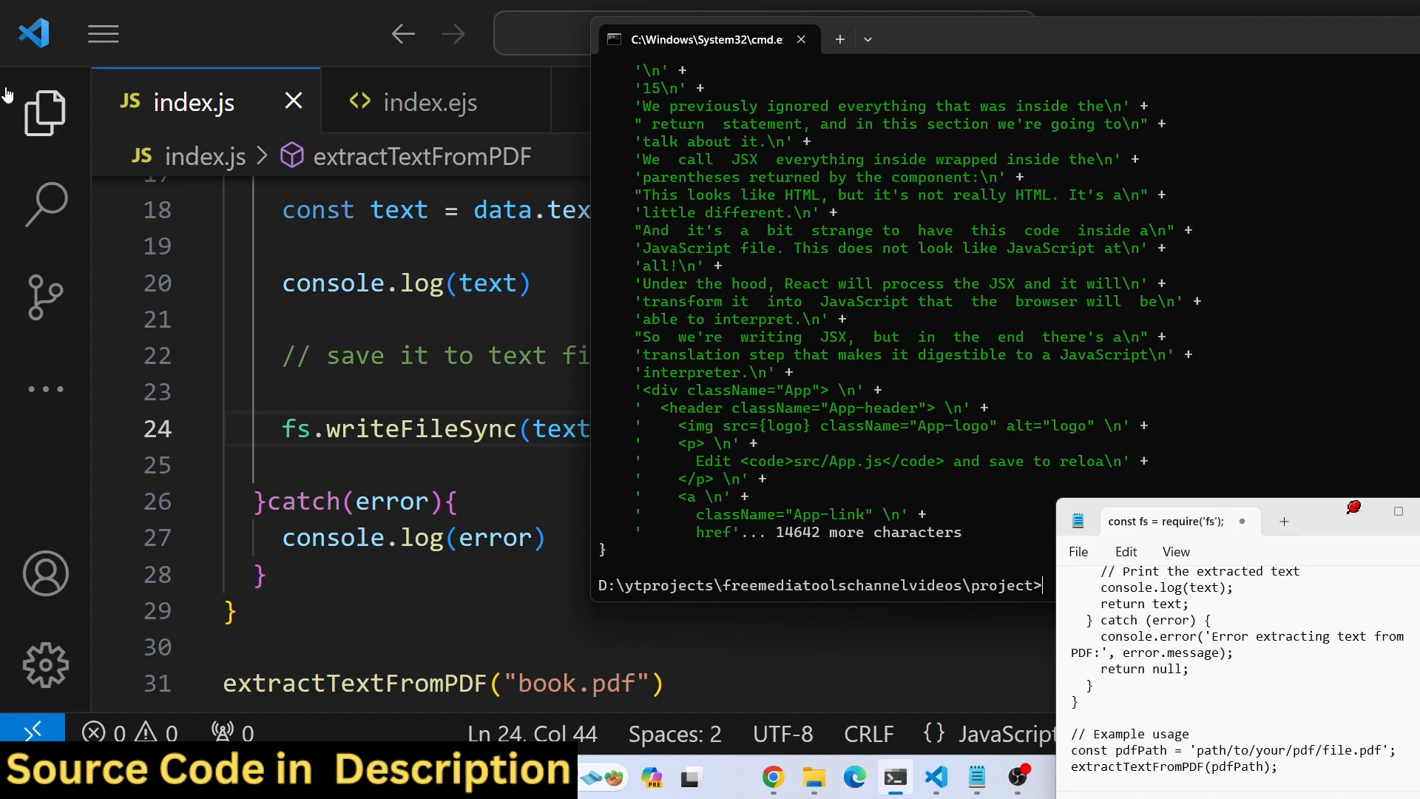
# Correct the write call to fs.writeFileSync("file.txt", text, 'utf-8')
pyautogui.click(43, 113)
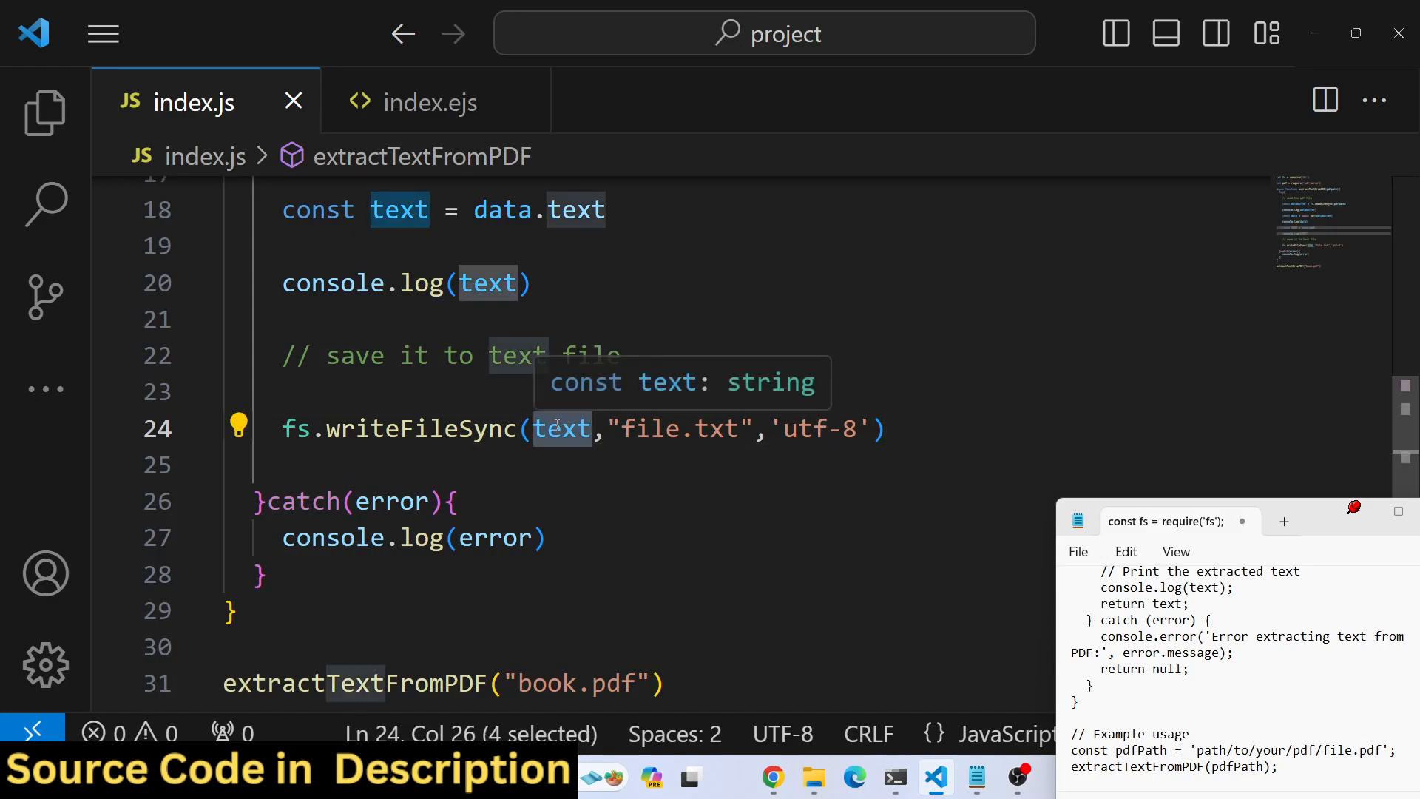
pyautogui.press('Delete')
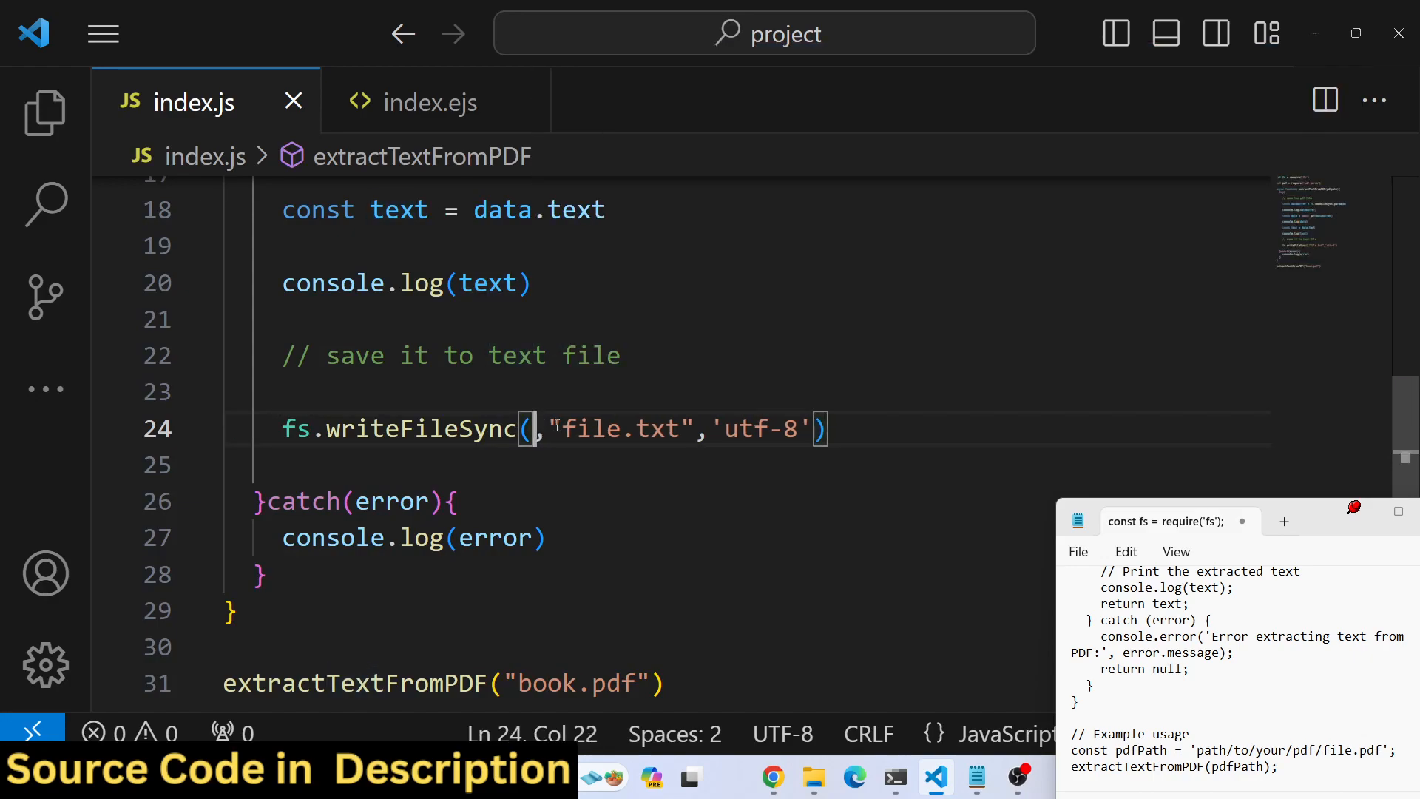
pyautogui.write('"file.txt"')
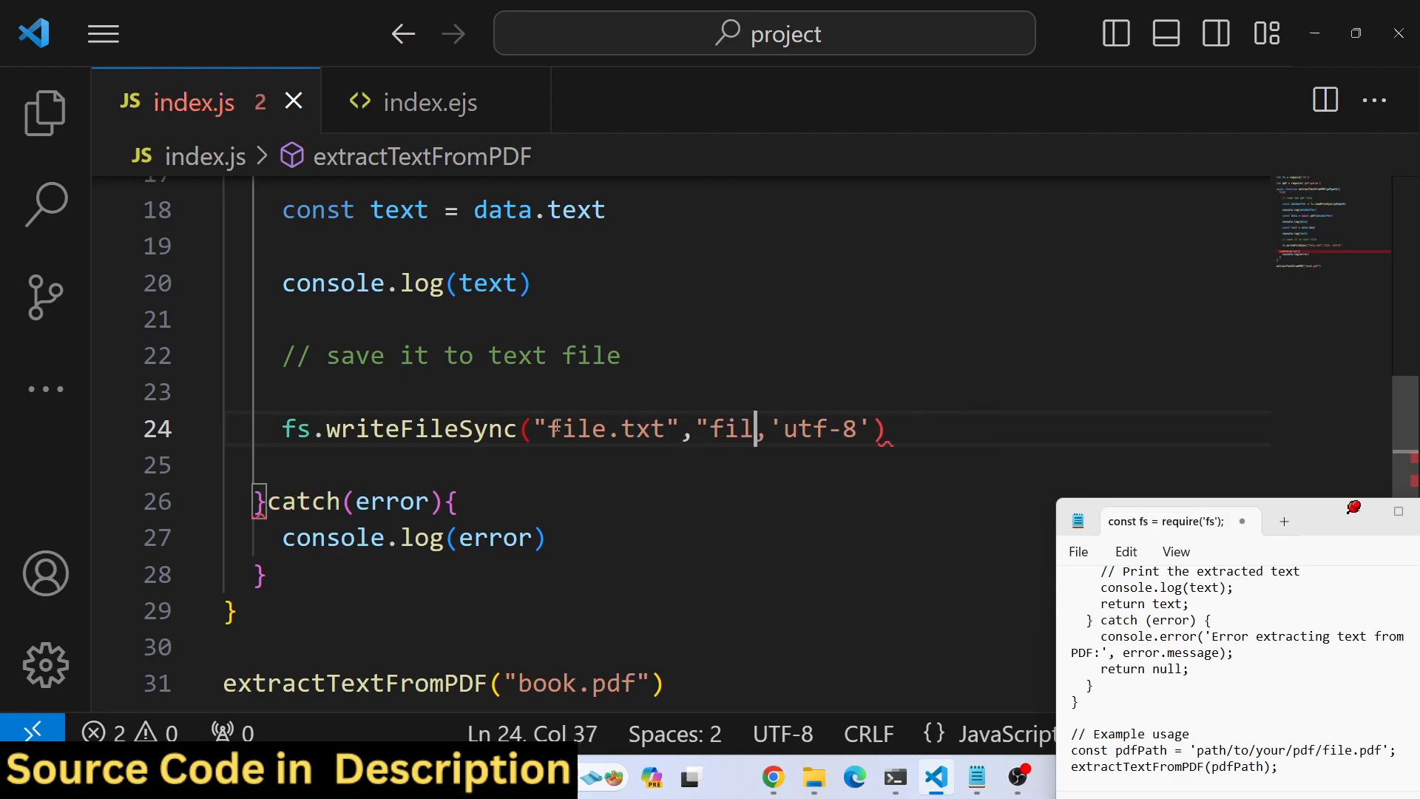
pyautogui.write('text')
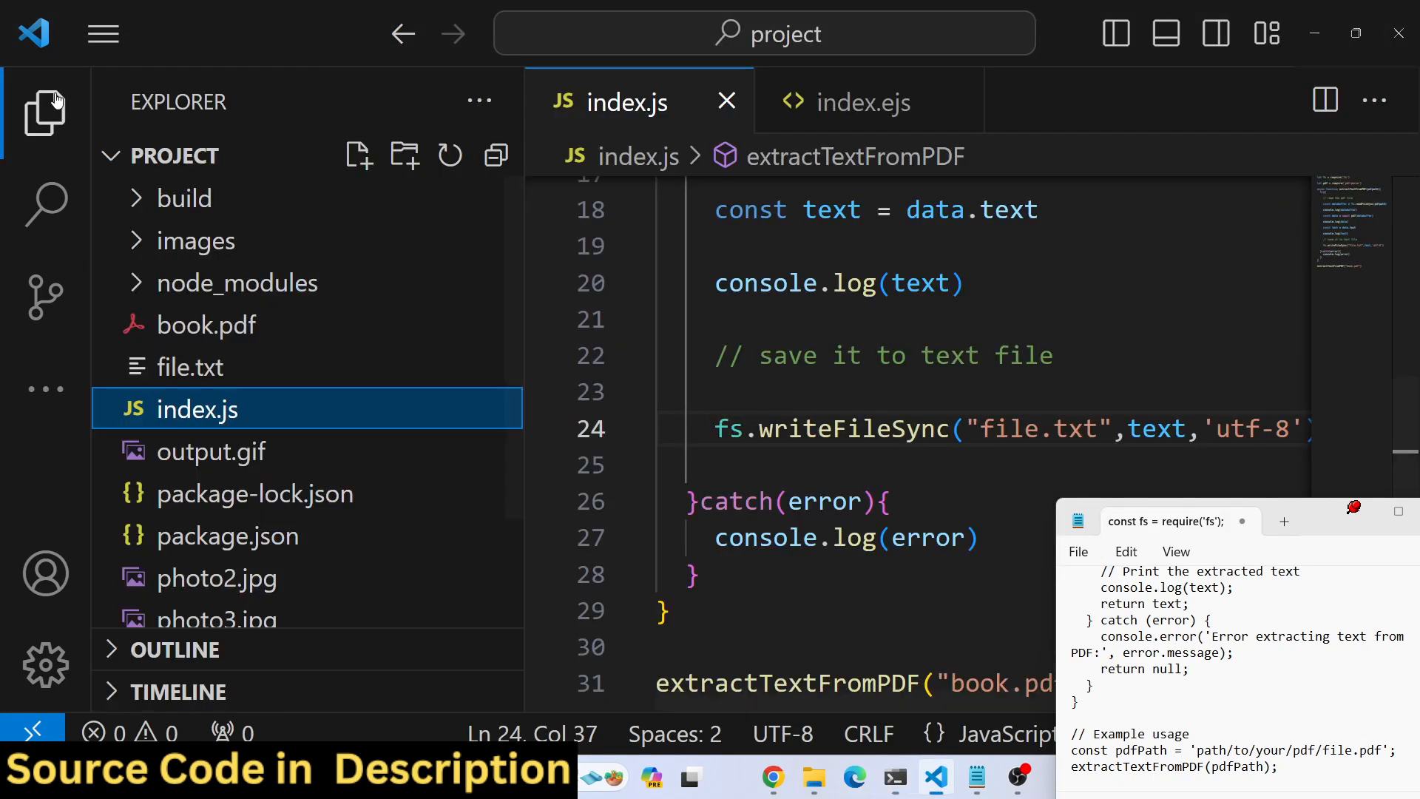
# Confirm file.txt shows the book's table of contents, then return to index.js
pyautogui.click(190, 367)
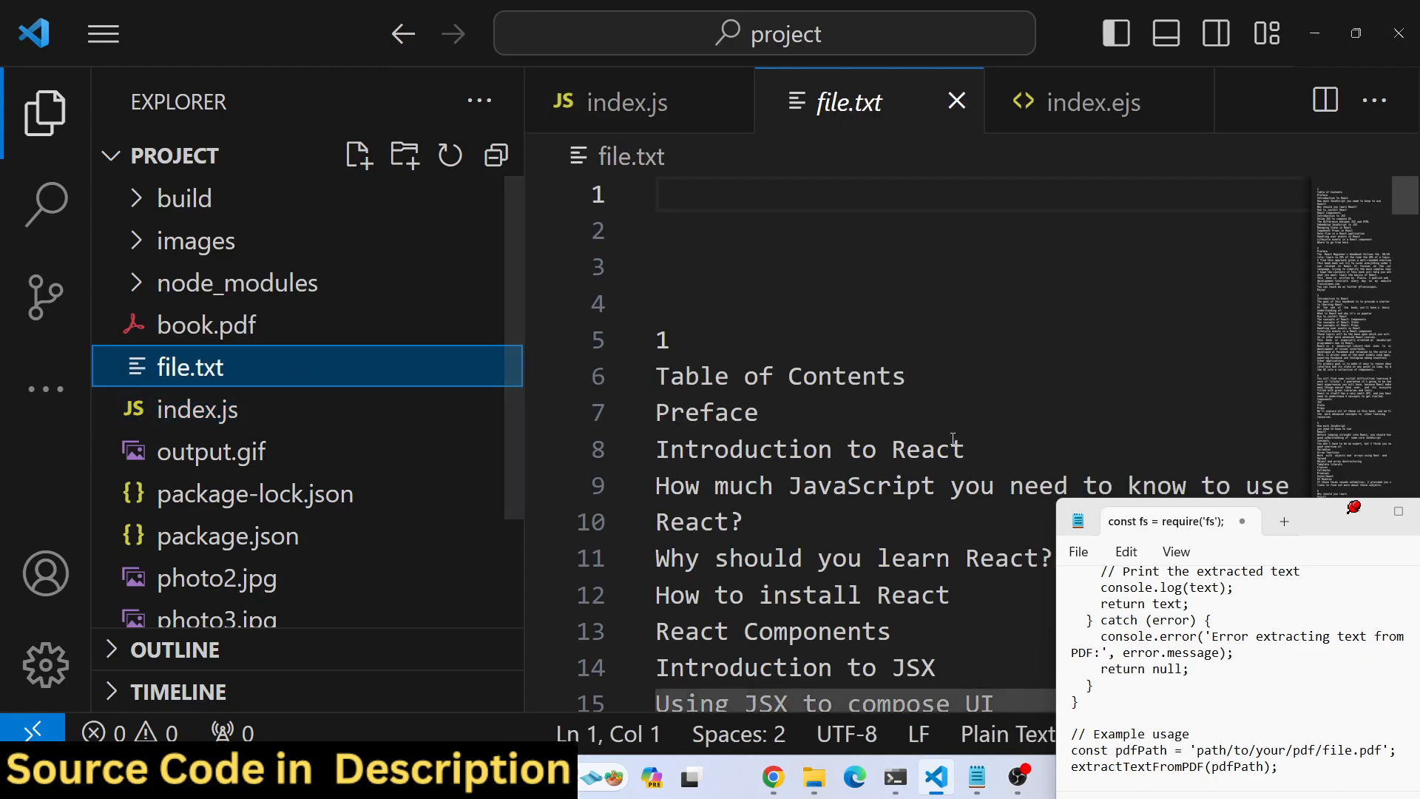
pyautogui.scroll(-3)
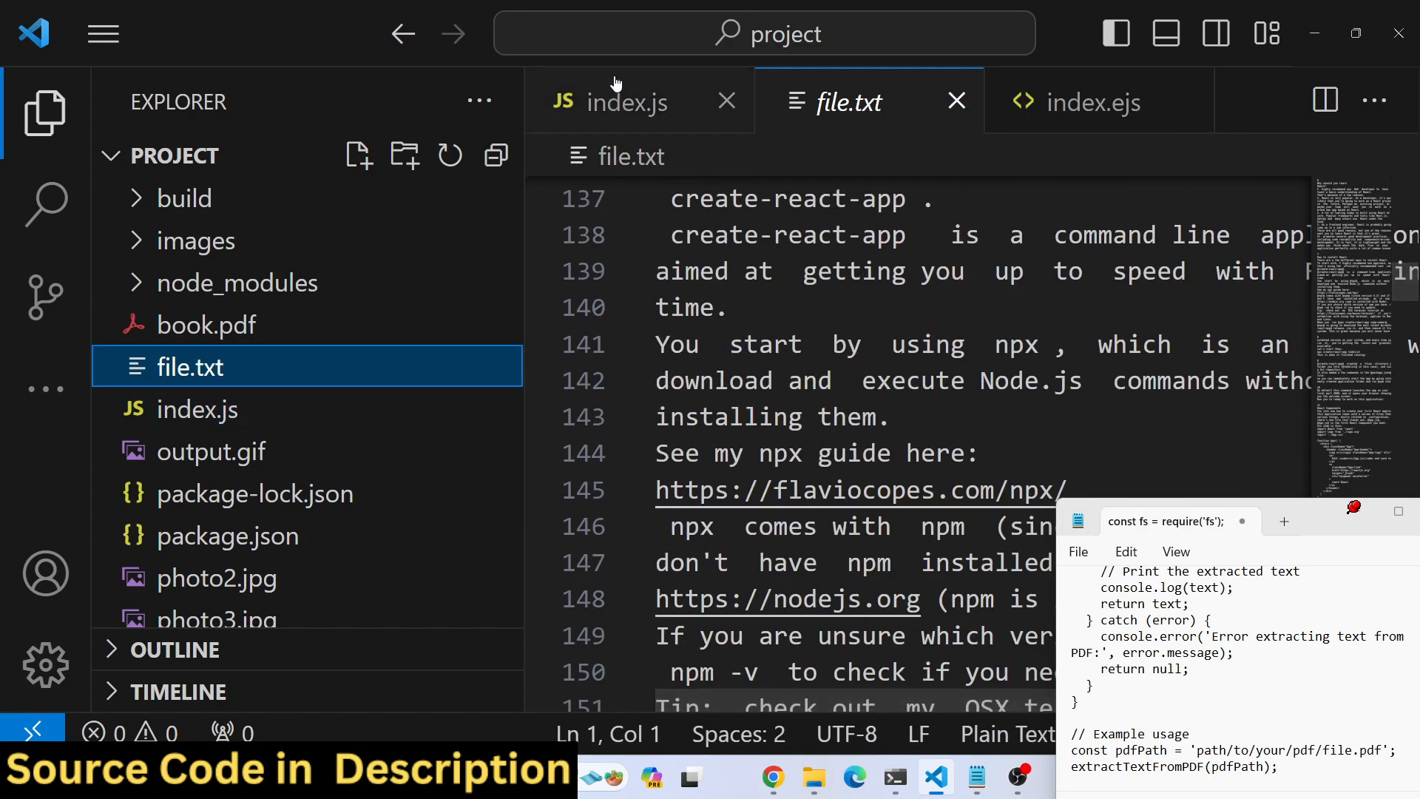
pyautogui.click(627, 102)
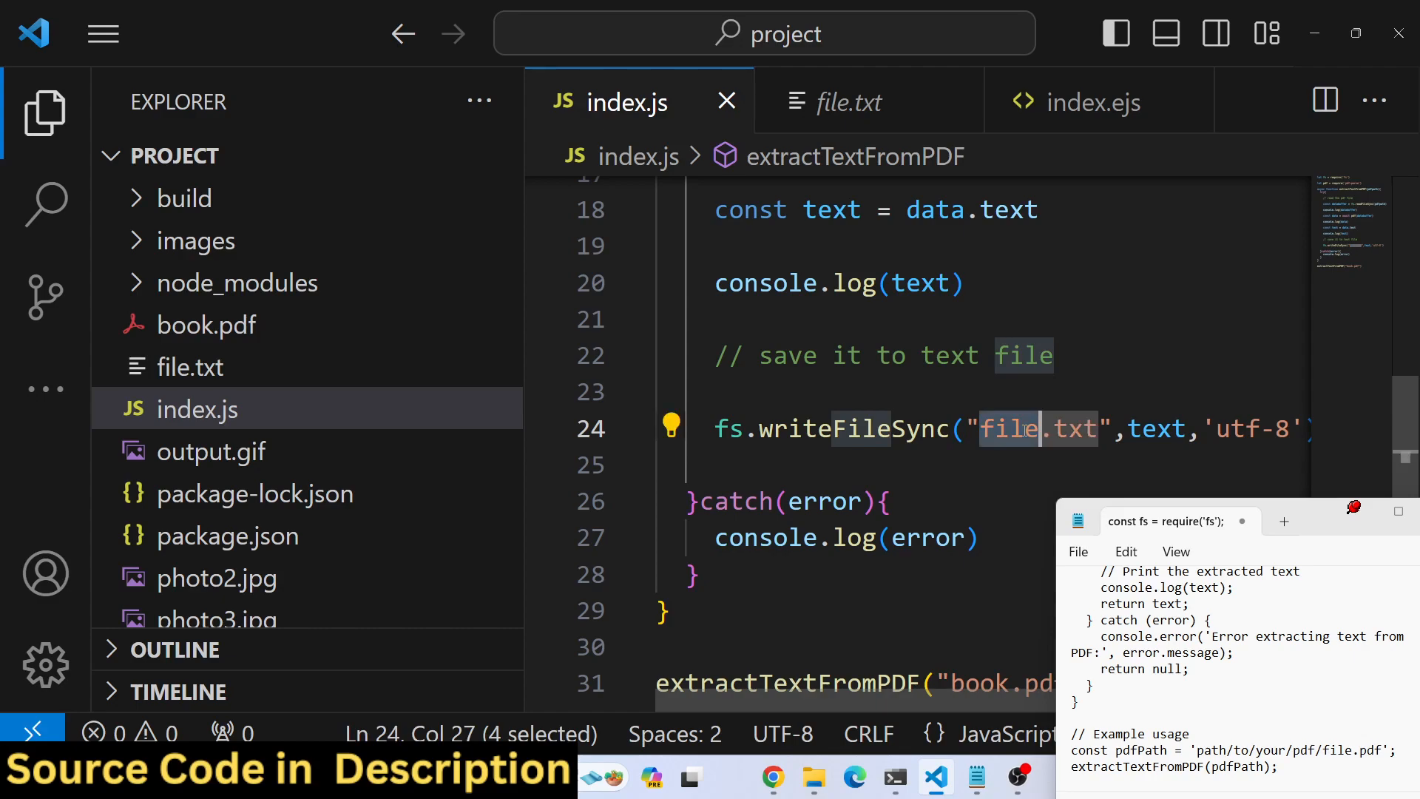
# Rename the output to rr.txt, rerun node index.js and scroll through rr.txt's book content
pyautogui.write('rr')
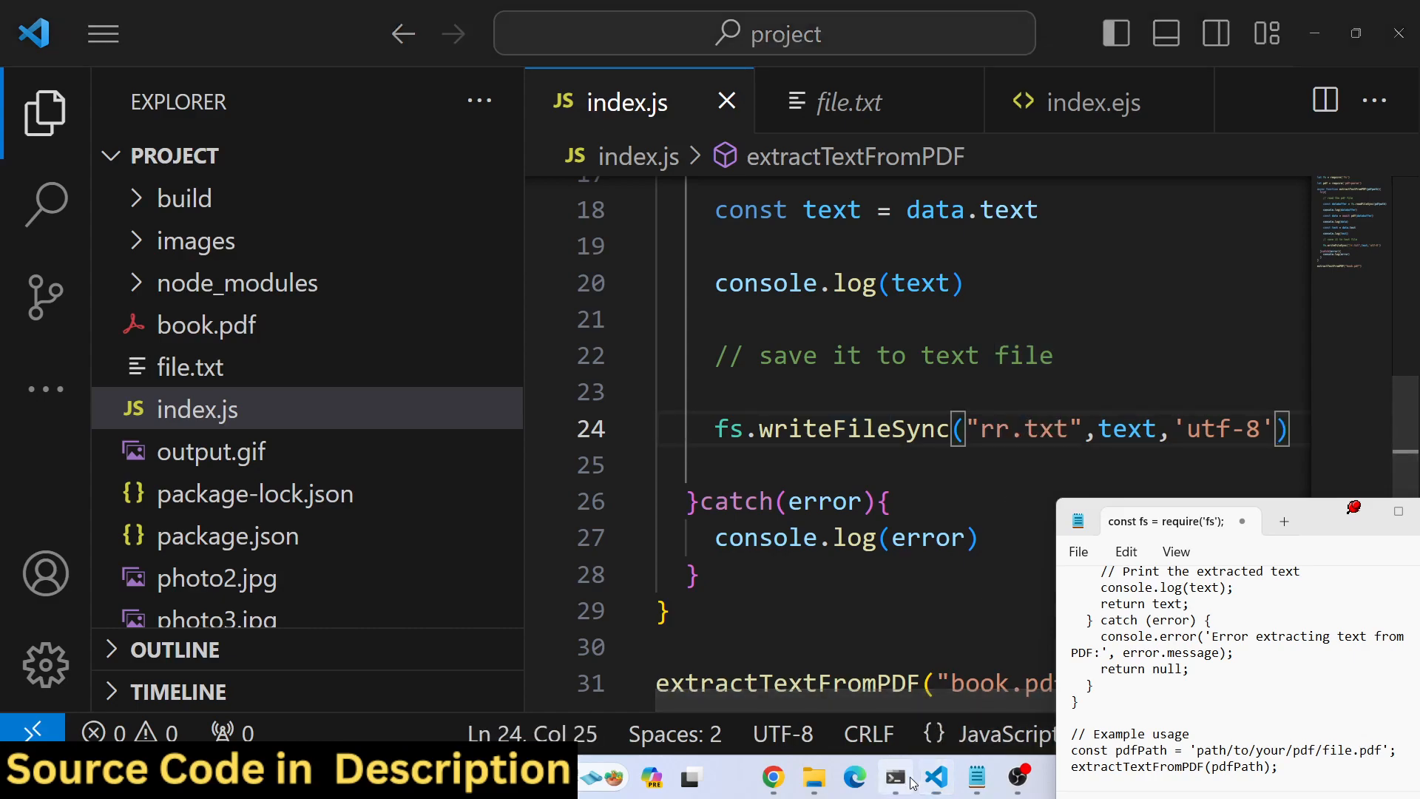
pyautogui.click(895, 777)
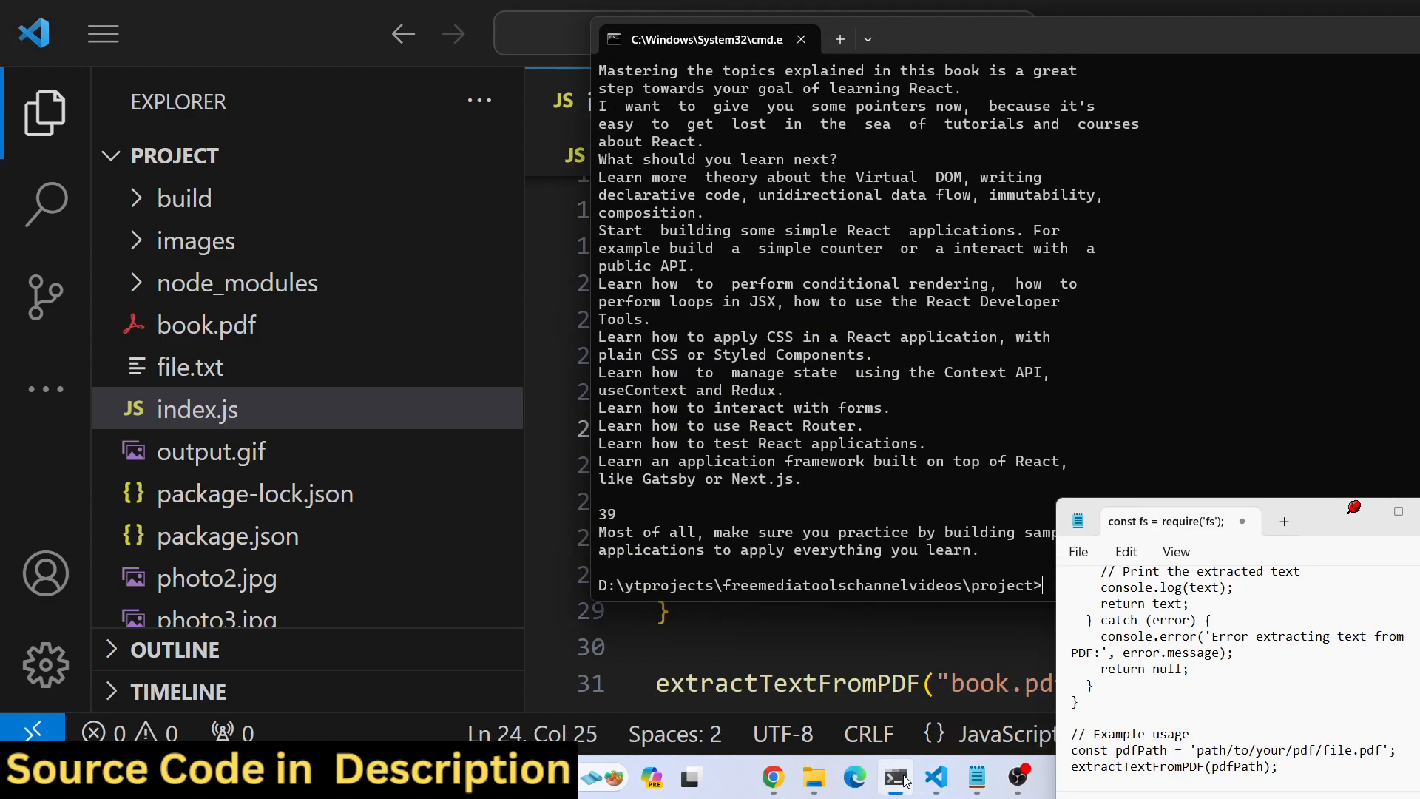
pyautogui.scroll(-3)
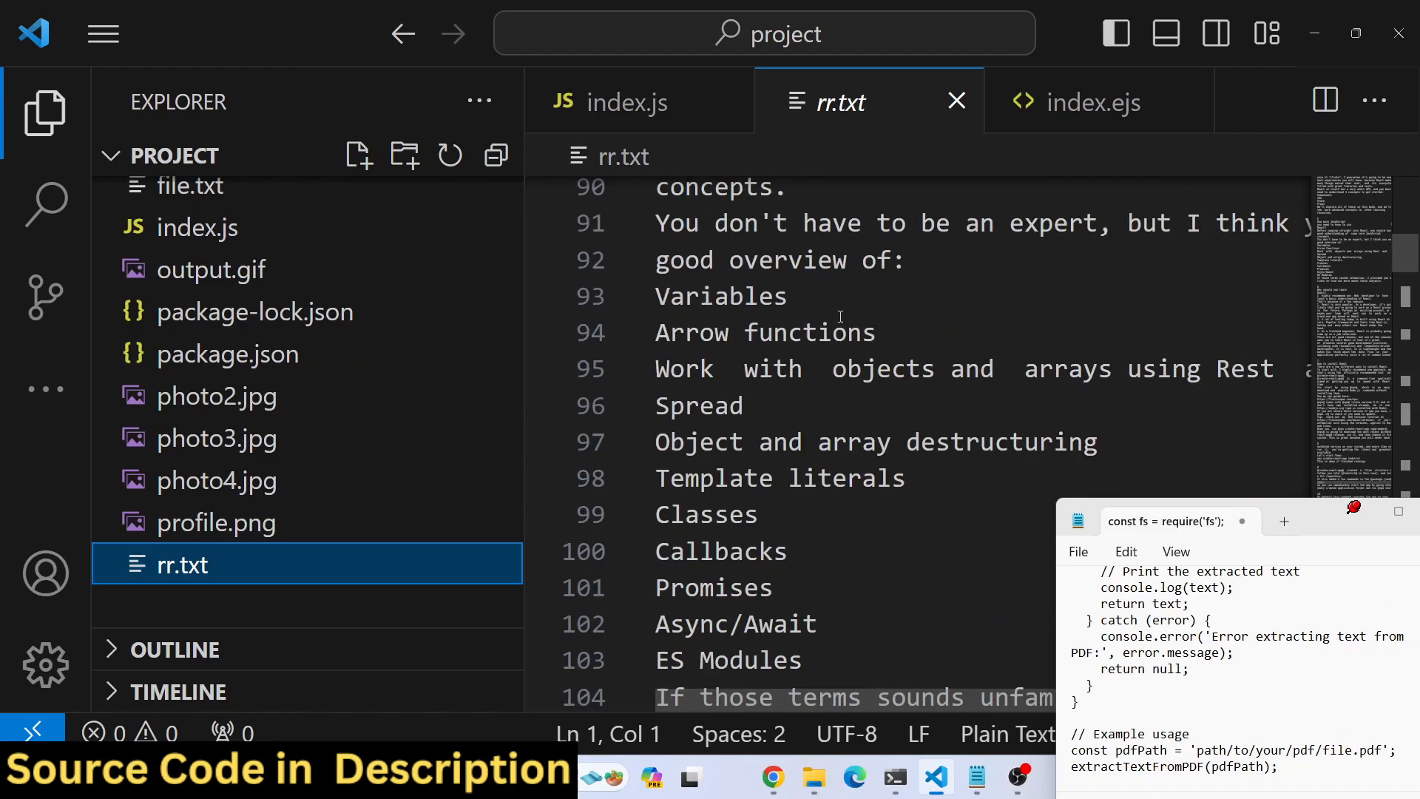
pyautogui.scroll(-3)
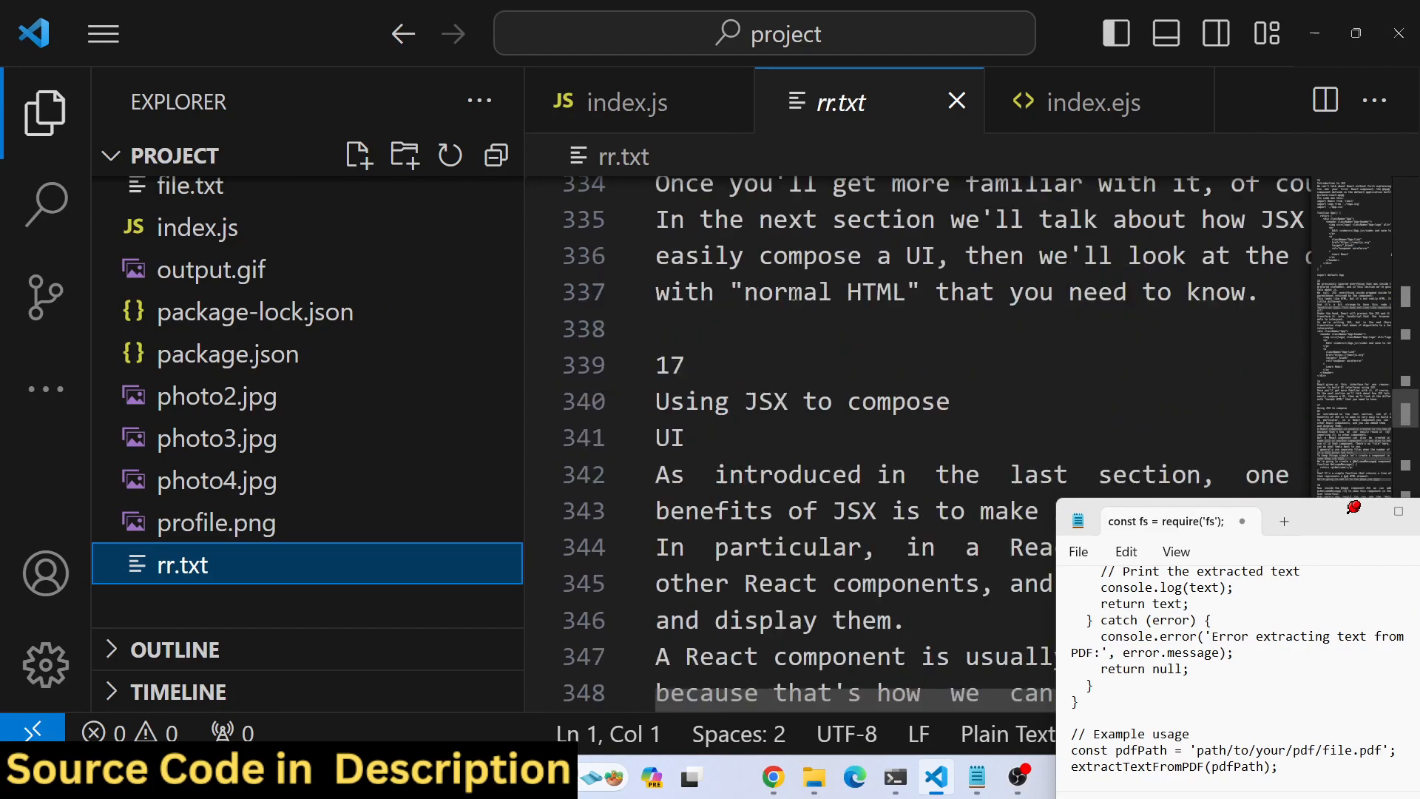
pyautogui.scroll(-3)
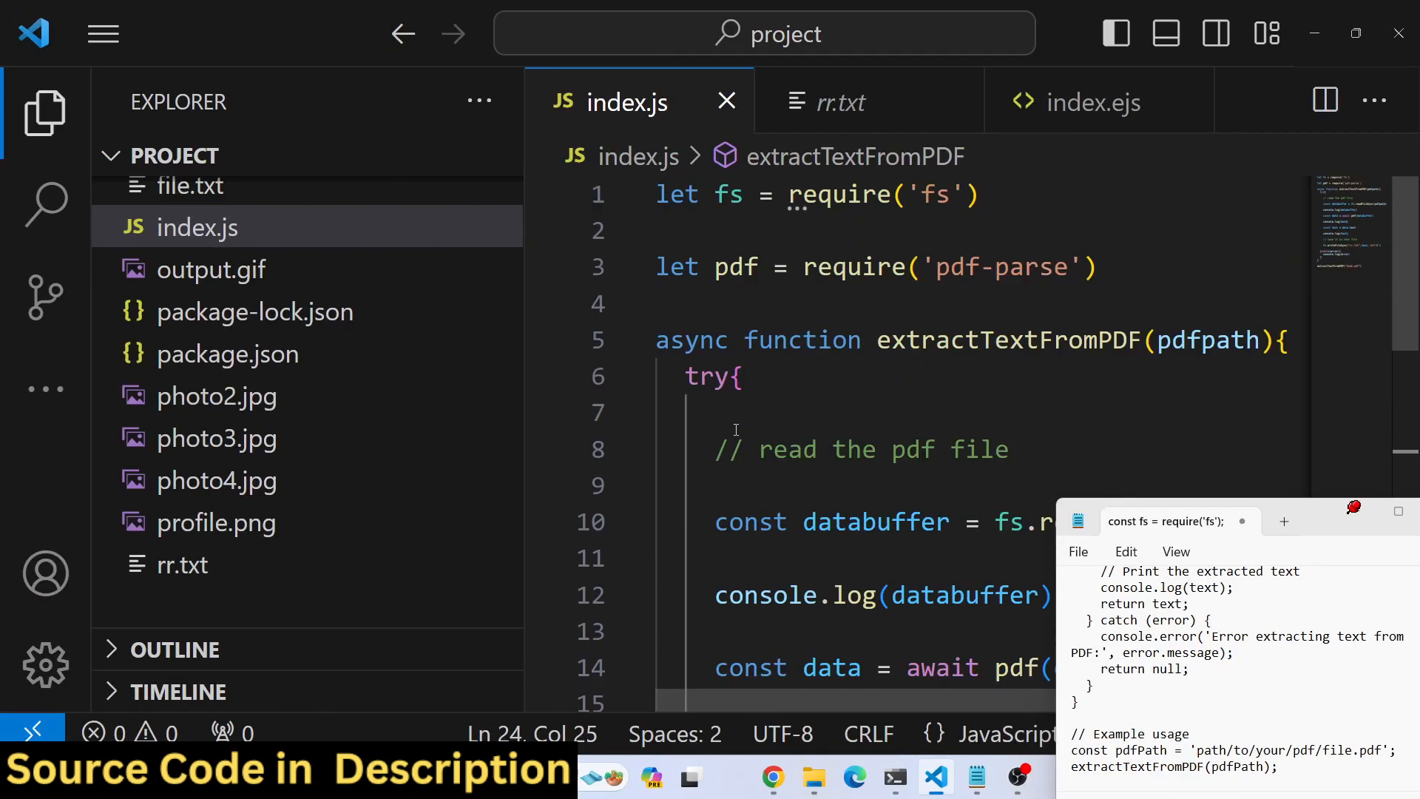
pyautogui.moveTo(802, 341)
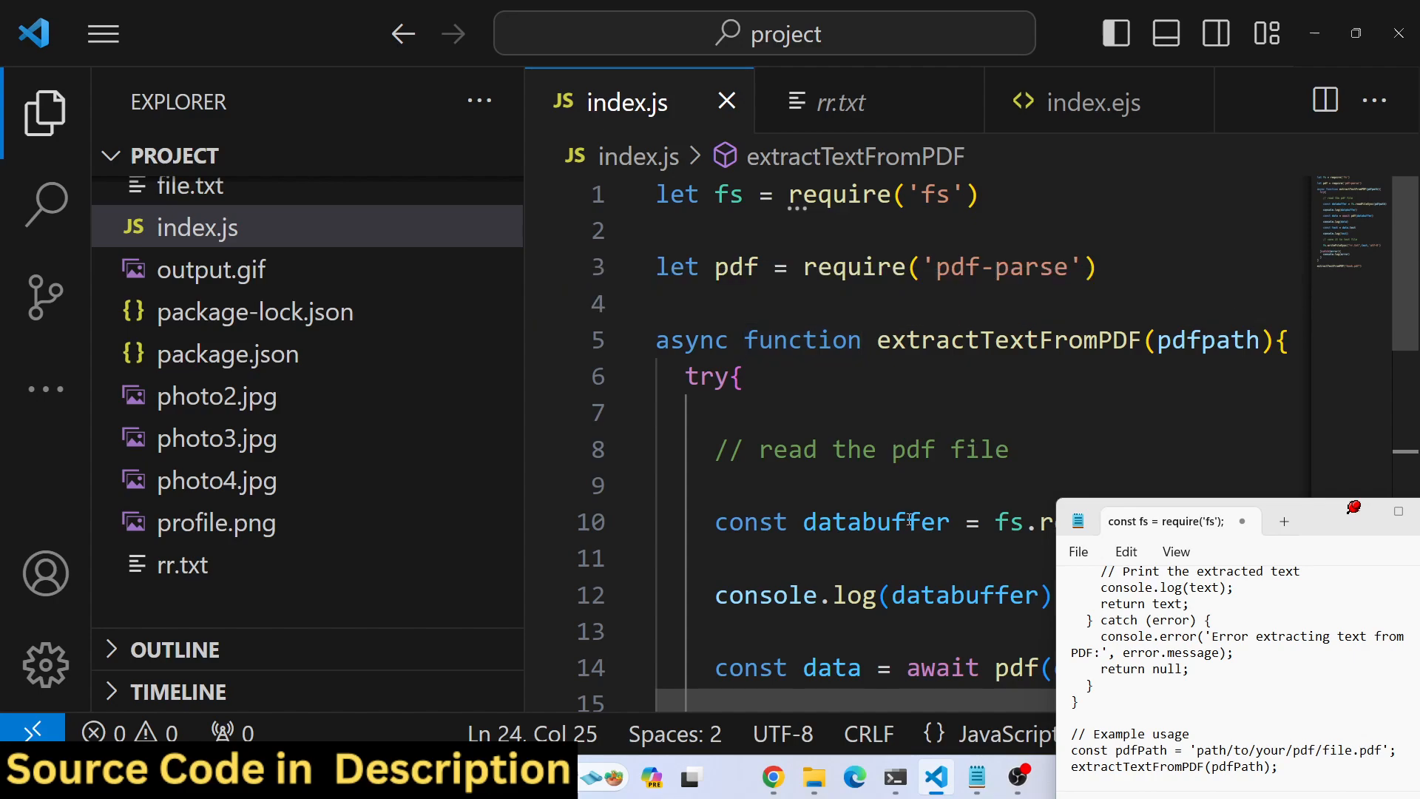
pyautogui.click(1018, 777)
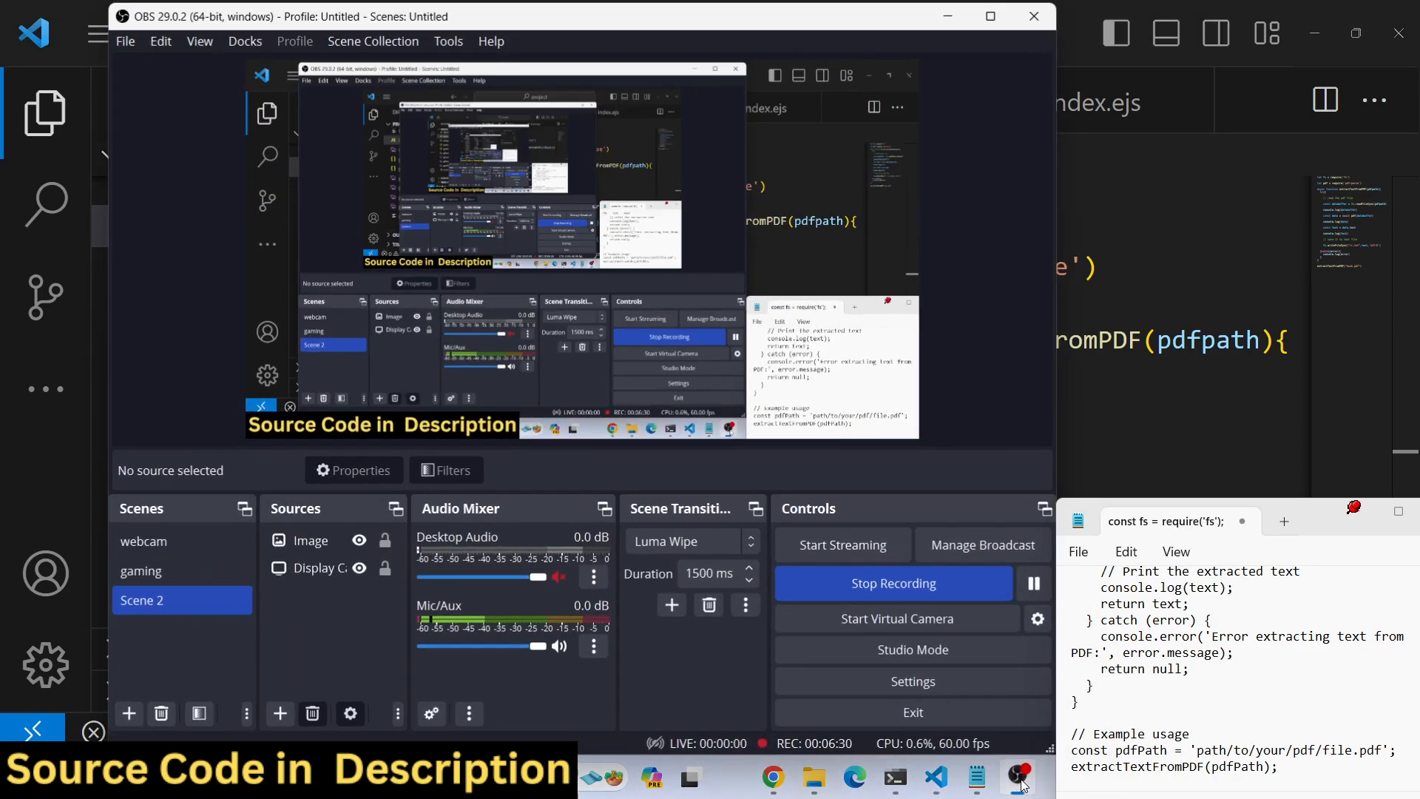